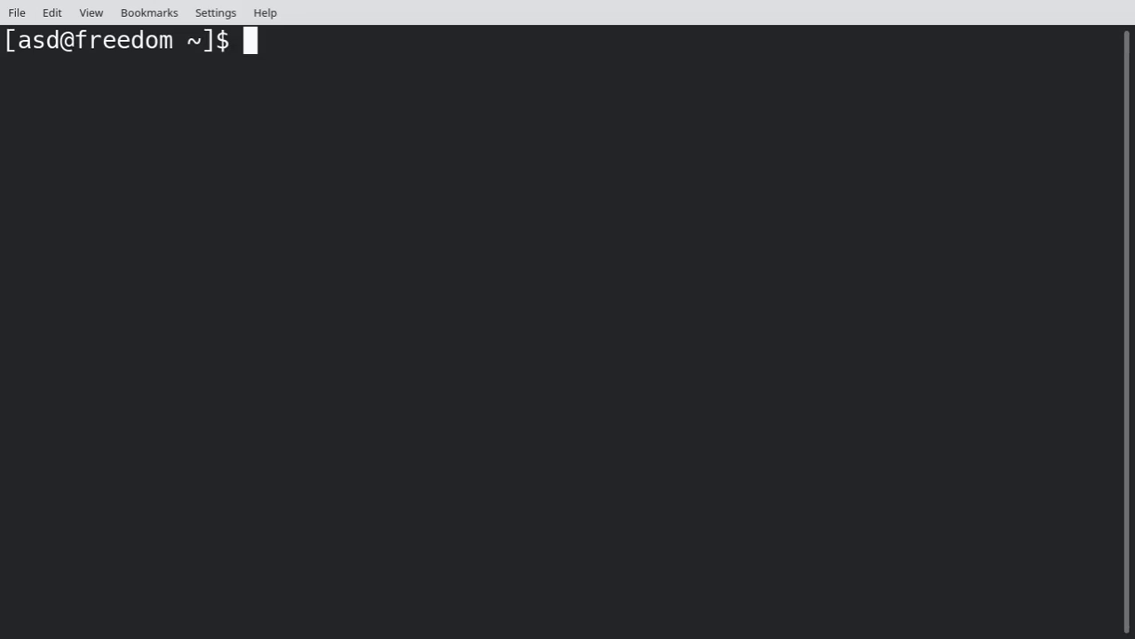
Step: Type a '# NODE VERSION MANAGER - nvm' comment in the terminal
{"action": "type", "text": "#"}
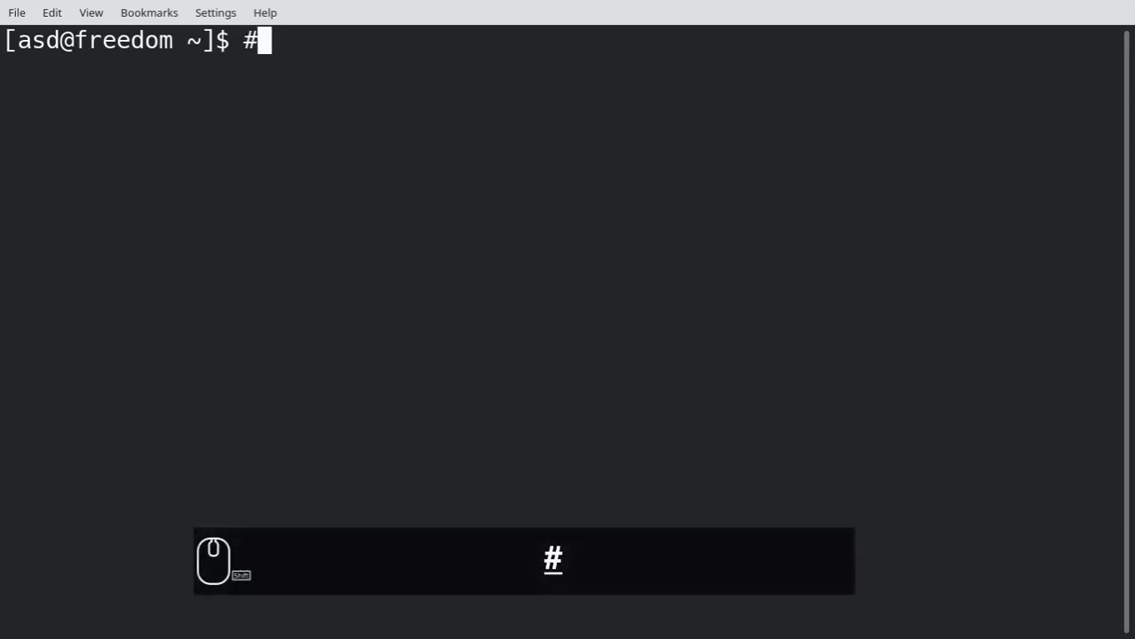
{"action": "type", "text": "NODE VERSION"}
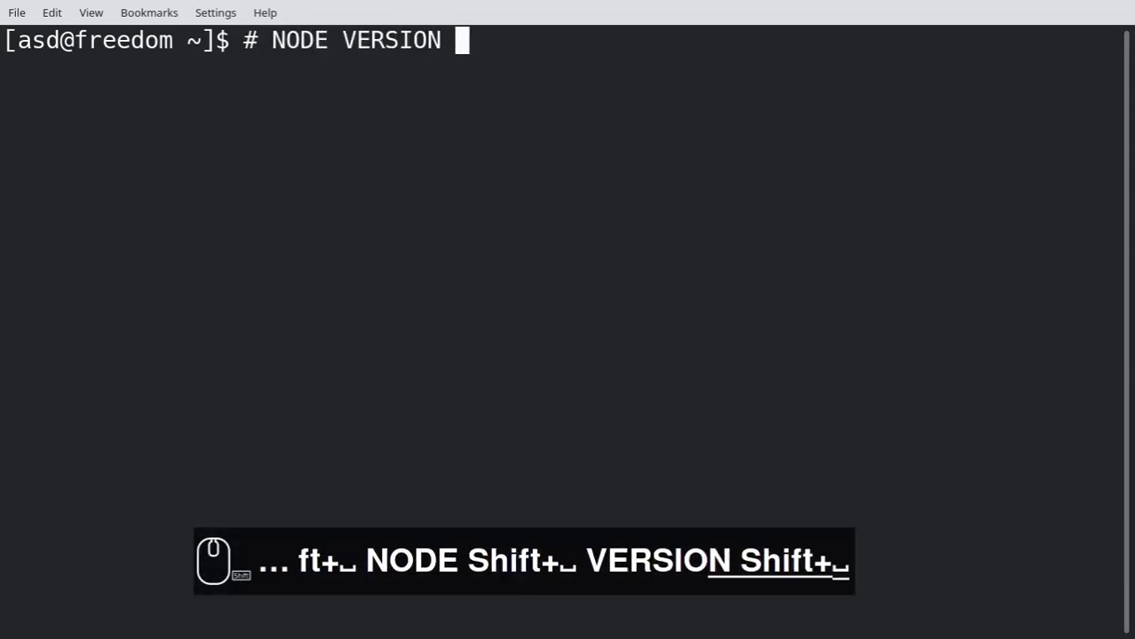
{"action": "type", "text": "MANAGER nvm"}
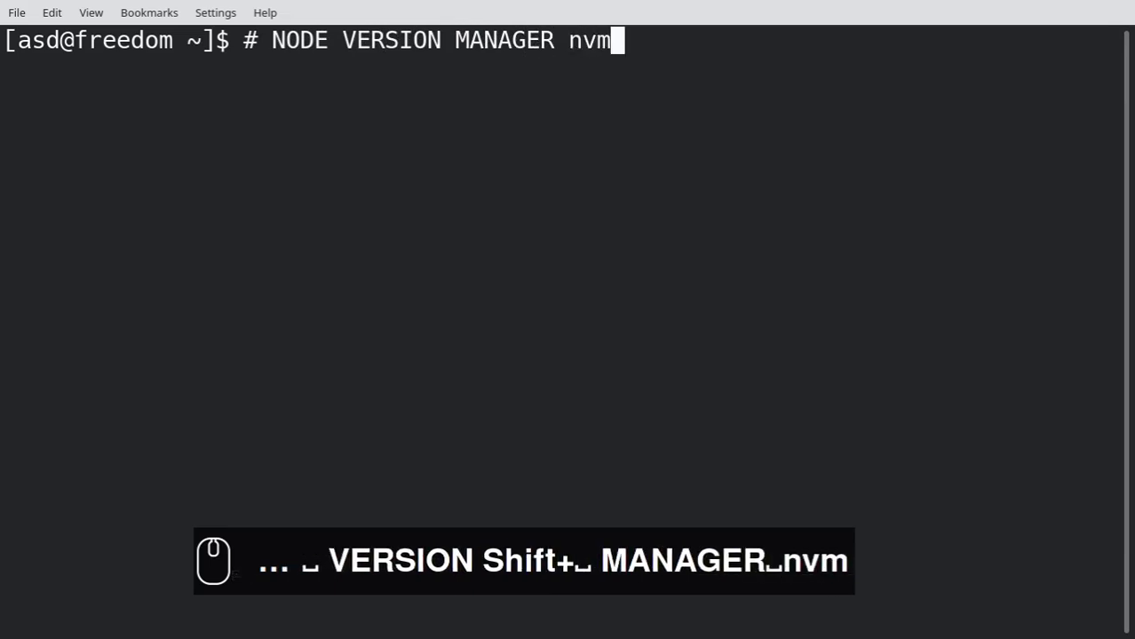
{"action": "type", "text": "-"}
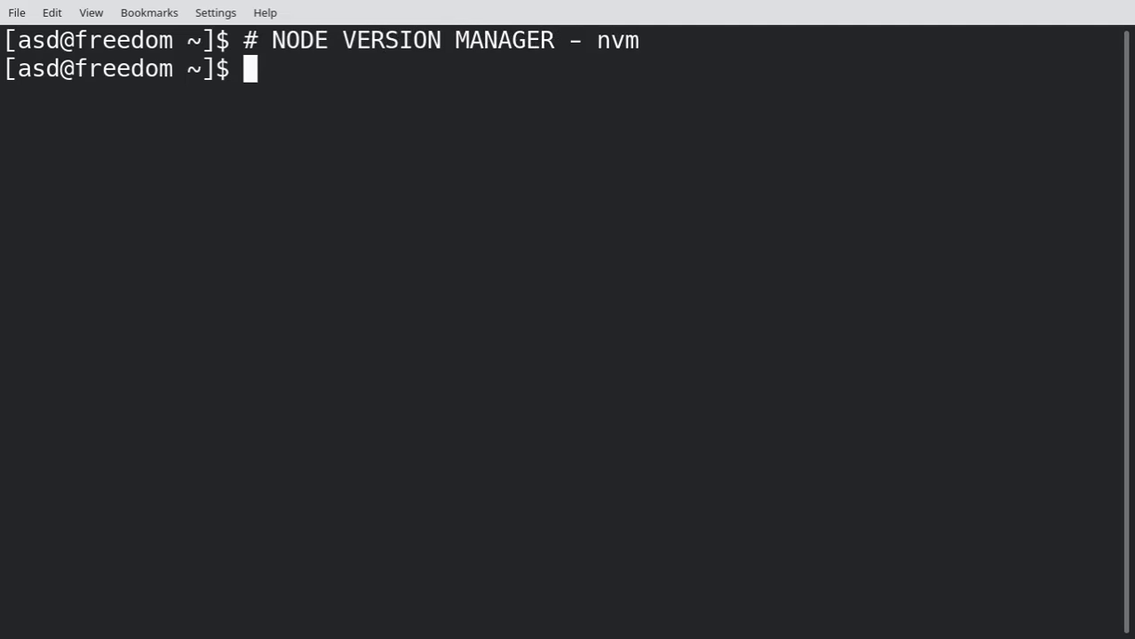
Step: Decline reinstalling nodejs via pacman and confirm node reports v16.2.0
{"action": "type", "text": "sudo p"}
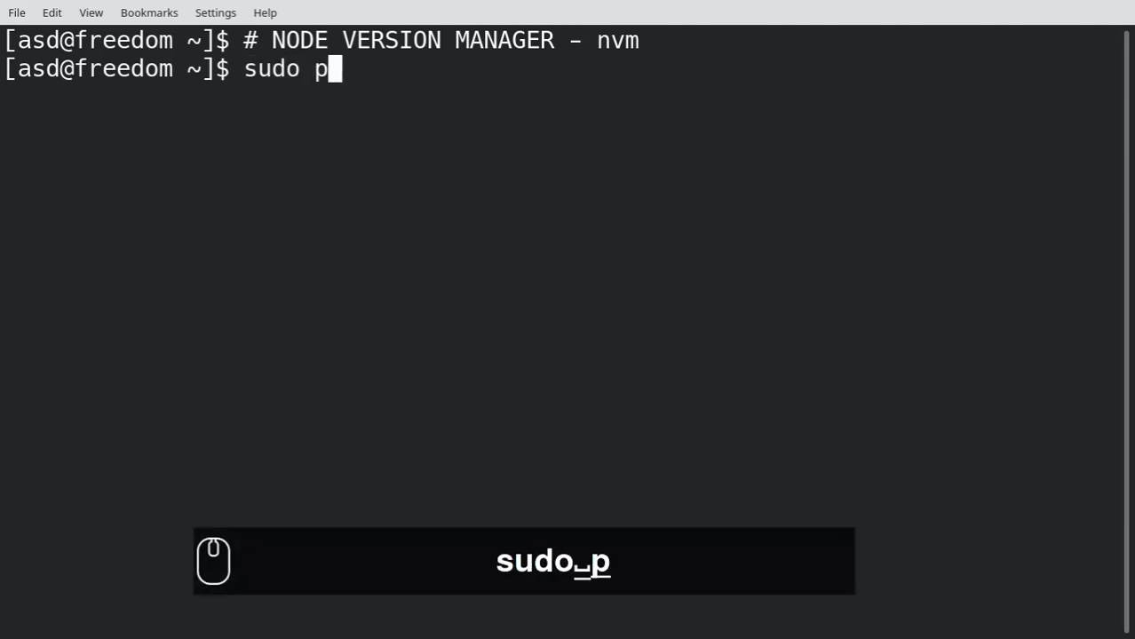
{"action": "type", "text": "acman -S nodejs"}
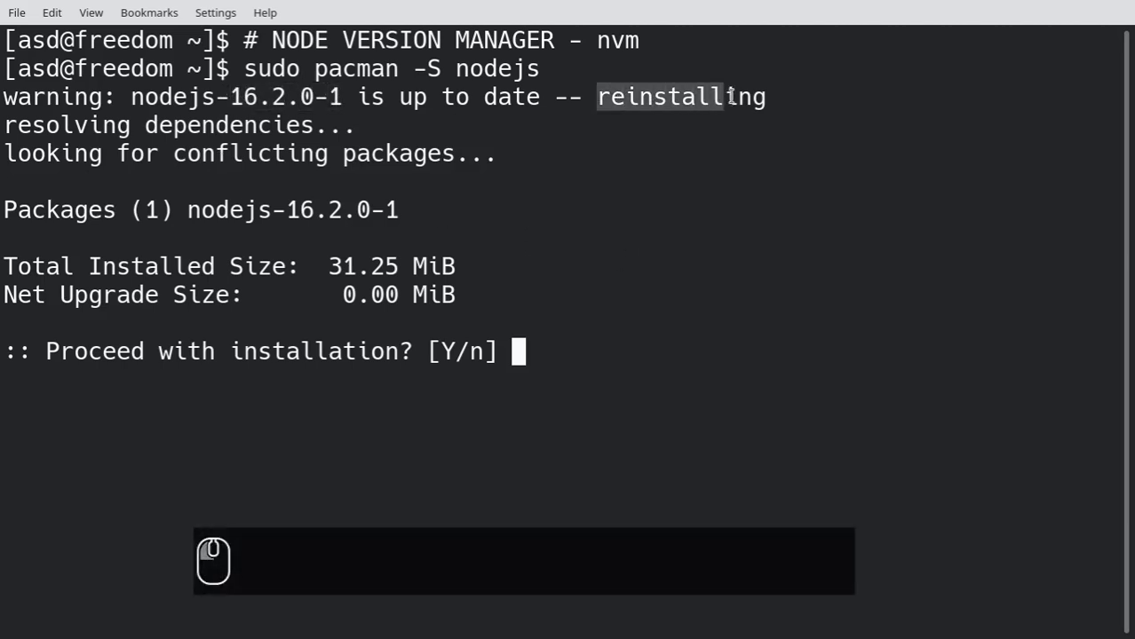
{"action": "type", "text": "n"}
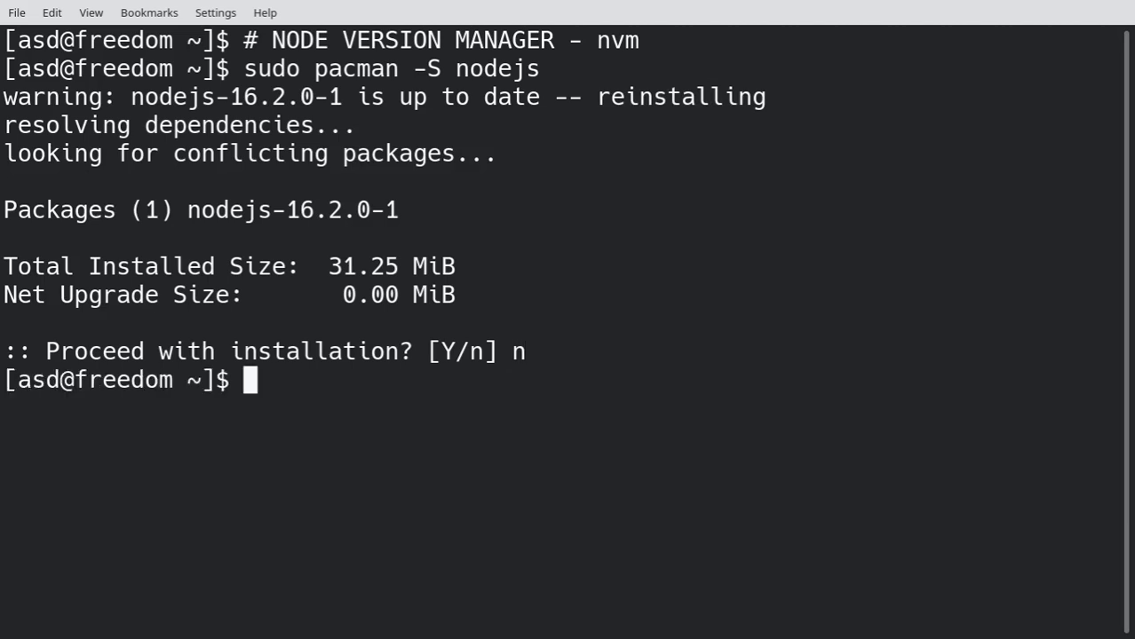
{"action": "type", "text": "node -v"}
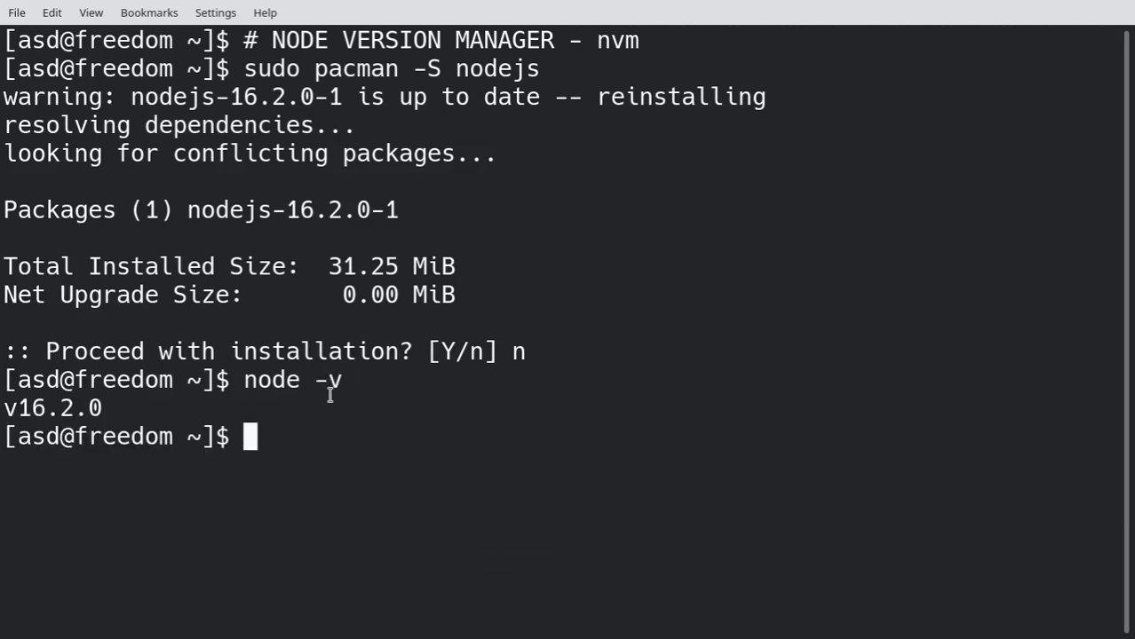
{"action": "double_click", "coordinate": [53, 408]}
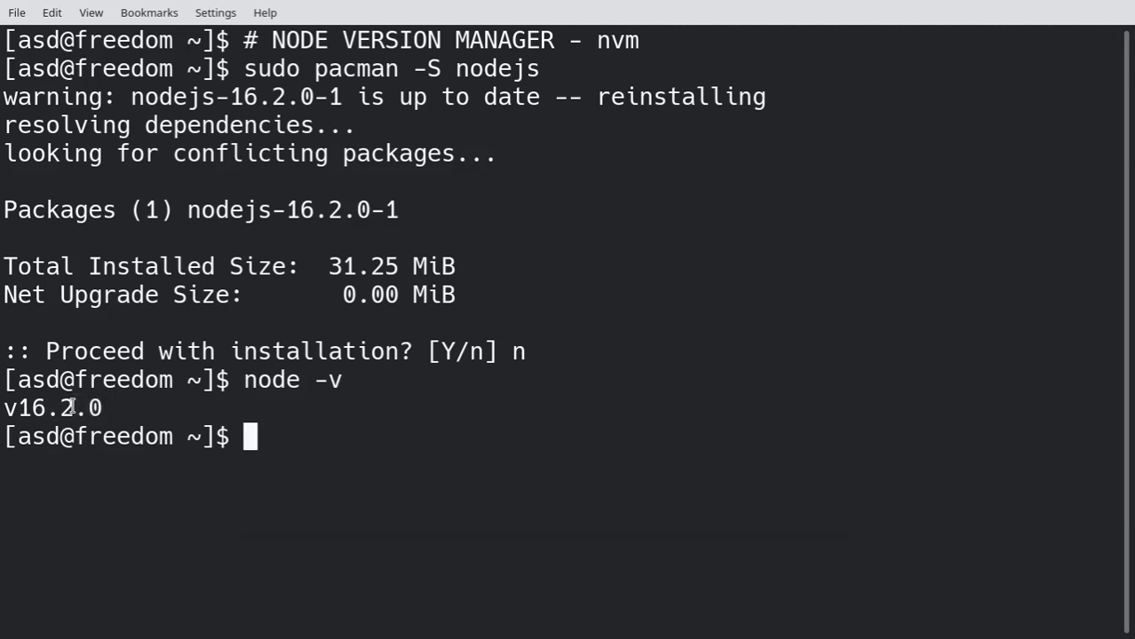
{"action": "key", "text": "alt+Tab"}
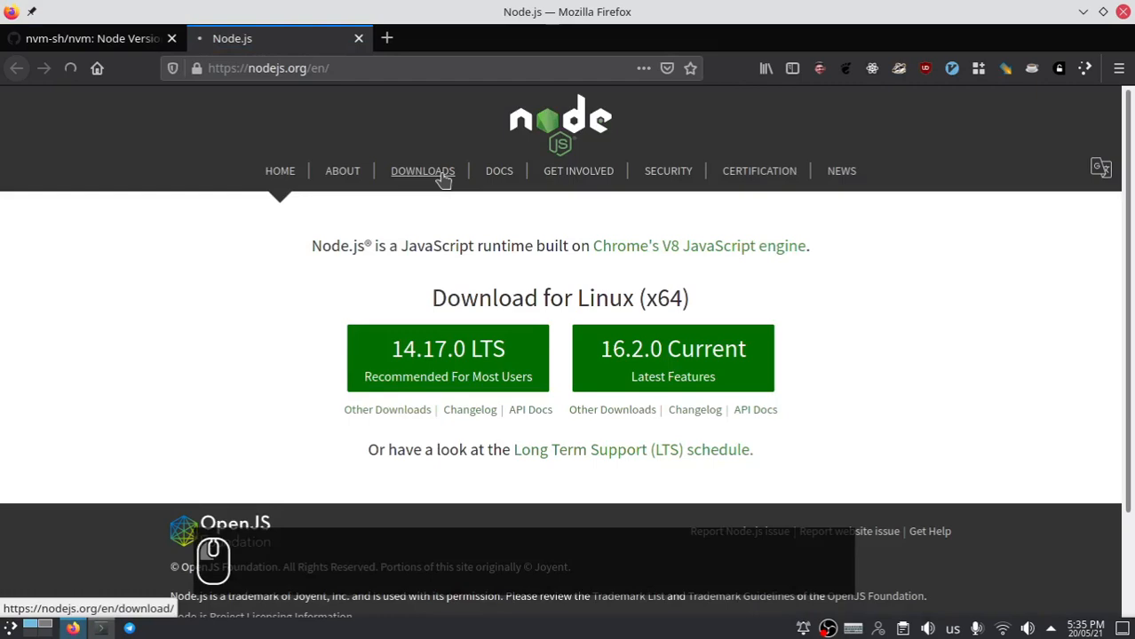
Step: Open the nodejs.org Downloads page and scroll through the LTS 14.17.0 download table
{"action": "left_click", "coordinate": [423, 170]}
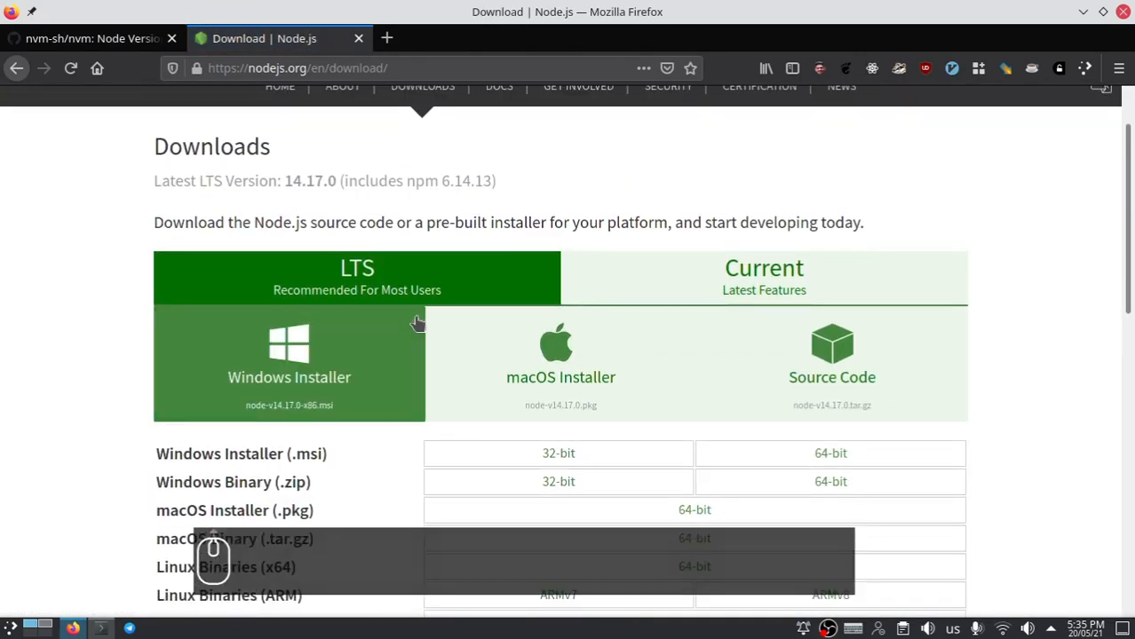
{"action": "scroll", "scroll_direction": "down", "scroll_amount": 3}
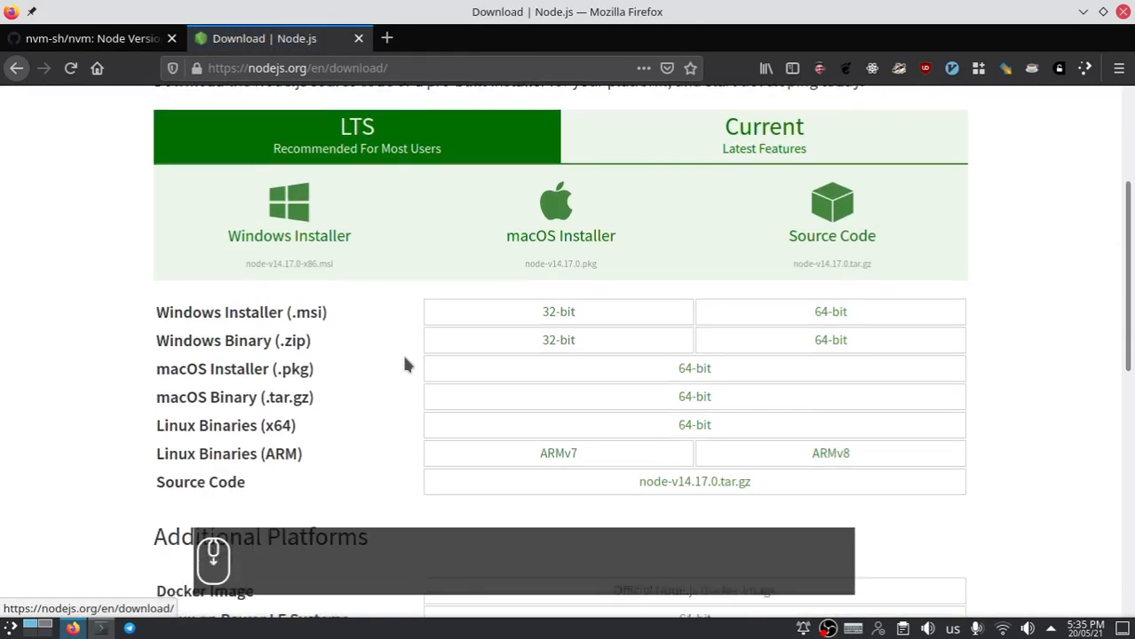
{"action": "scroll", "scroll_direction": "down", "scroll_amount": 3}
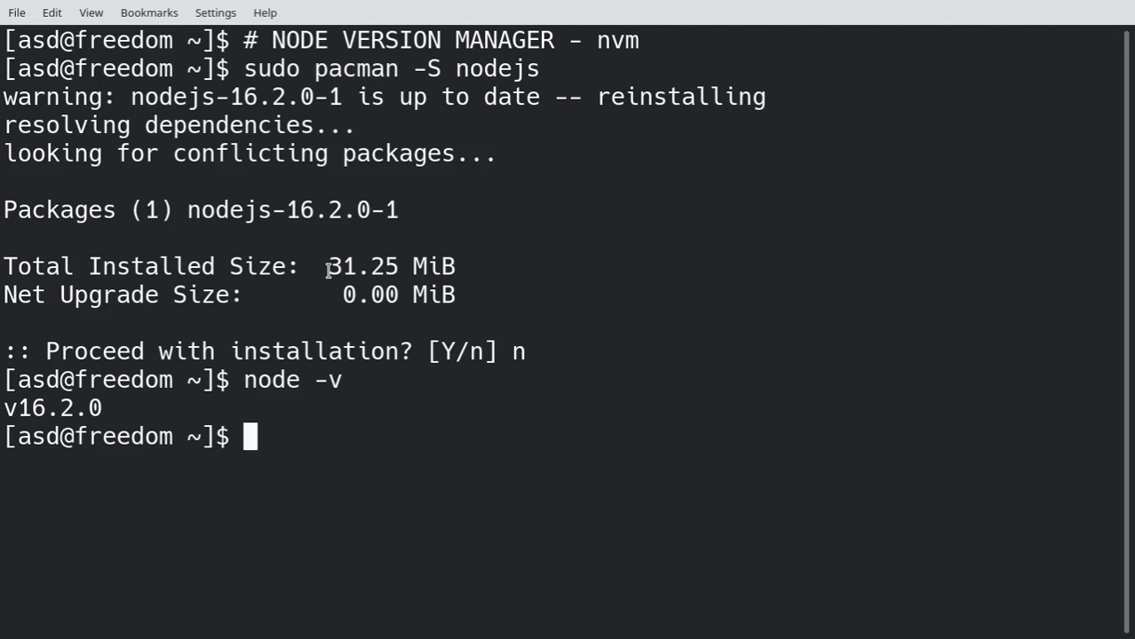
Step: Enter the debian-sid chroot, check lsb_release, and confirm node -v reports v12.21.0
{"action": "double_click", "coordinate": [236, 97]}
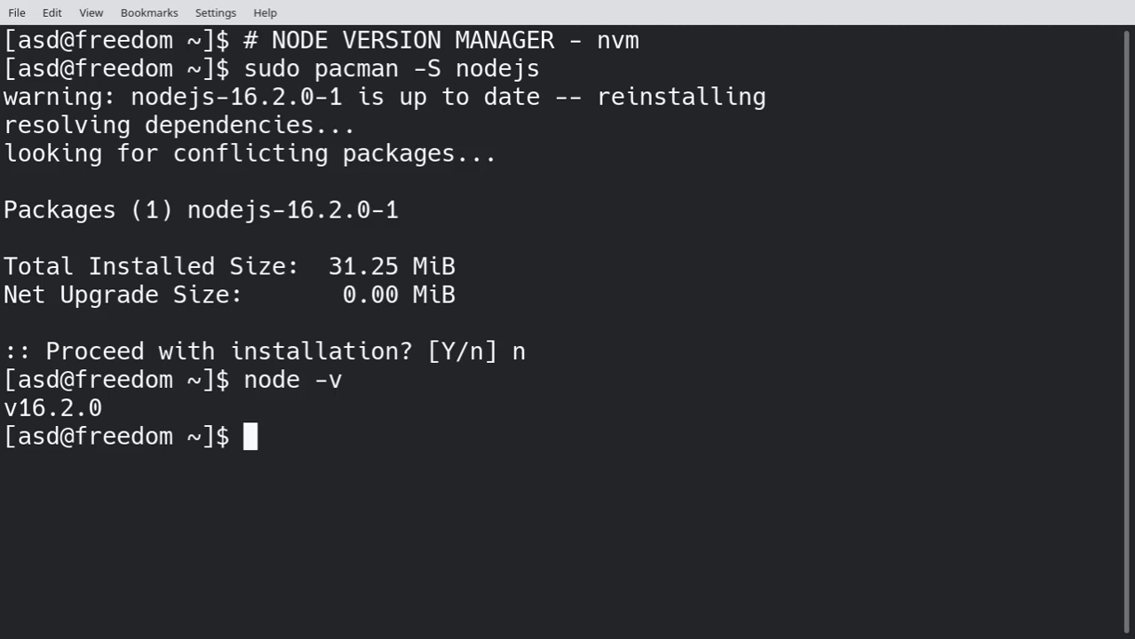
{"action": "type", "text": "schroot -c debian-sid"}
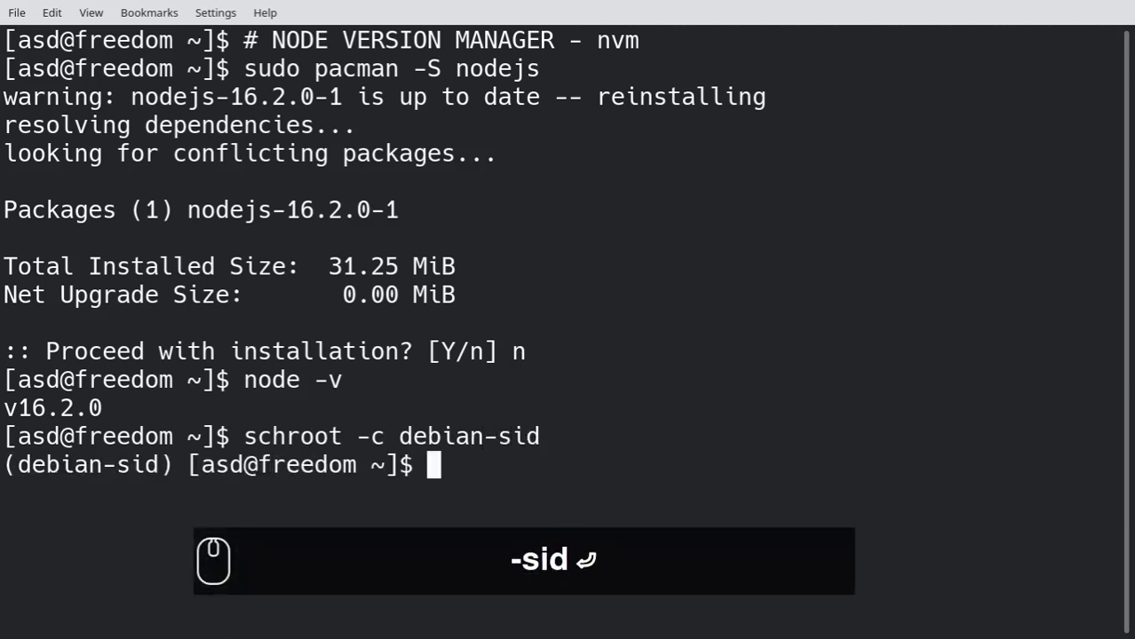
{"action": "type", "text": "lsb_rele"}
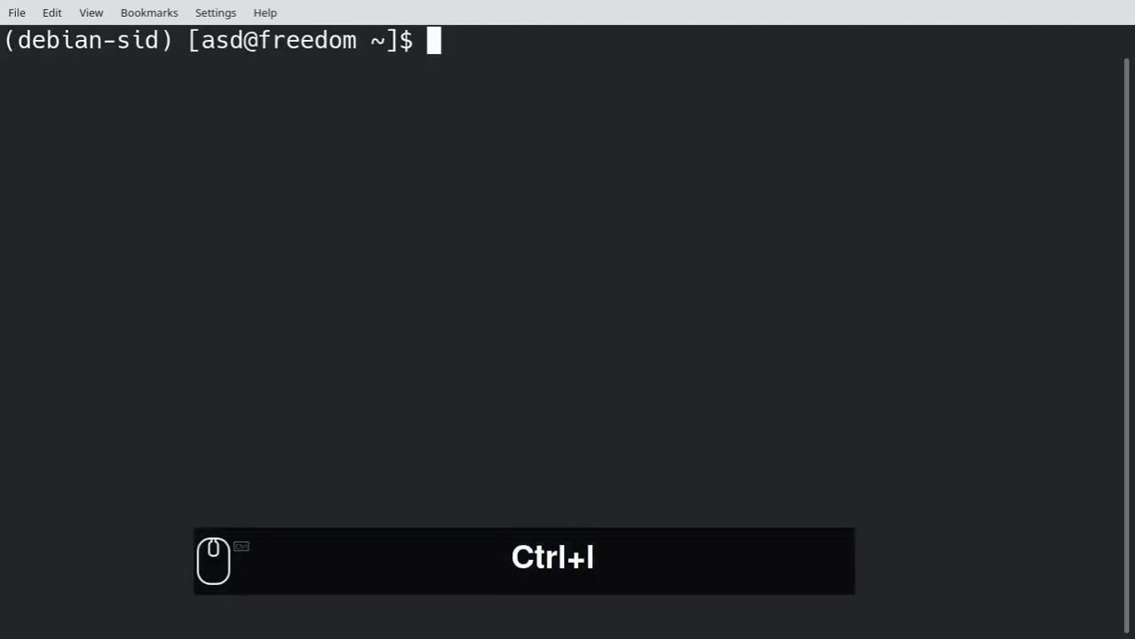
{"action": "type", "text": "node -v"}
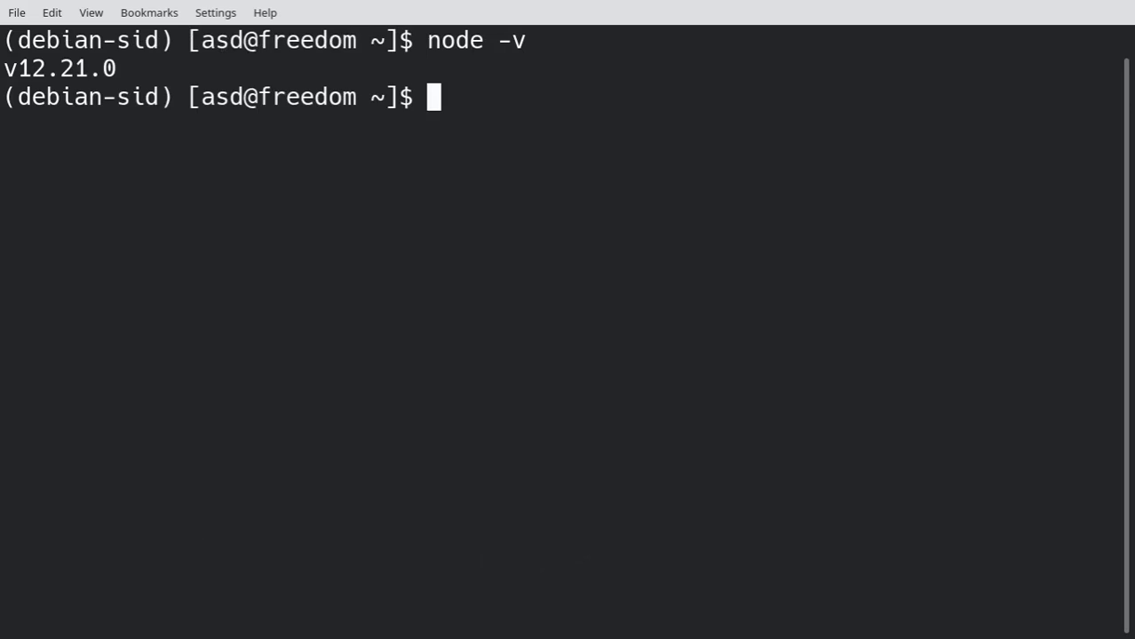
{"action": "type", "text": "apt upgrade"}
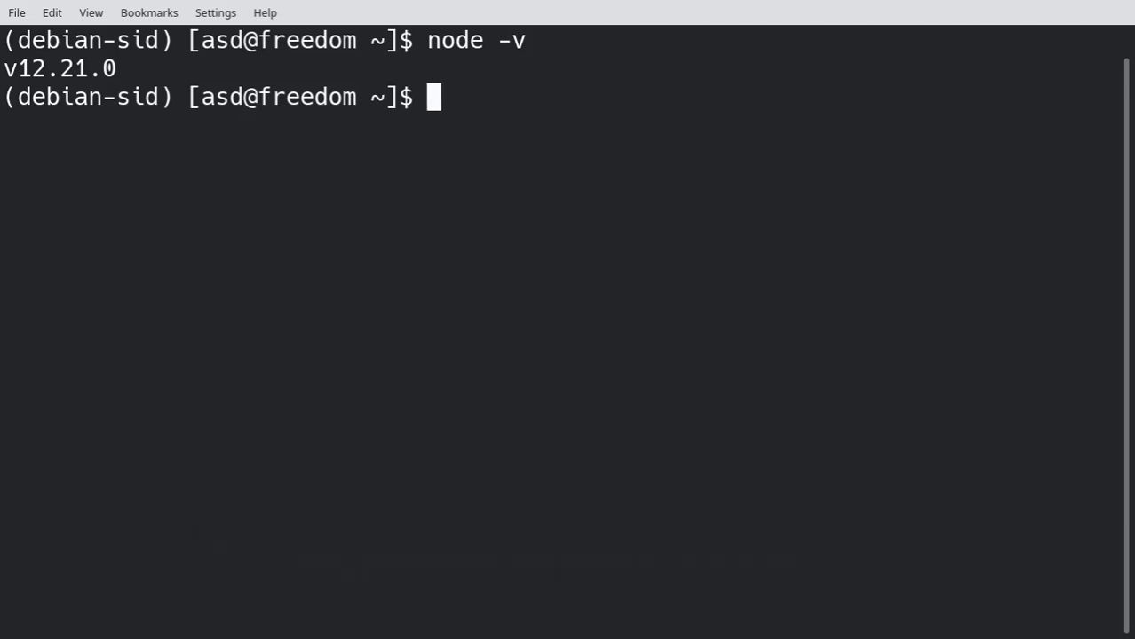
{"action": "mouse_move", "coordinate": [115, 89]}
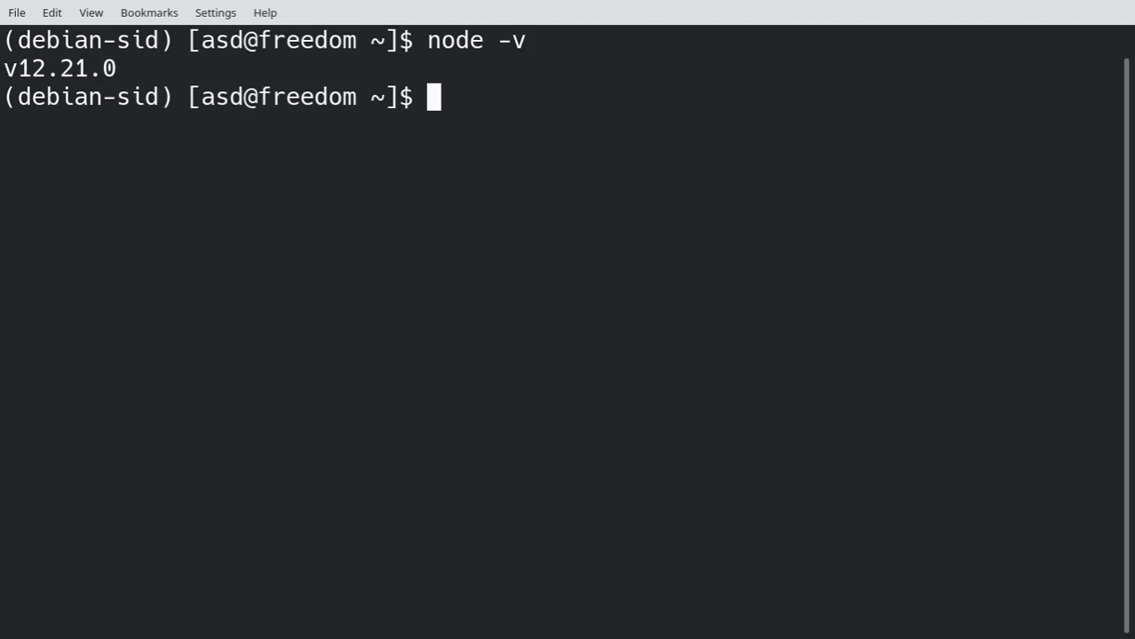
{"action": "type", "text": "exit"}
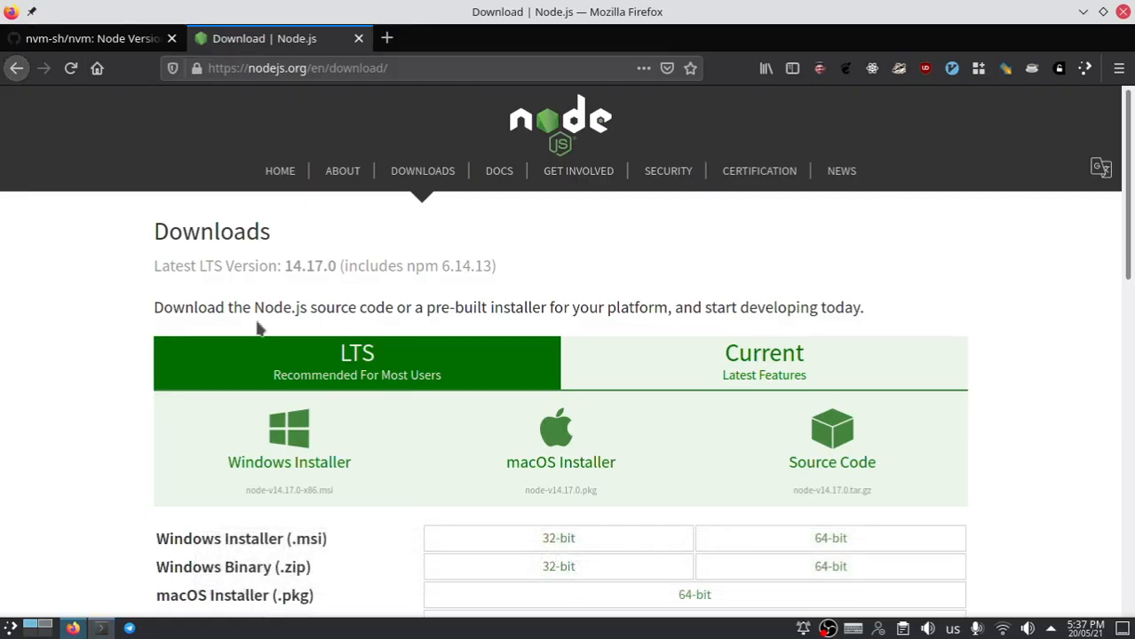
Step: Start the LTS Linux x64 binaries download, then cancel it
{"action": "scroll", "scroll_direction": "down", "scroll_amount": 3}
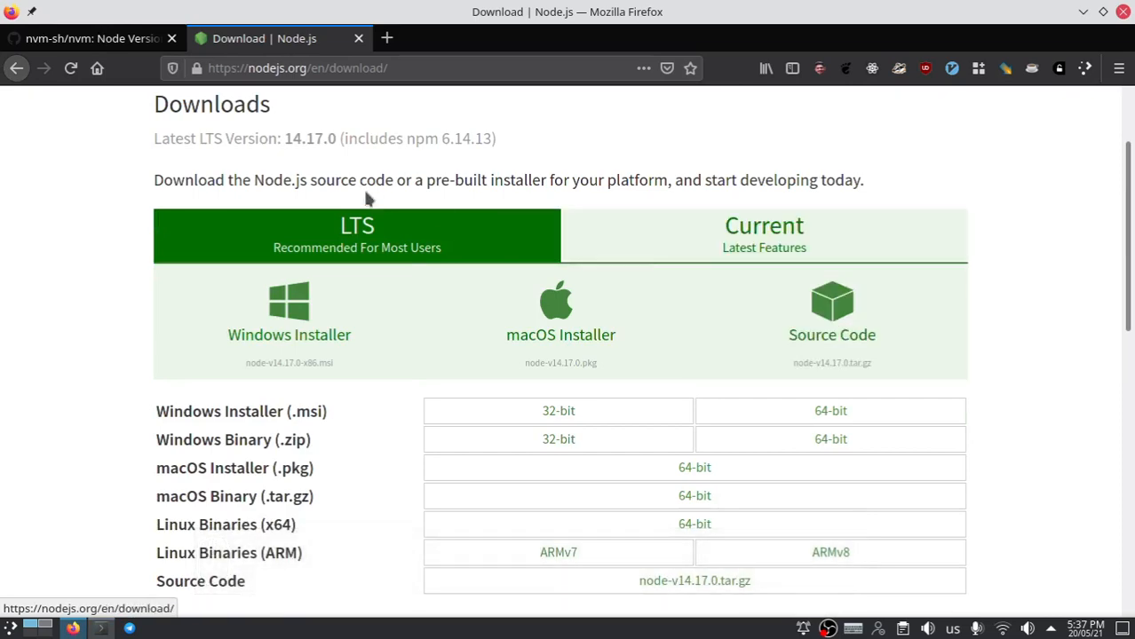
{"action": "scroll", "scroll_direction": "down", "scroll_amount": 3}
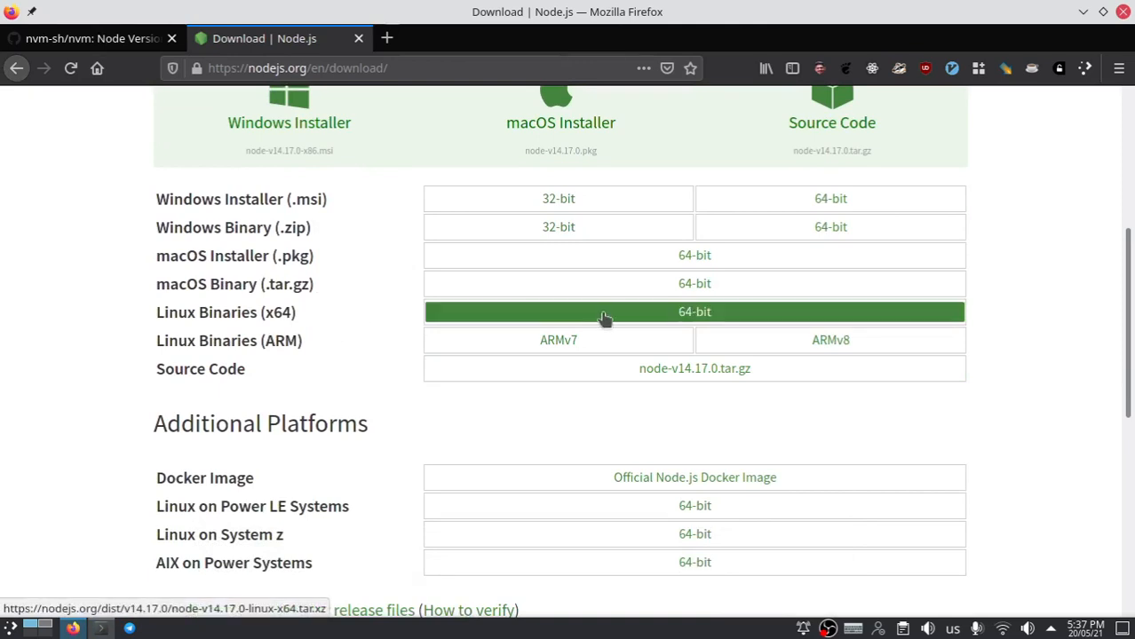
{"action": "left_click", "coordinate": [694, 311]}
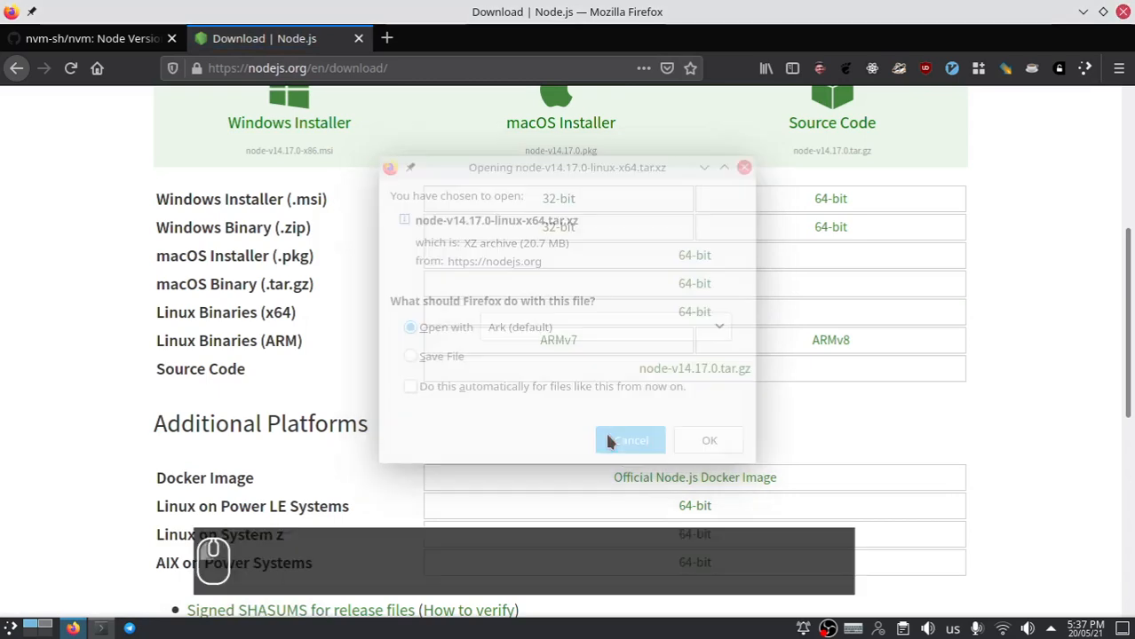
{"action": "left_click", "coordinate": [630, 440]}
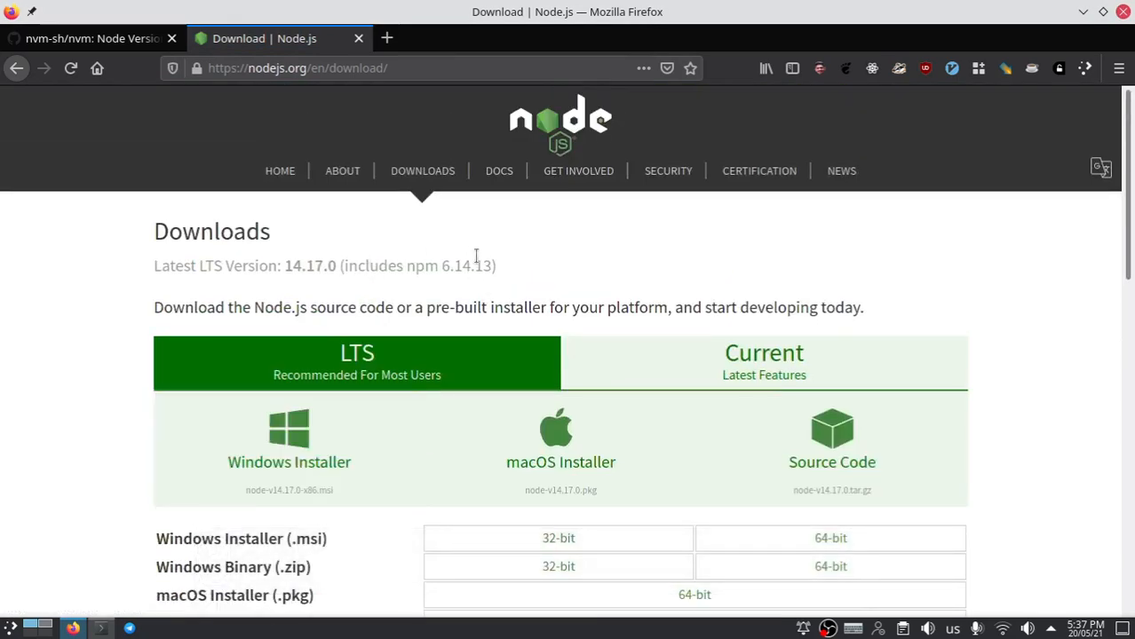
Step: Show the Current 16.2.0 downloads and pick its Linux x64 binaries link
{"action": "left_click", "coordinate": [763, 363]}
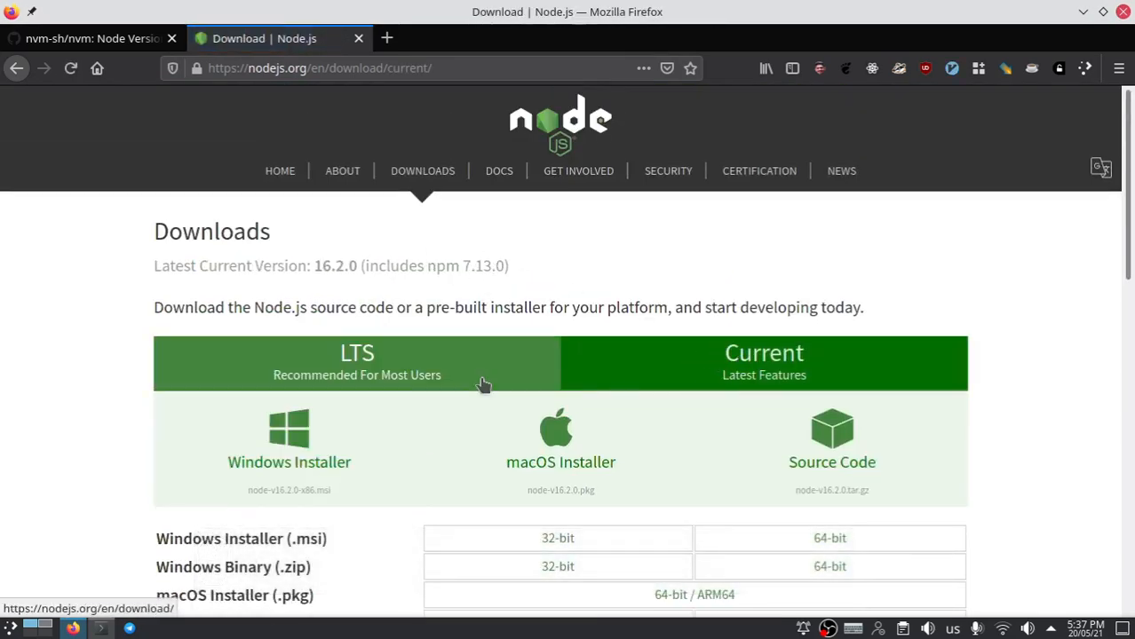
{"action": "scroll", "scroll_direction": "down", "scroll_amount": 3}
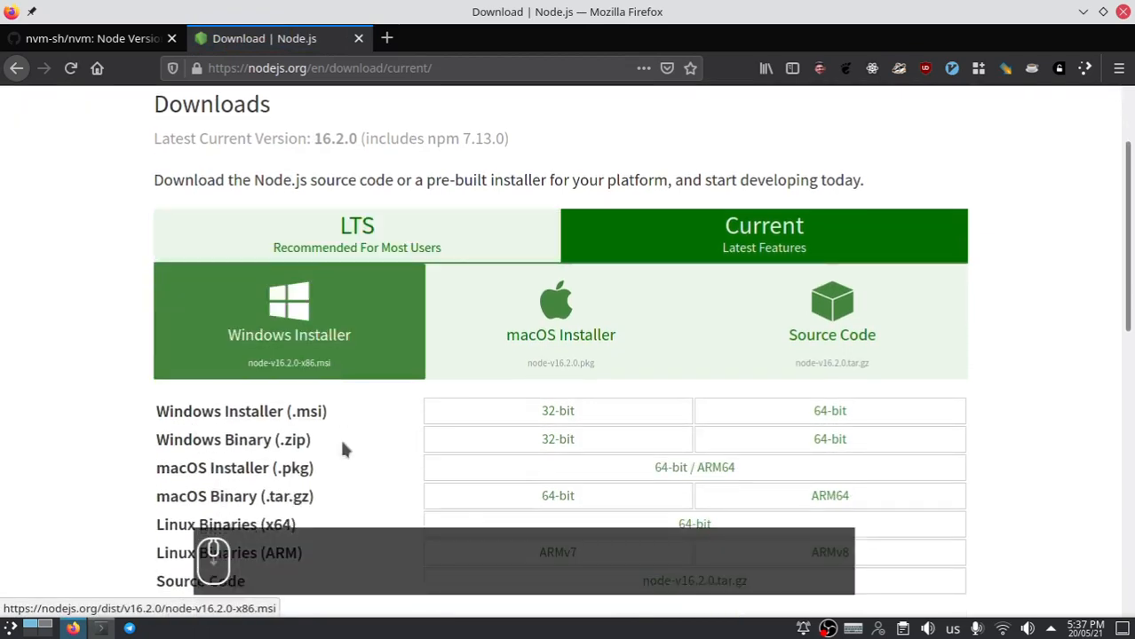
{"action": "scroll", "scroll_direction": "down", "scroll_amount": 3}
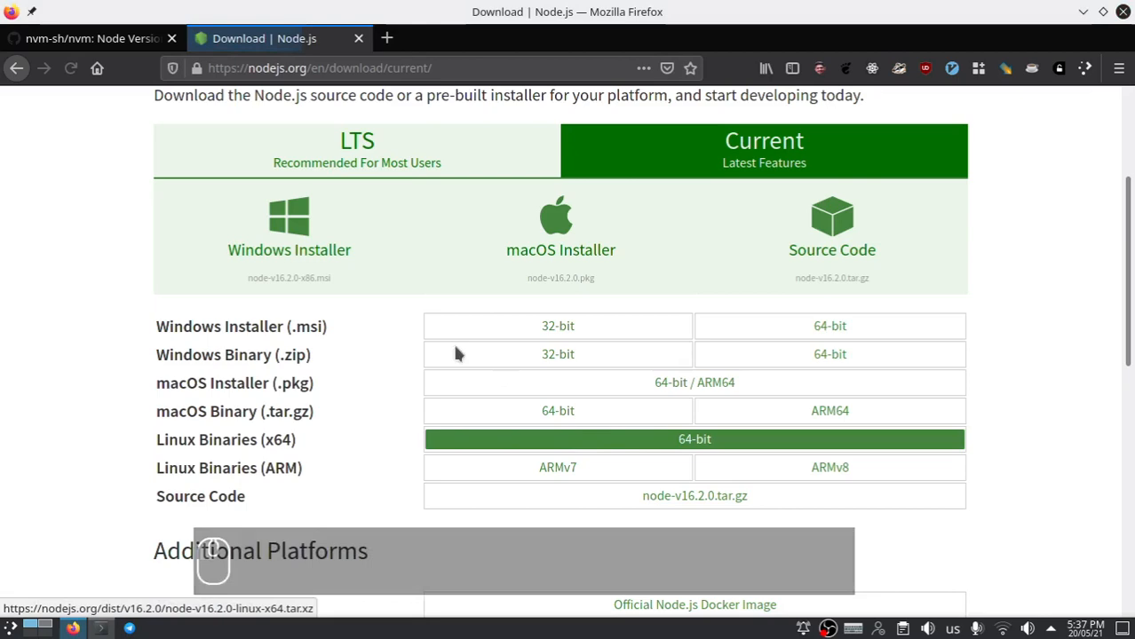
{"action": "left_click", "coordinate": [695, 439]}
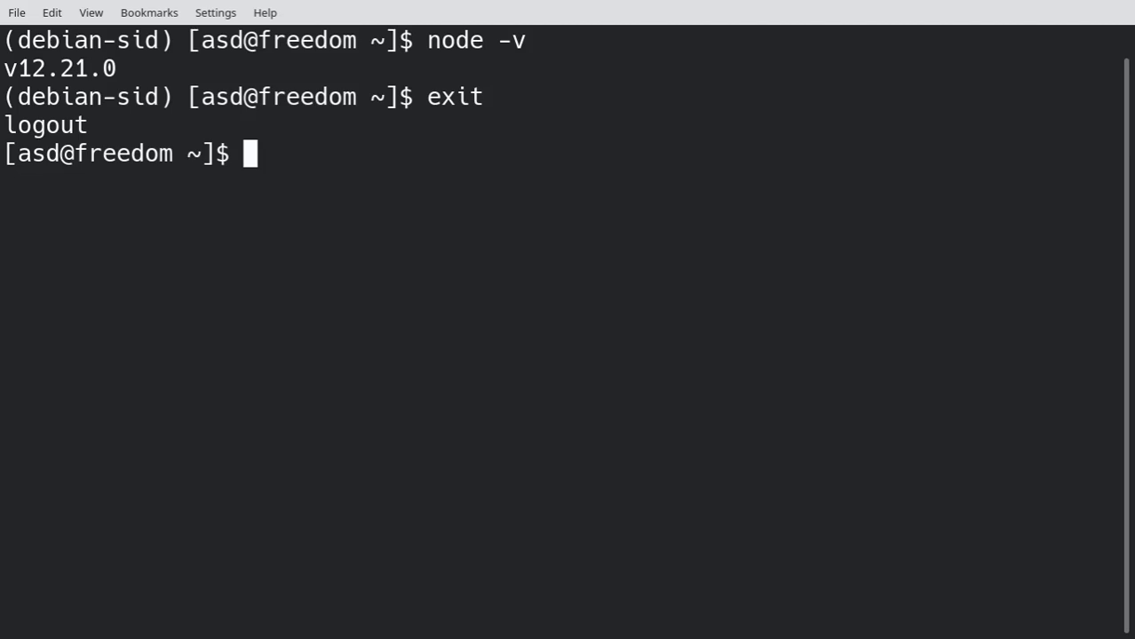
Step: Confirm the host system with lsb_release, then switch to the browser
{"action": "type", "text": "lsb_re"}
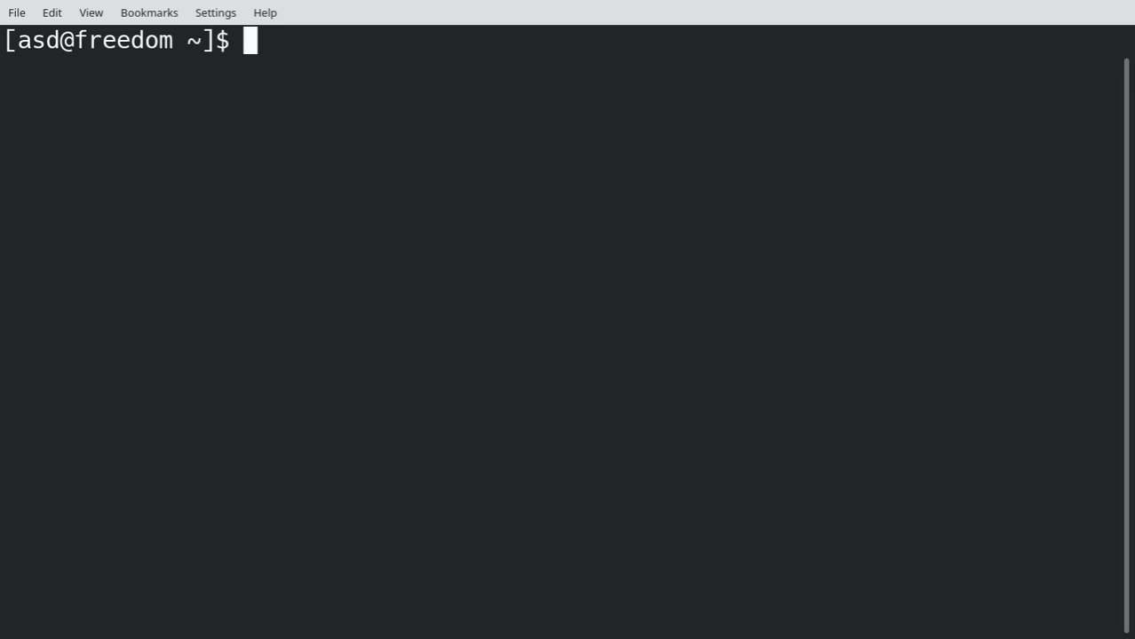
{"action": "key", "text": "alt+Tab"}
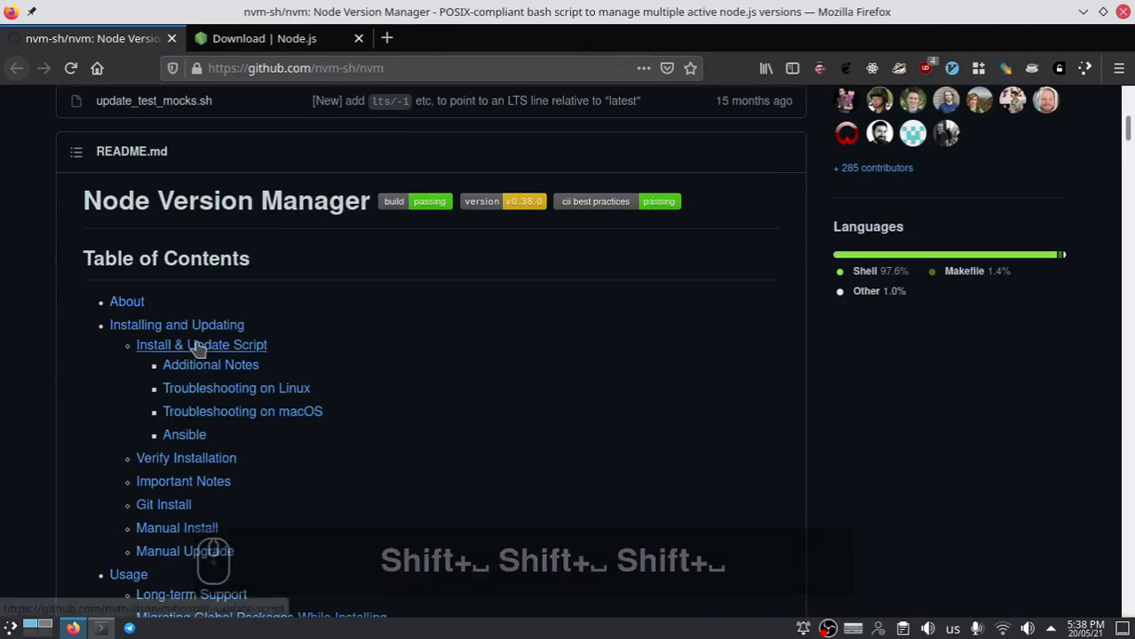
{"action": "mouse_move", "coordinate": [164, 504]}
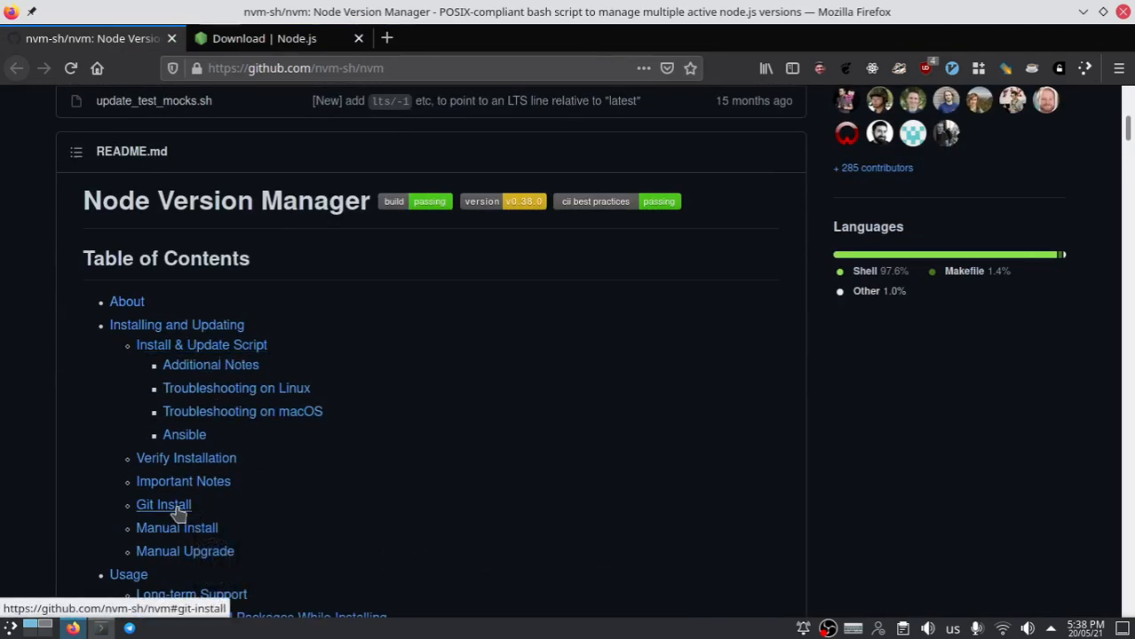
{"action": "left_click", "coordinate": [163, 505]}
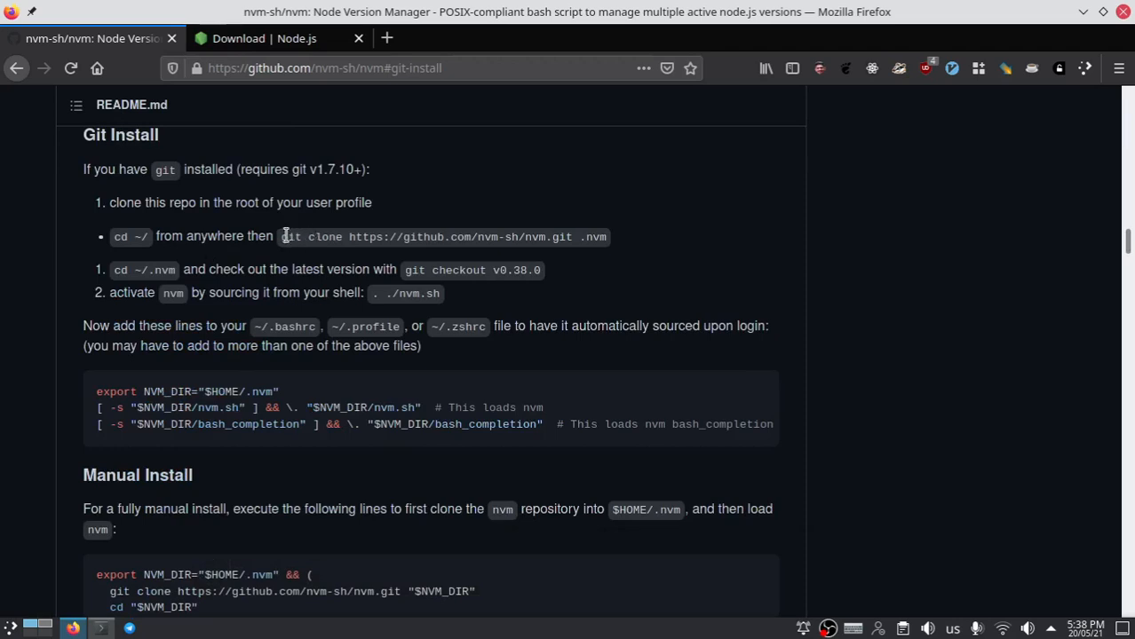
{"action": "left_click_drag", "start_coordinate": [281, 236], "coordinate": [533, 236]}
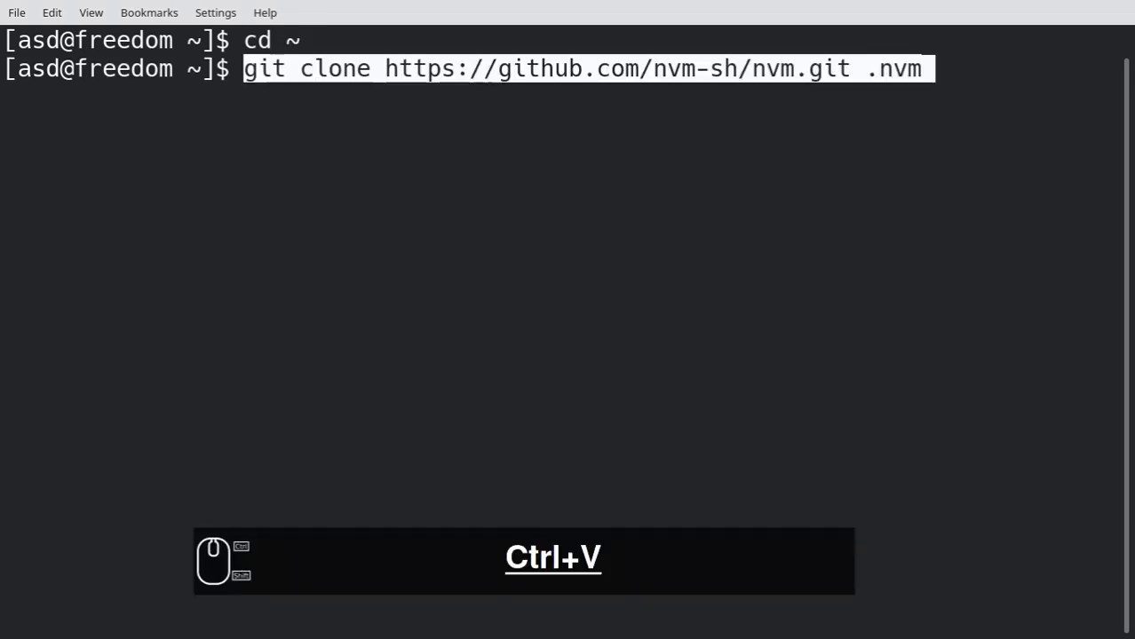
Step: Clone nvm into ~/.nvm, enter it, check out v0.38.0, and source nvm.sh
{"action": "key", "text": "Return"}
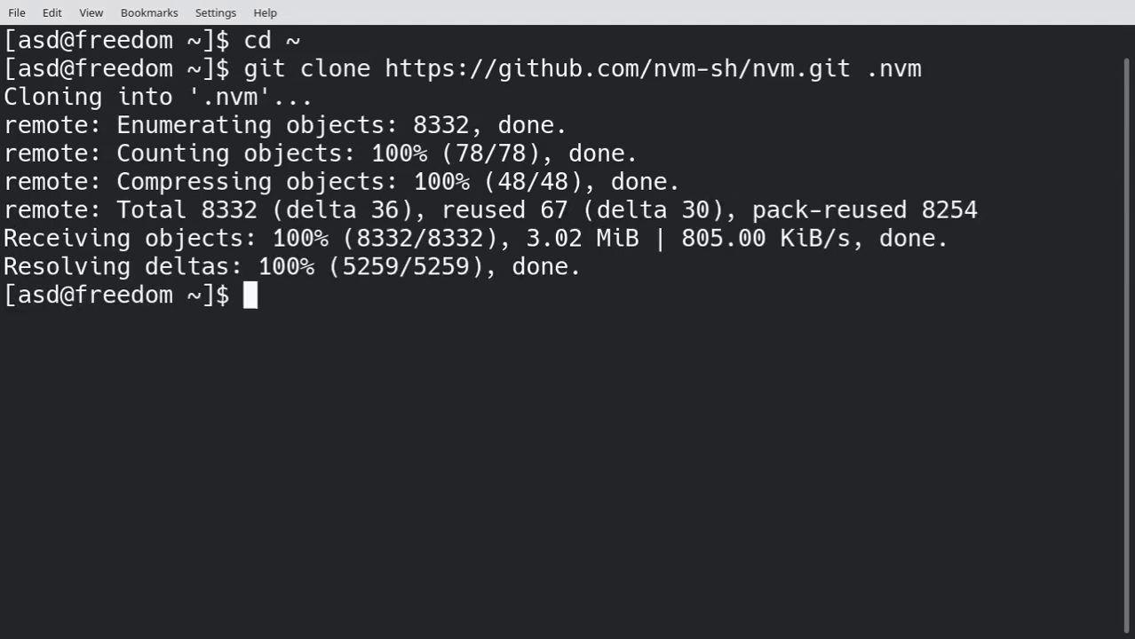
{"action": "type", "text": "cd .nv"}
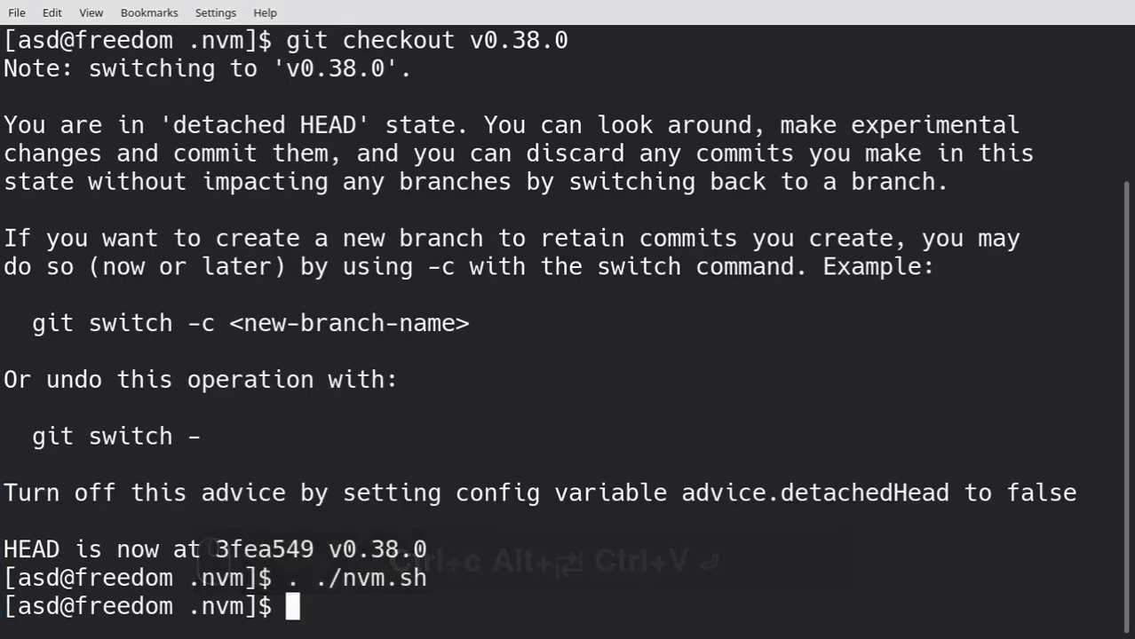
Step: Run nvm --help and scroll through the Node Version Manager v0.38.0 usage output
{"action": "type", "text": "nvm --help"}
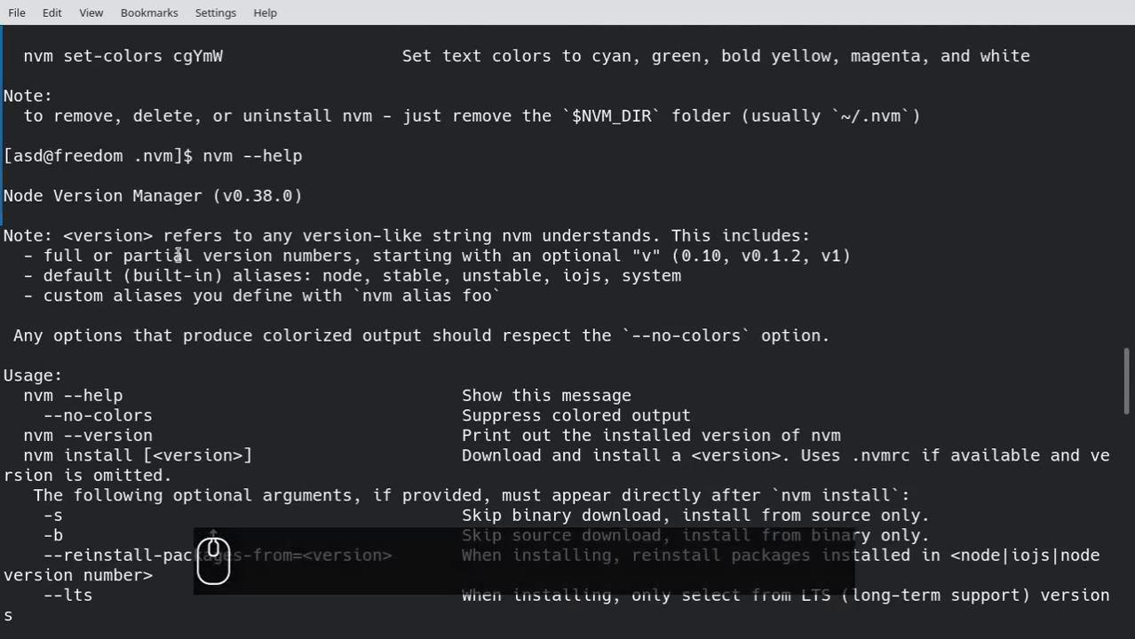
{"action": "left_click_drag", "start_coordinate": [0, 227], "coordinate": [500, 306]}
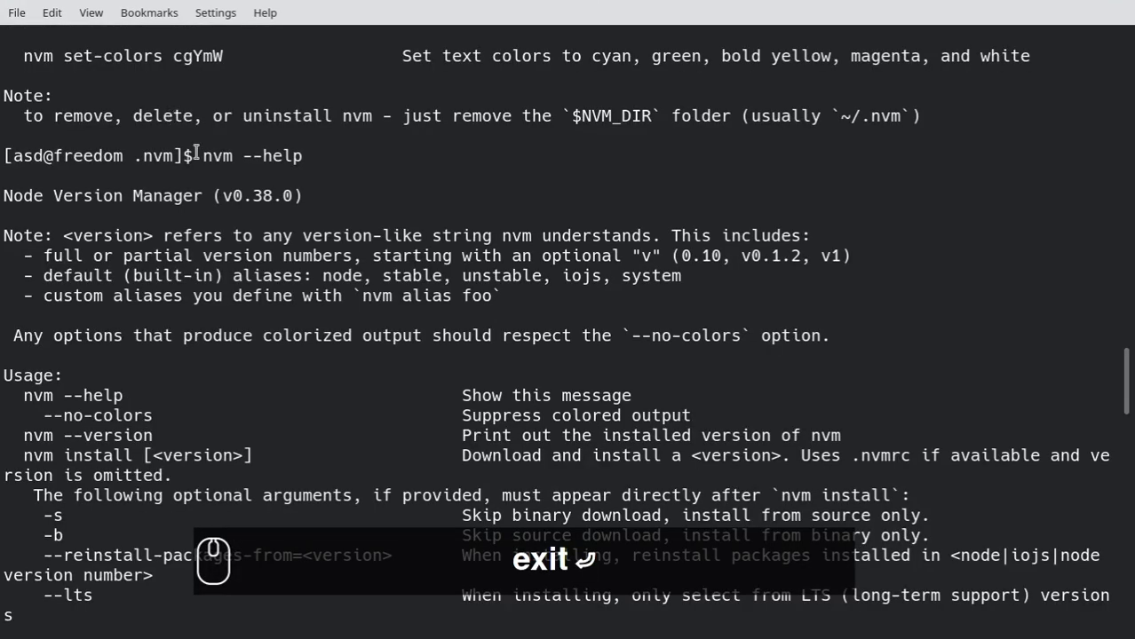
{"action": "scroll", "scroll_direction": "down", "scroll_amount": 3}
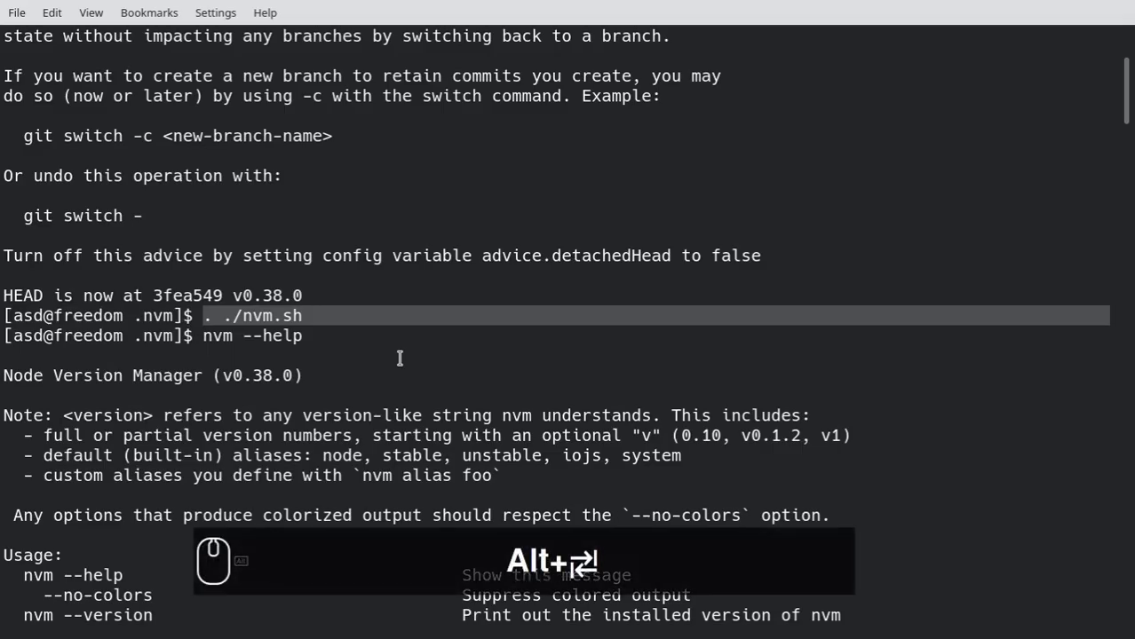
Step: Append the NVM_DIR export and nvm loading lines to ~/.bashrc in vim and save
{"action": "type", "text": "vim ~/."}
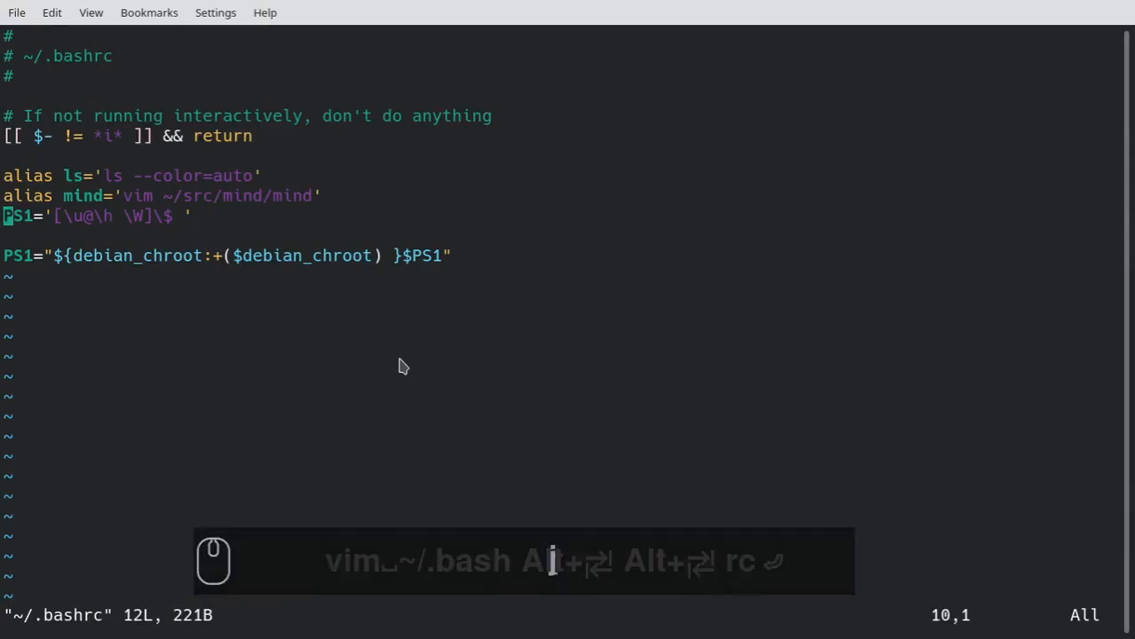
{"action": "key", "text": "Alt+Tab"}
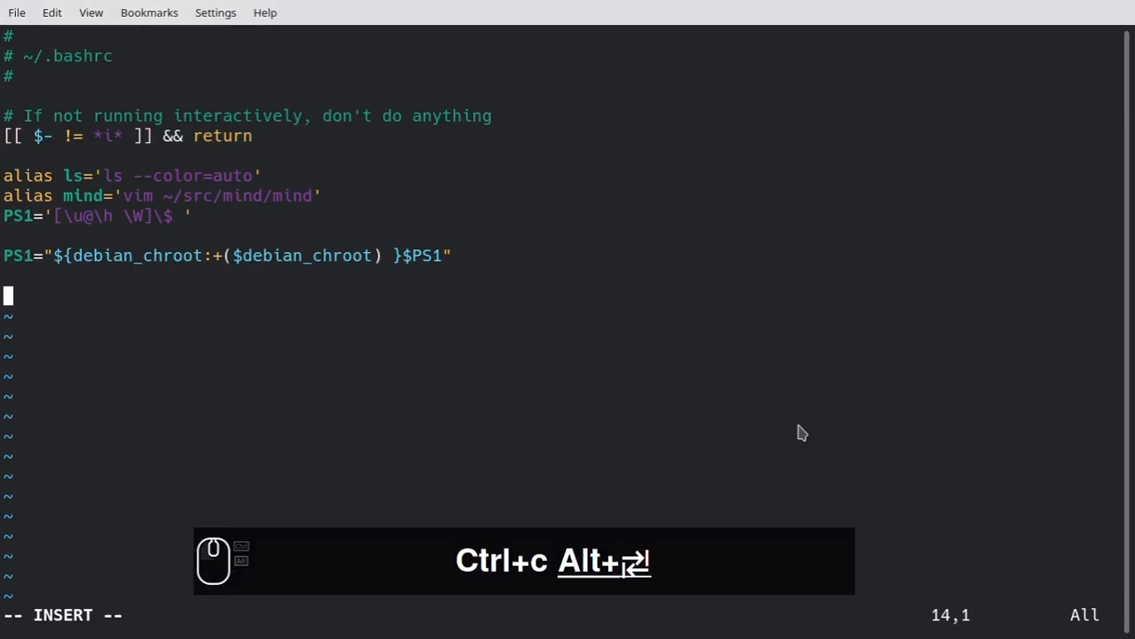
{"action": "key", "text": "ctrl+v"}
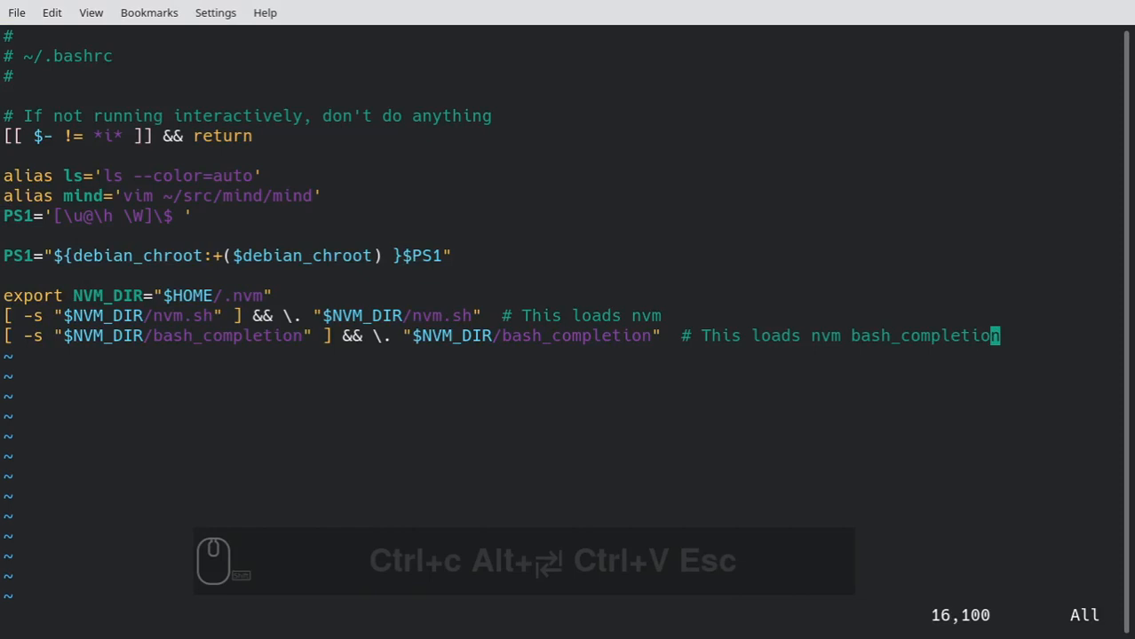
{"action": "type", "text": ":wq"}
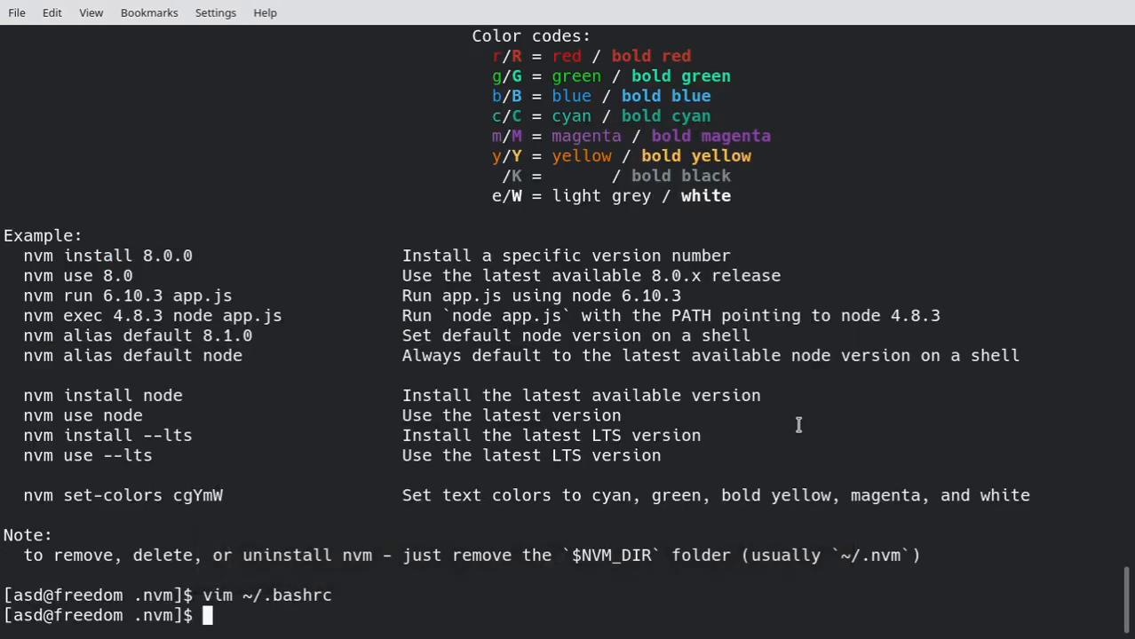
Step: Move to ~/src/temp and list its contents
{"action": "type", "text": "c"}
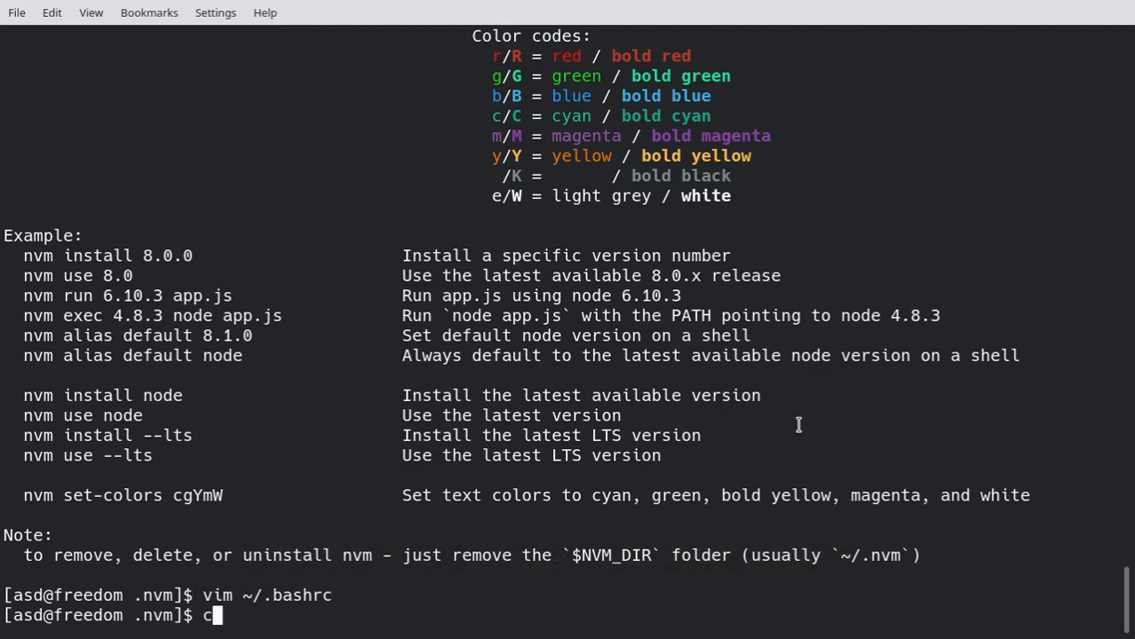
{"action": "type", "text": "d ~"}
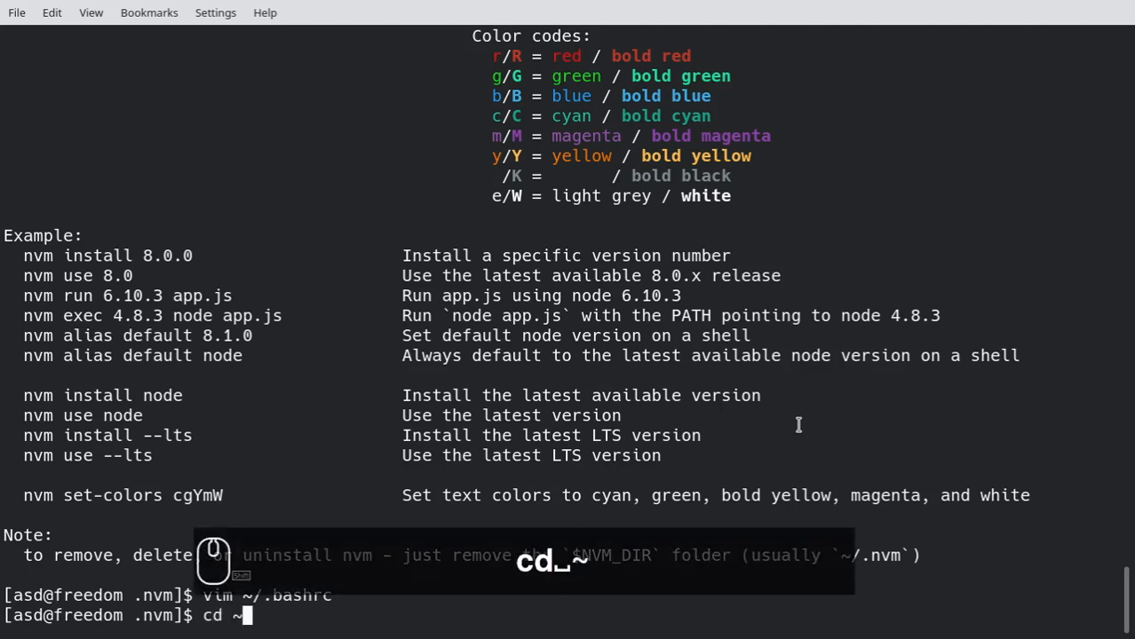
{"action": "type", "text": "/src/temp/"}
{"action": "type", "text": "ls"}
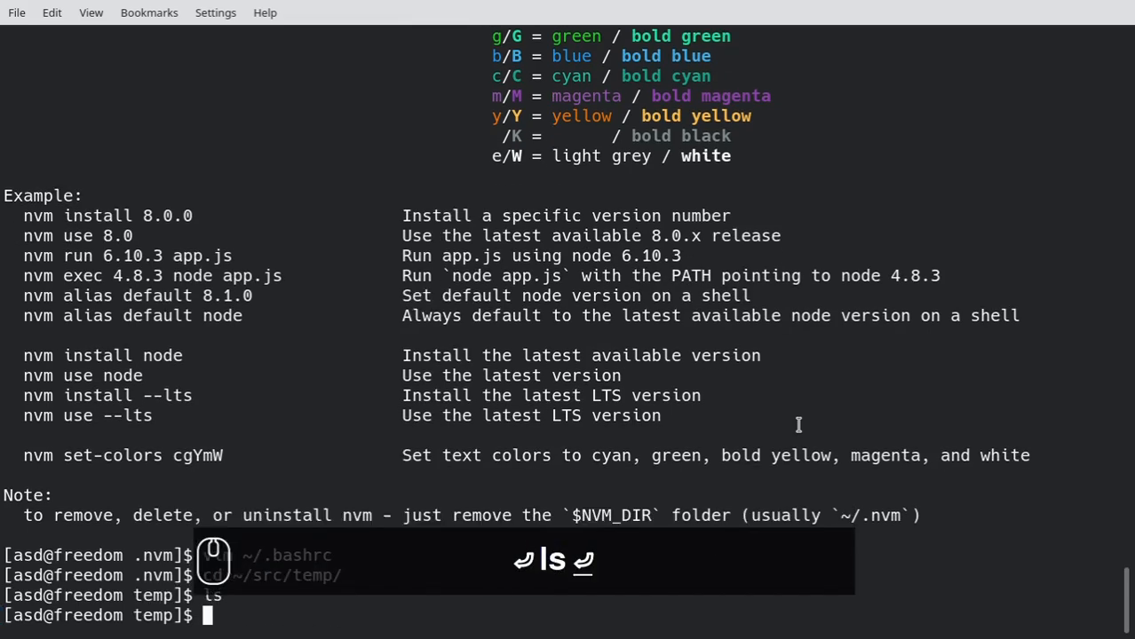
{"action": "type", "text": "nvm --"}
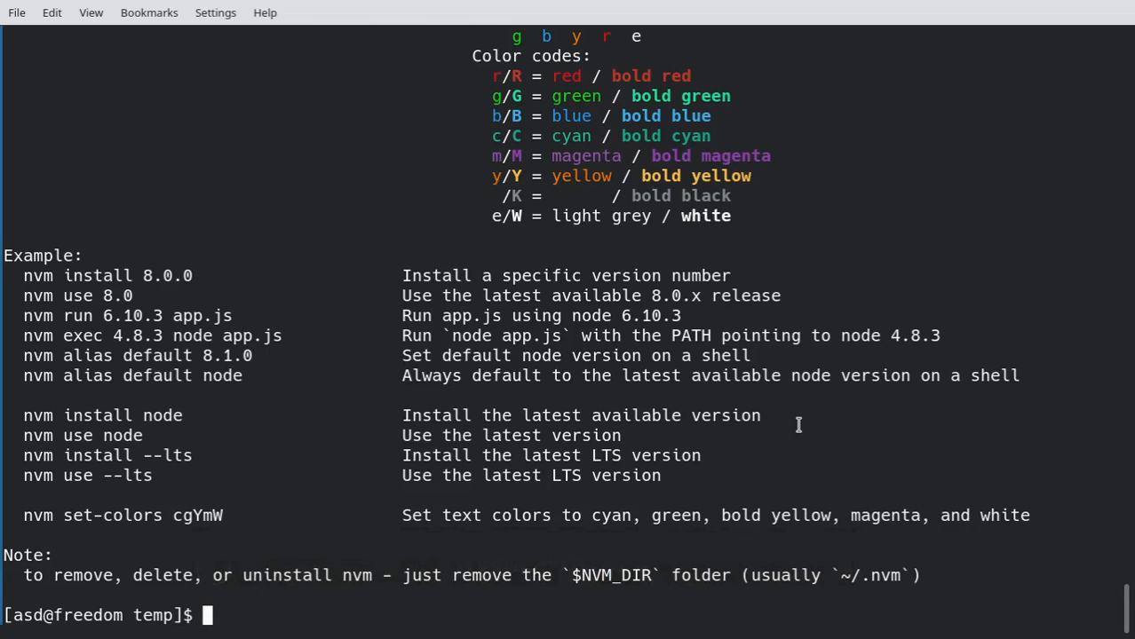
{"action": "type", "text": "ls"}
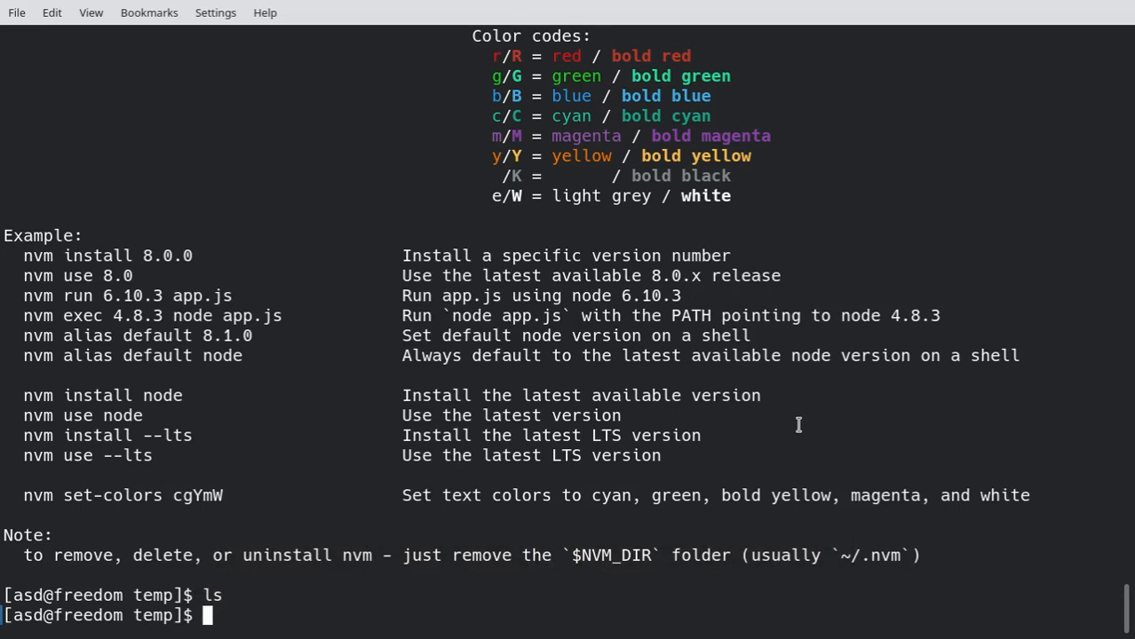
Step: Create the test-project-a folder and move into it
{"action": "type", "text": "mkdir"}
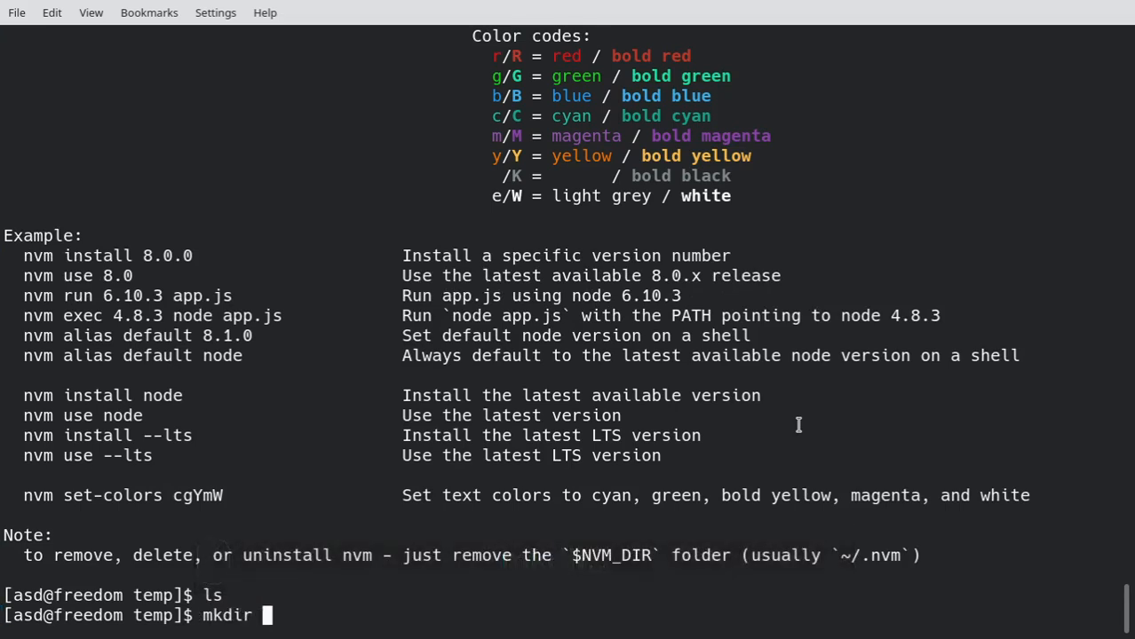
{"action": "type", "text": "test-rp"}
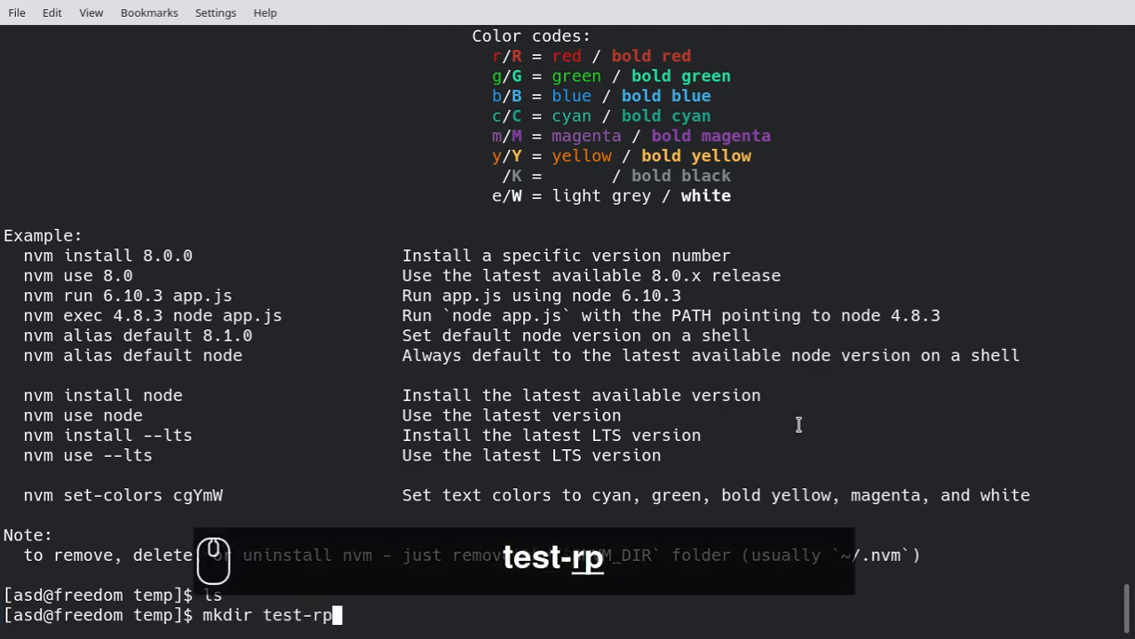
{"action": "type", "text": "oject-a"}
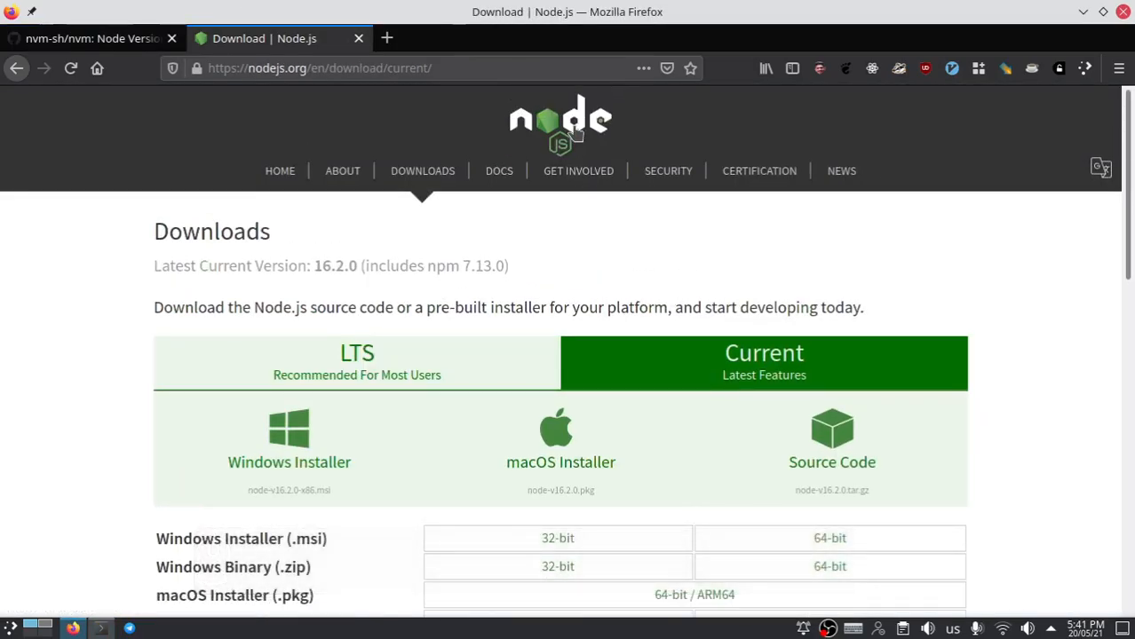
{"action": "scroll", "scroll_direction": "down", "scroll_amount": 3}
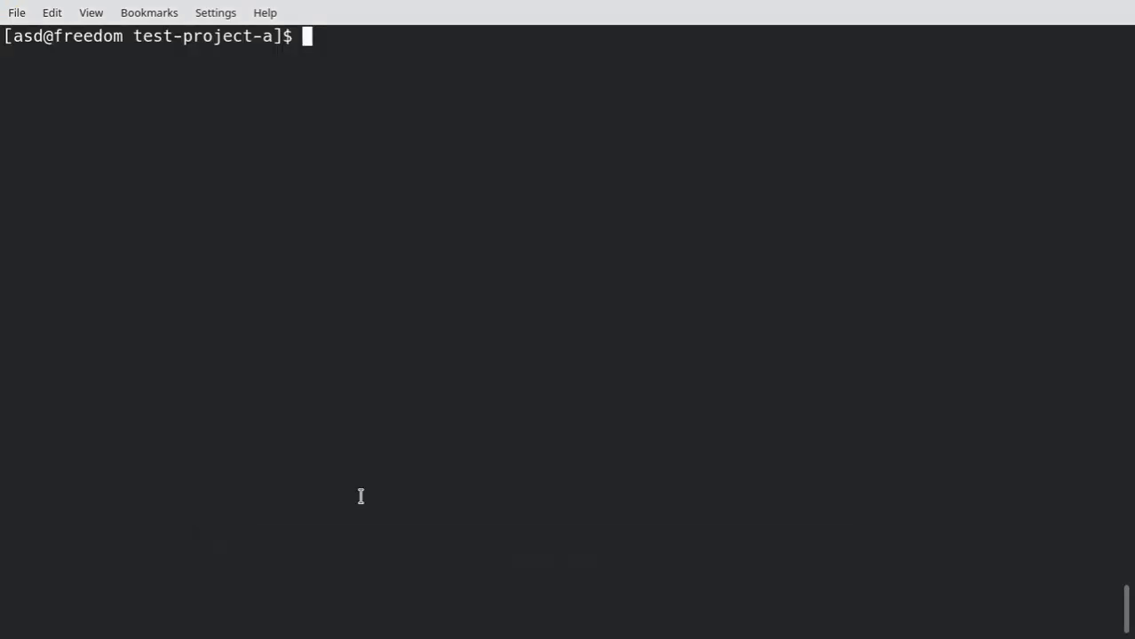
Step: After 'nvm install latest' is rejected, browse nvm ls-remote's Node versions up to v16.2.0
{"action": "type", "text": "nvm install la"}
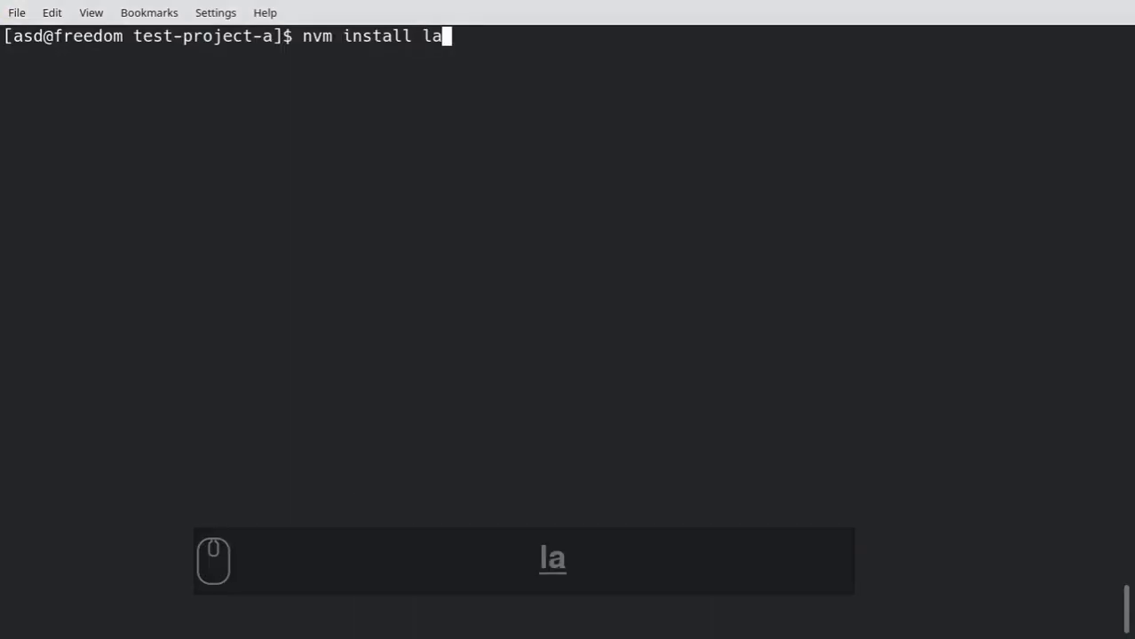
{"action": "key", "text": "Return"}
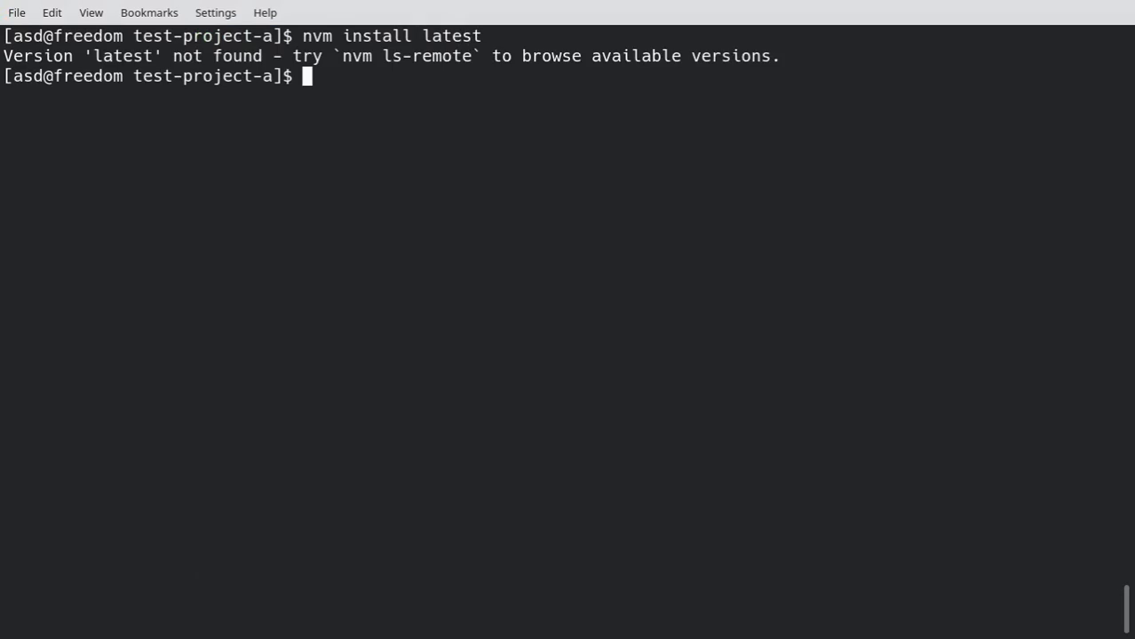
{"action": "type", "text": "nvm"}
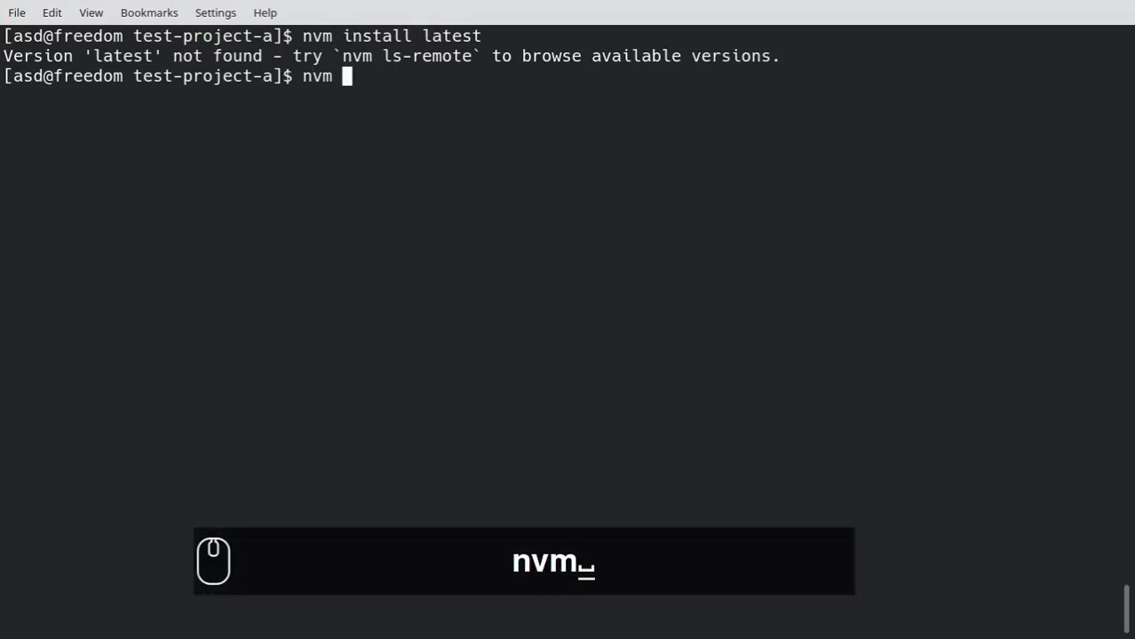
{"action": "type", "text": "ls-remote"}
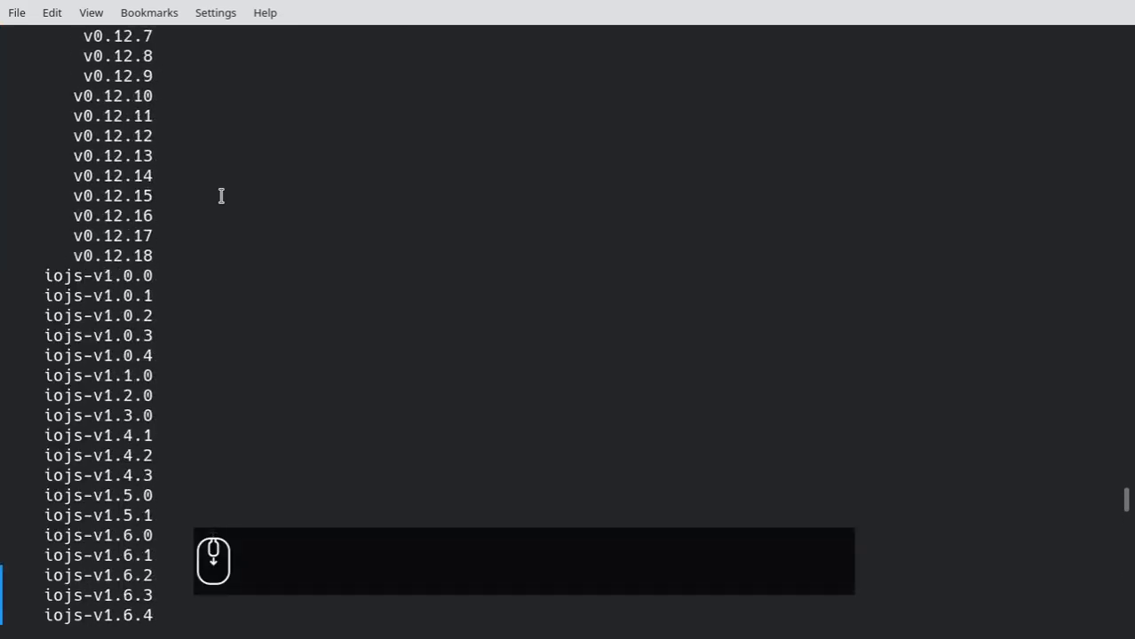
{"action": "scroll", "scroll_direction": "down", "scroll_amount": 3}
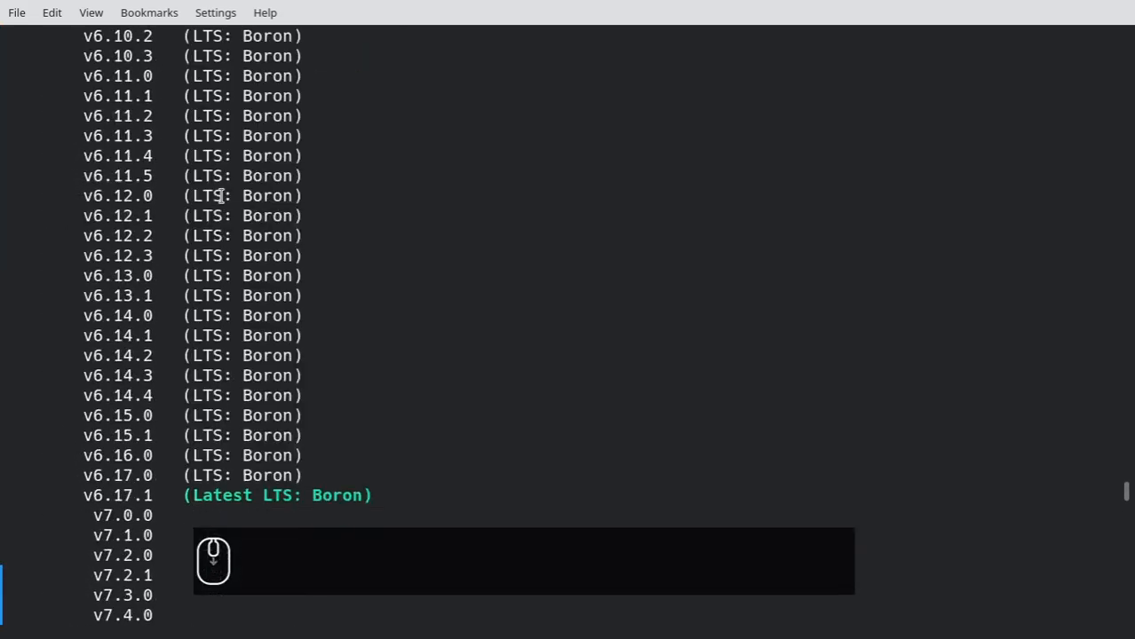
{"action": "scroll", "scroll_direction": "down", "scroll_amount": 3}
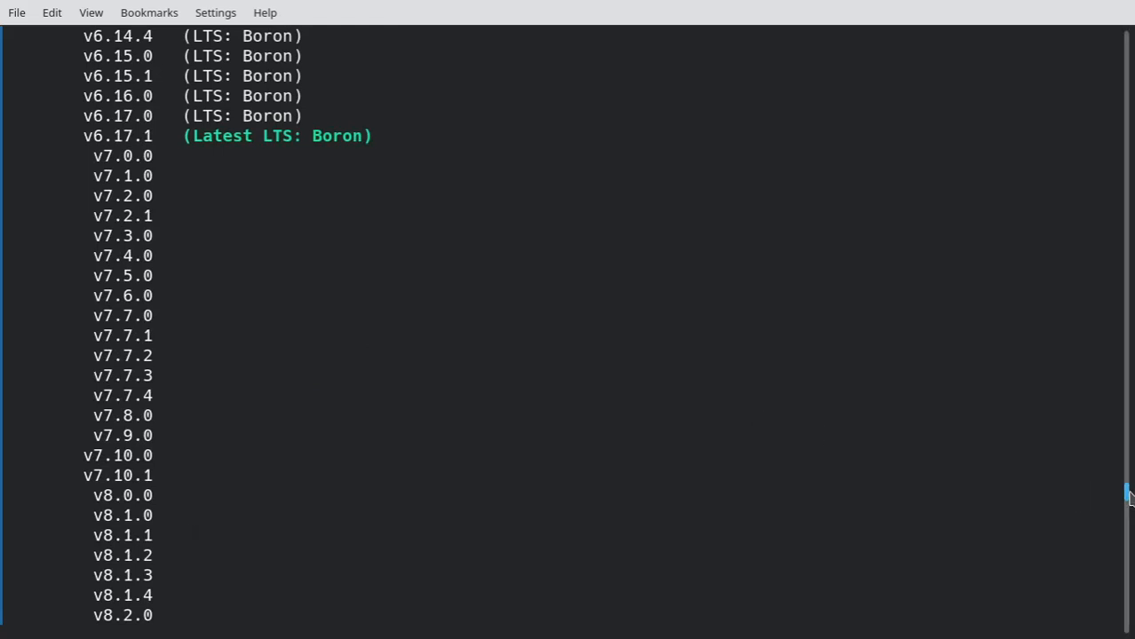
{"action": "scroll", "scroll_direction": "down", "scroll_amount": 3}
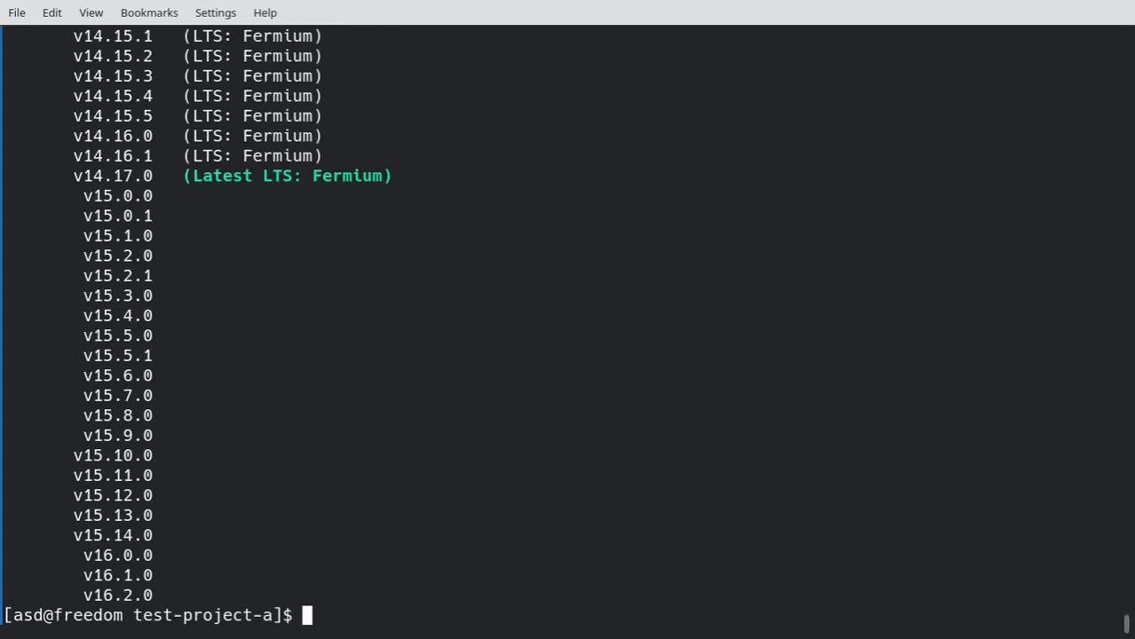
{"action": "type", "text": "nvm install 16"}
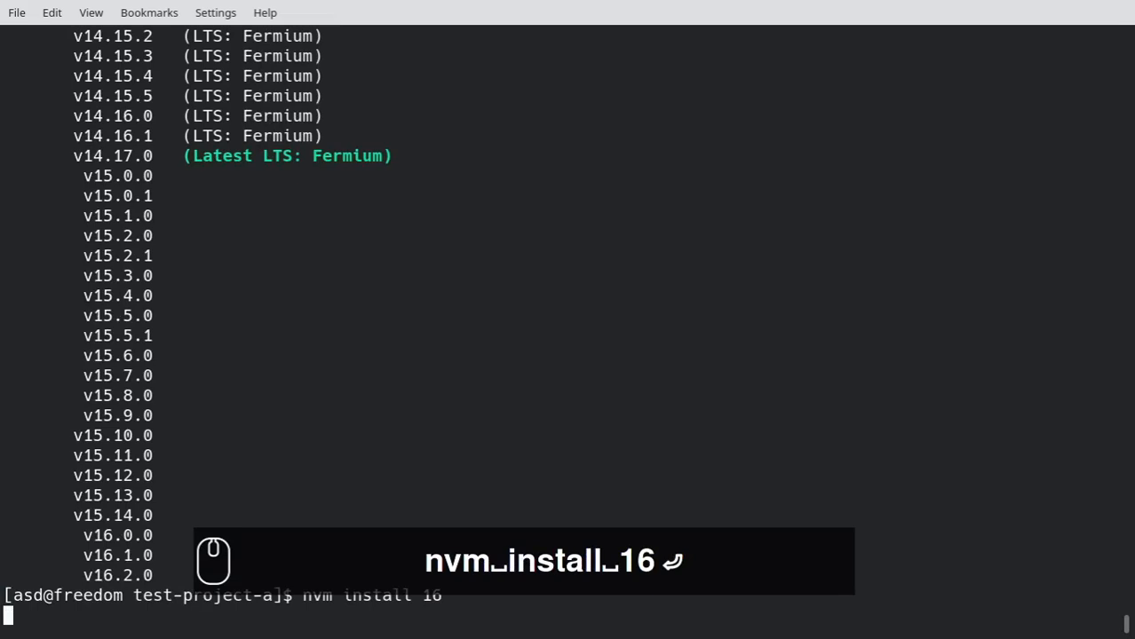
Step: Install and activate Node v16.2.0 via nvm, checking node -v and which node
{"action": "key", "text": "Return"}
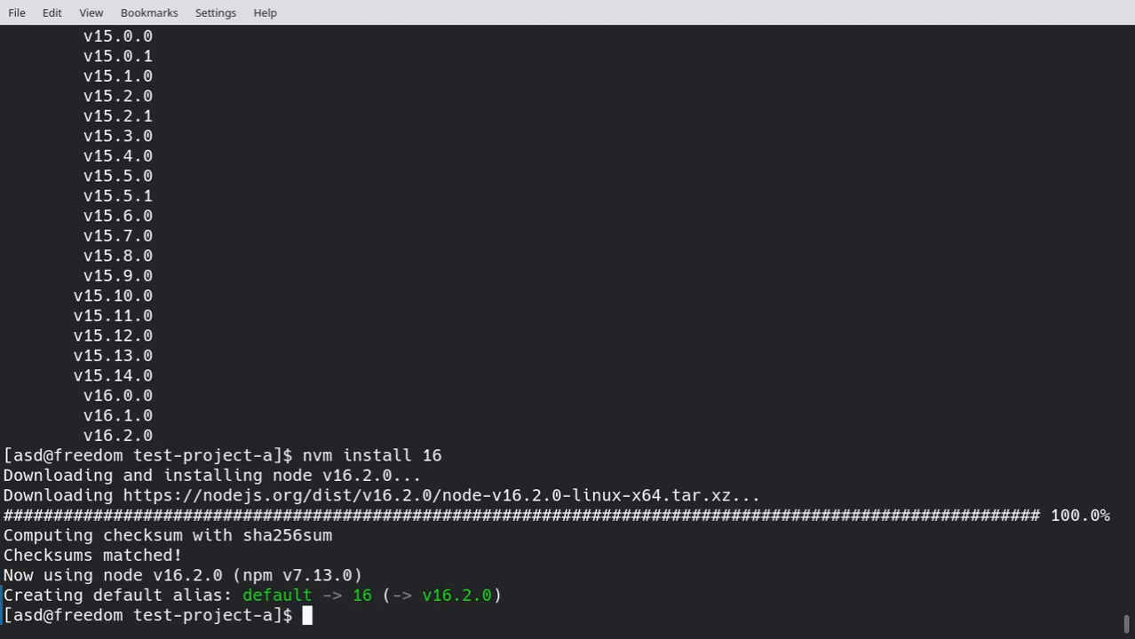
{"action": "type", "text": "nvm use 16"}
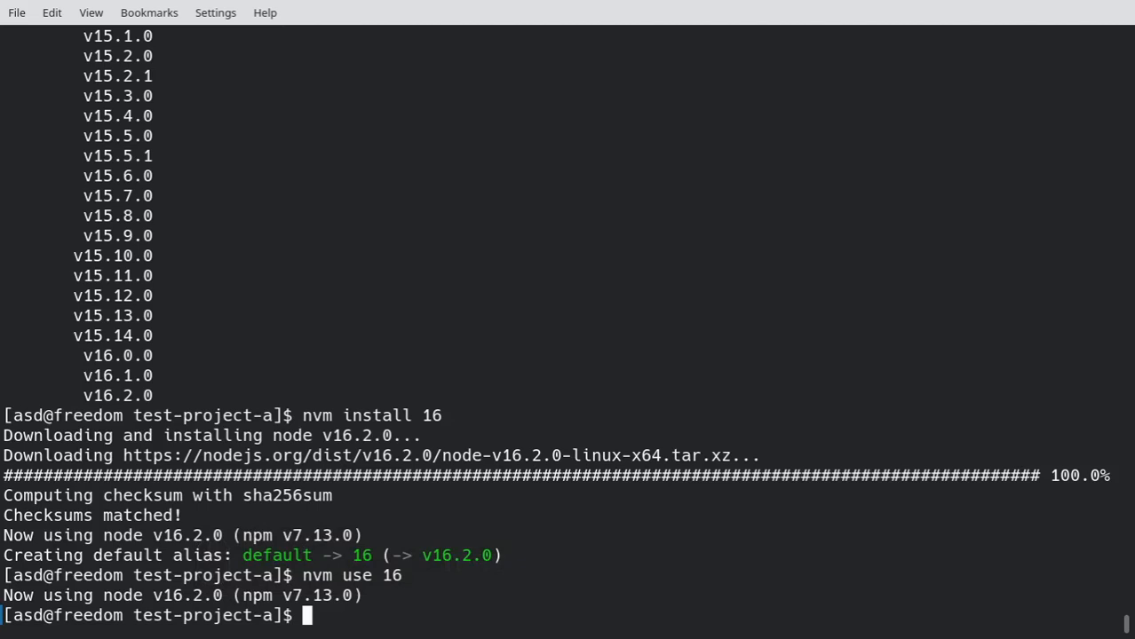
{"action": "type", "text": "node -v"}
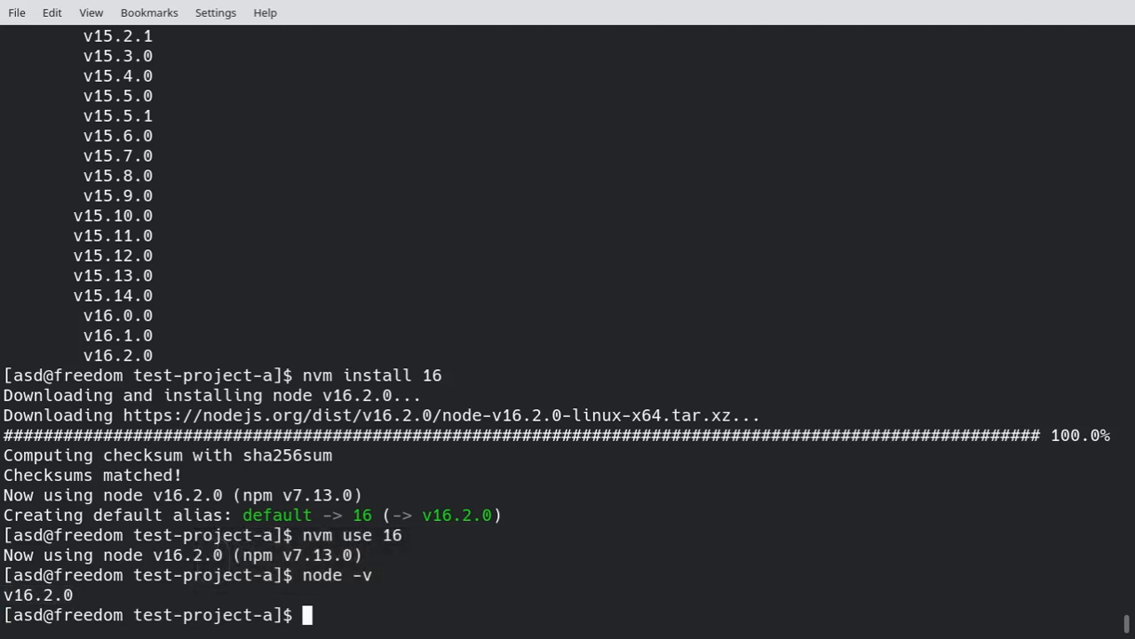
{"action": "type", "text": "which nod"}
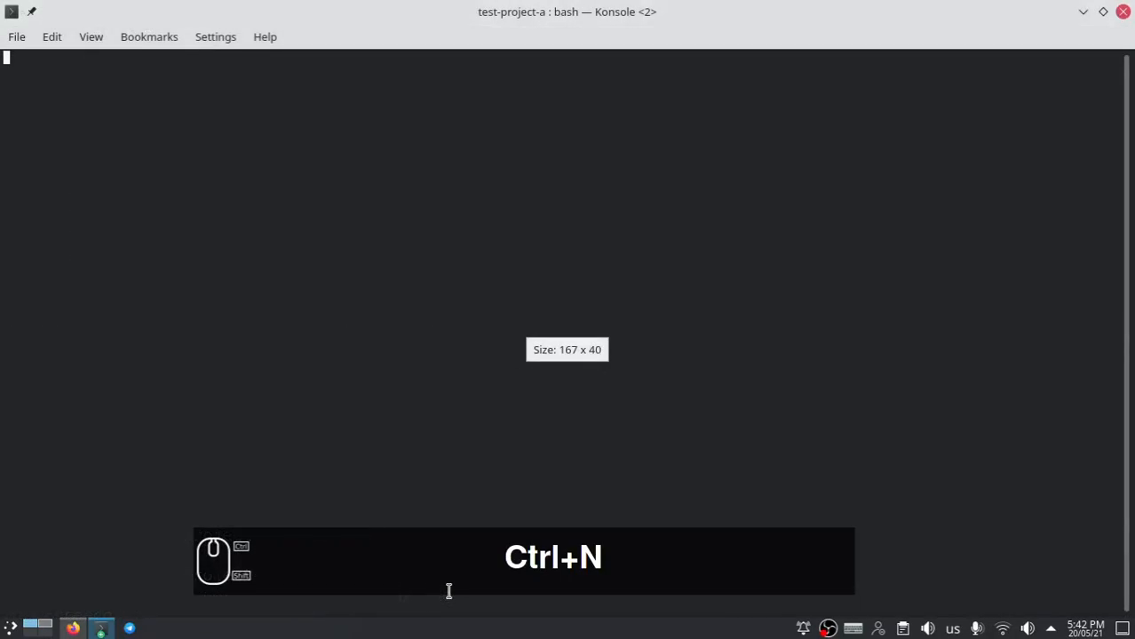
Step: Confirm node resolves to nvm's v16.2.0 binary, then create index.js in vim
{"action": "type", "text": "which node"}
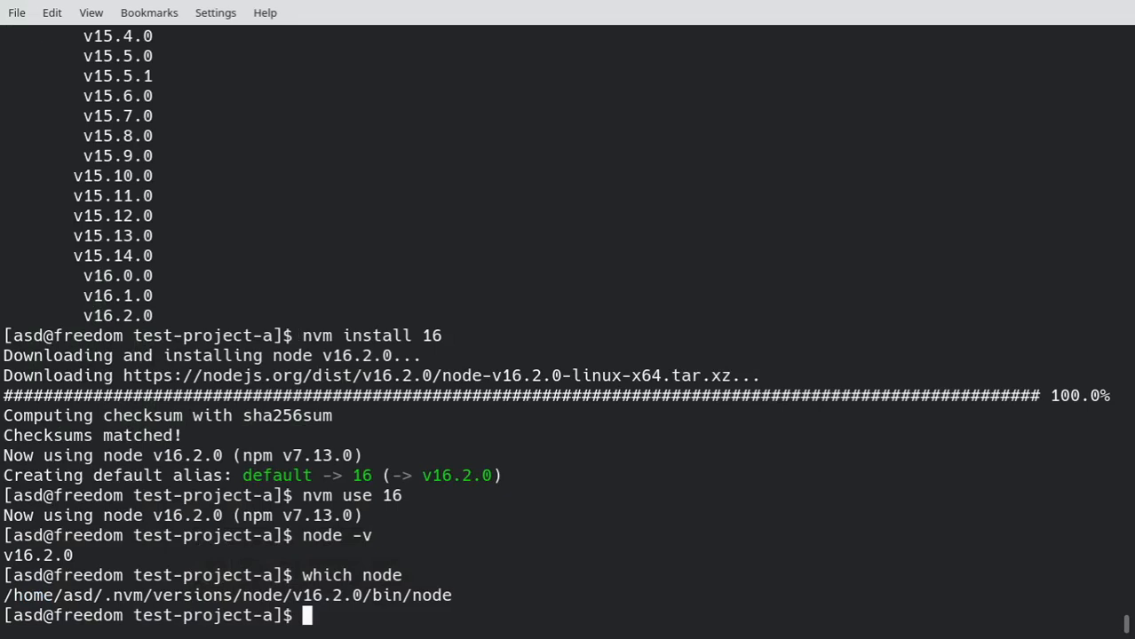
{"action": "type", "text": "npm in"}
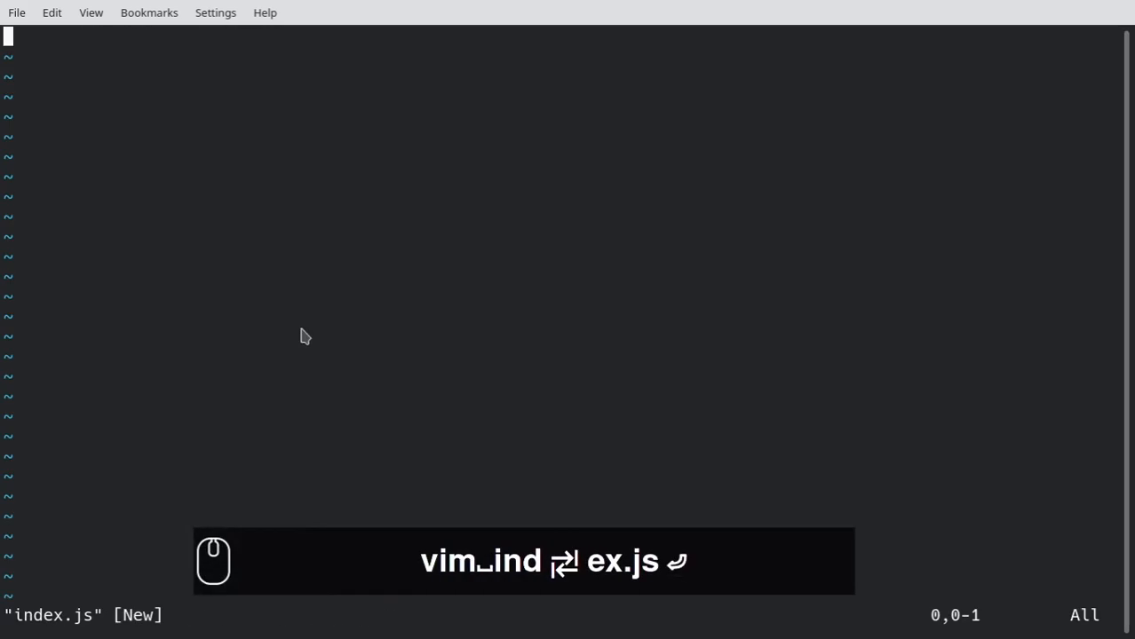
Step: Write the const double arrow function that maps over array?.map to double each element
{"action": "key", "text": "i"}
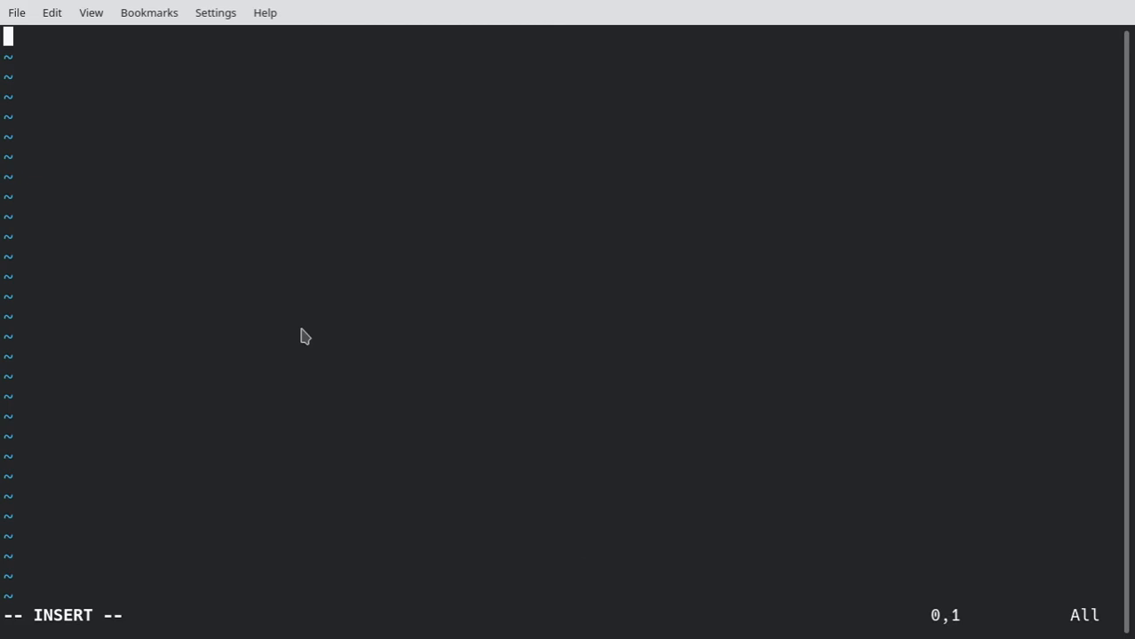
{"action": "type", "text": "const"}
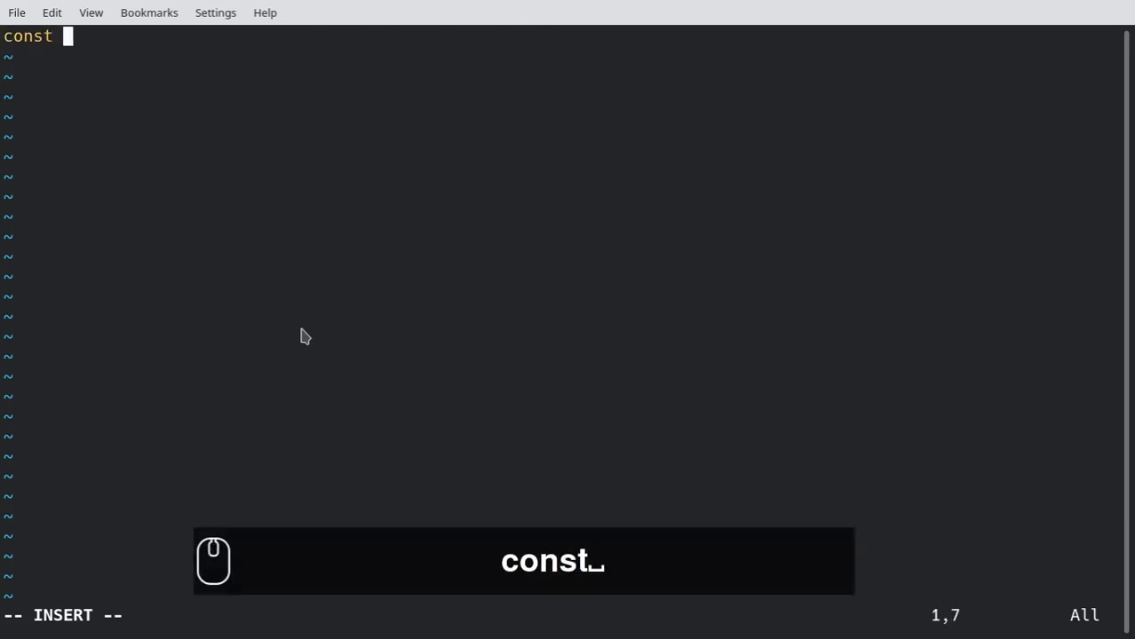
{"action": "type", "text": "double = array => array?."}
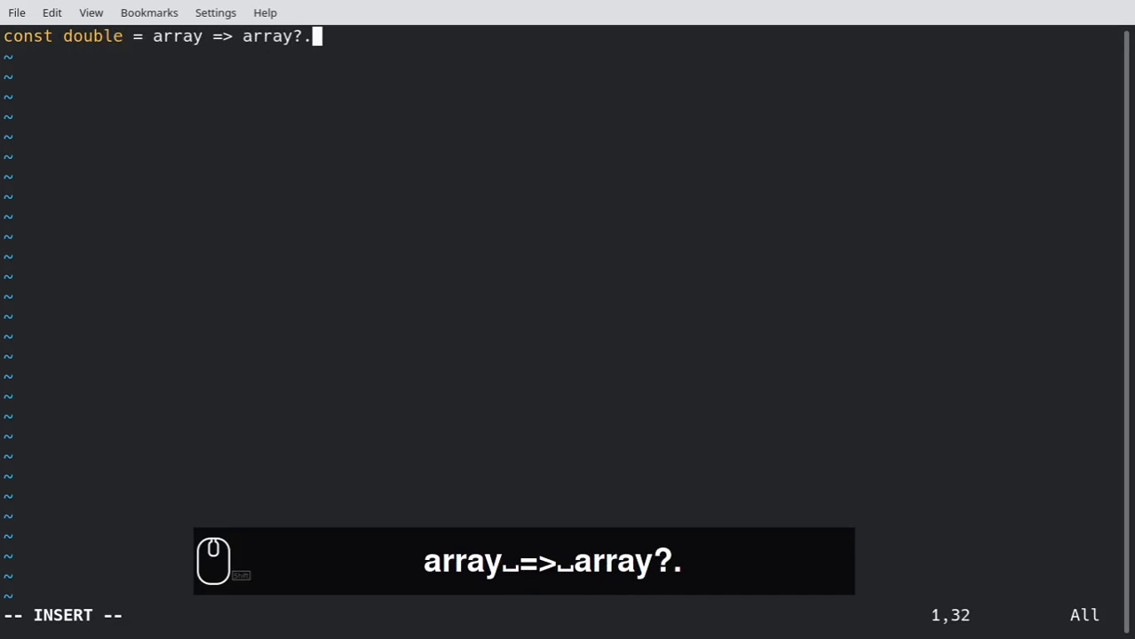
{"action": "type", "text": "map("}
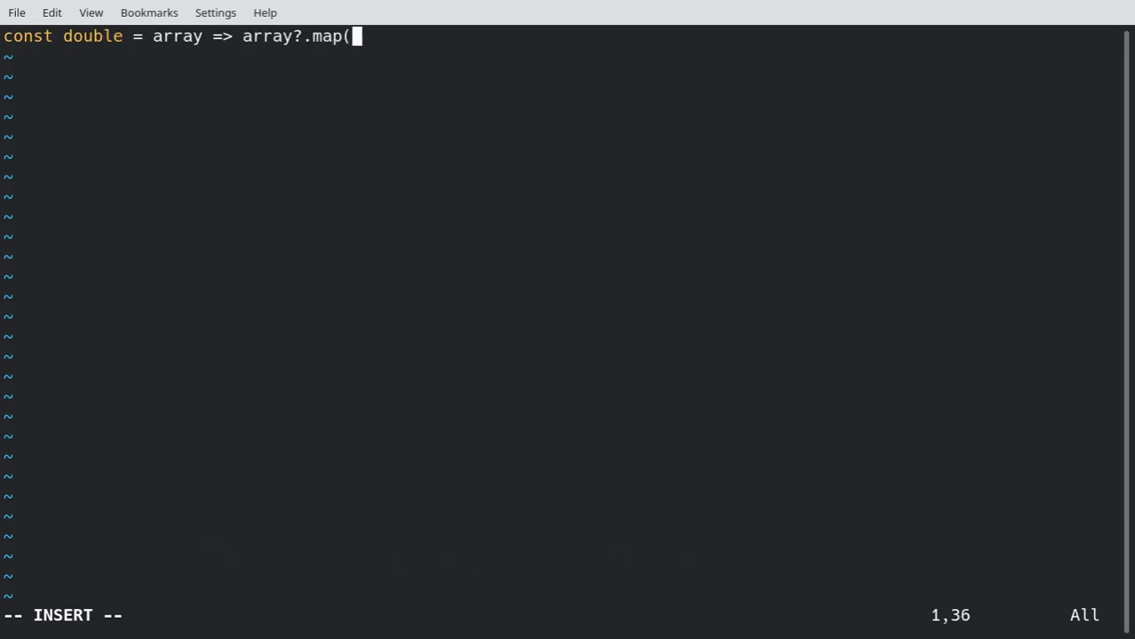
{"action": "type", "text": "x = x * 2);"}
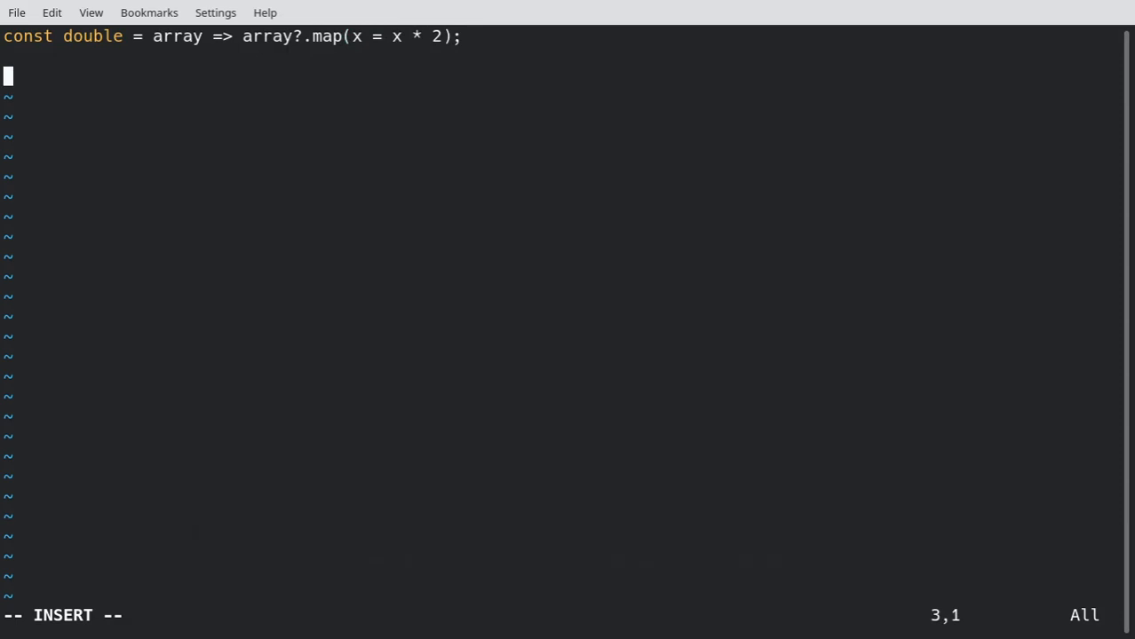
Step: Add console.log(double([1,2,3])) and begin a second log passing undefined
{"action": "type", "text": "console.lo"}
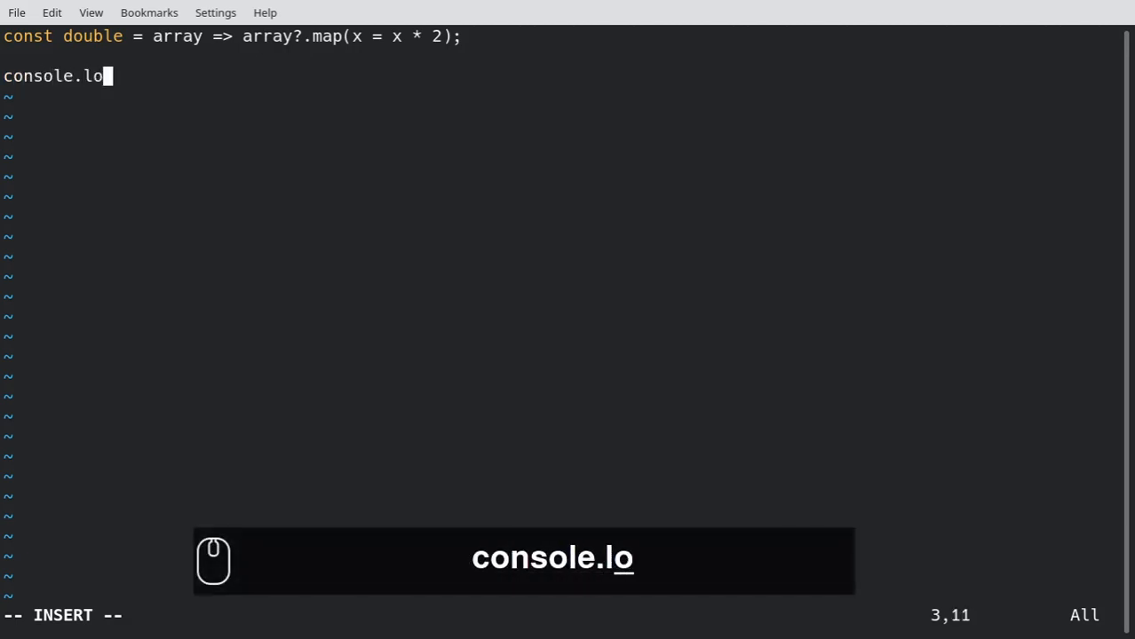
{"action": "type", "text": "g(dou"}
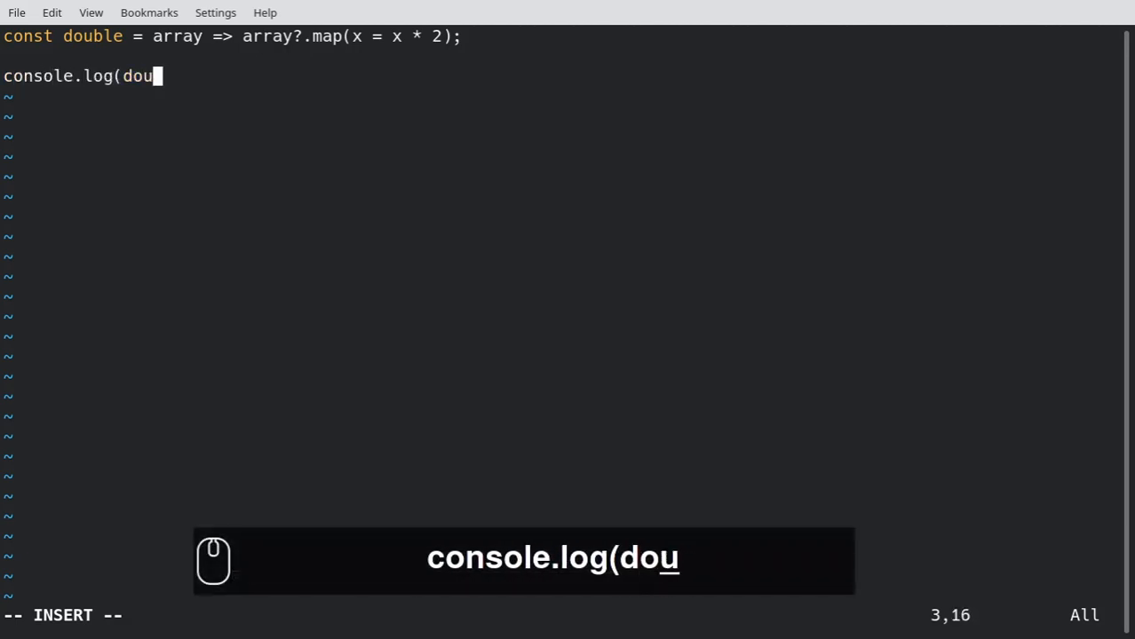
{"action": "type", "text": "ble("}
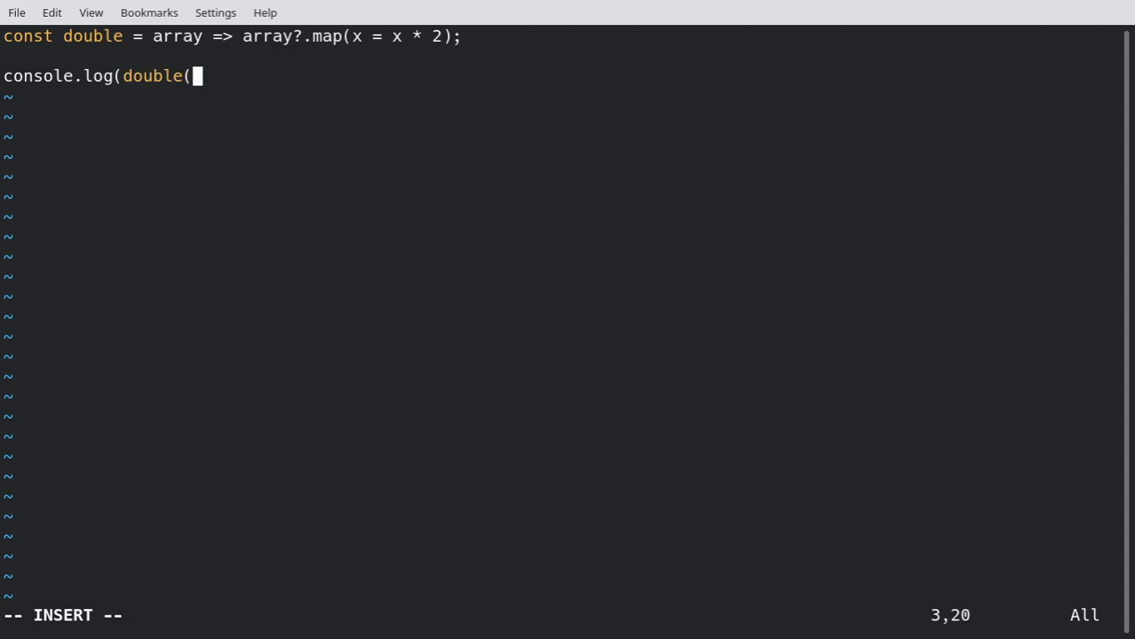
{"action": "type", "text": "[1,2,3"}
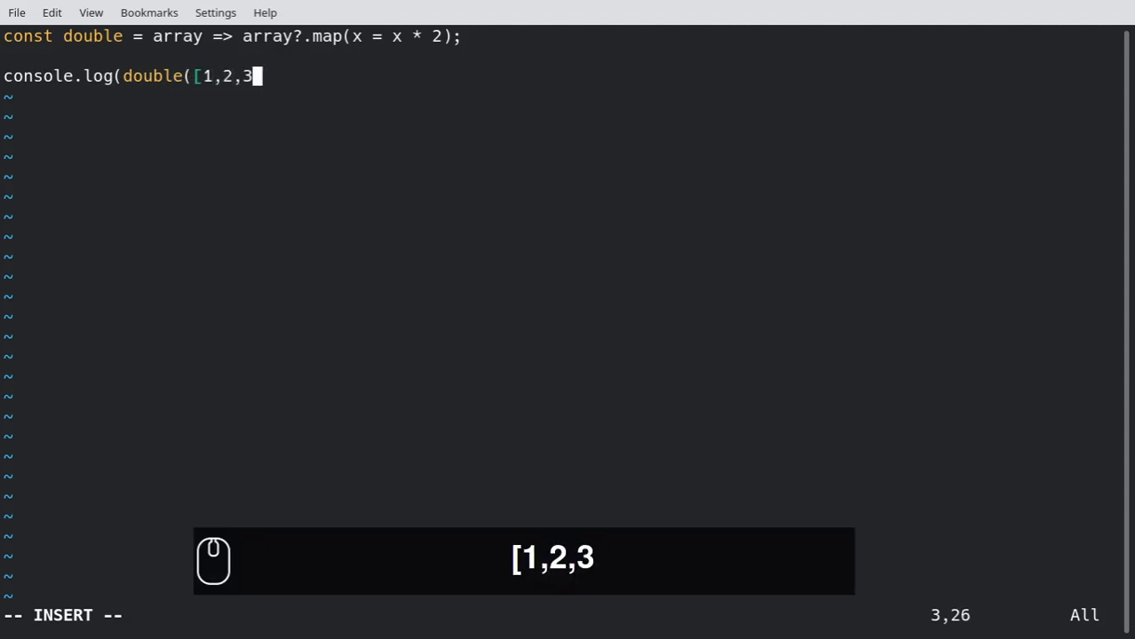
{"action": "type", "text": "])"}
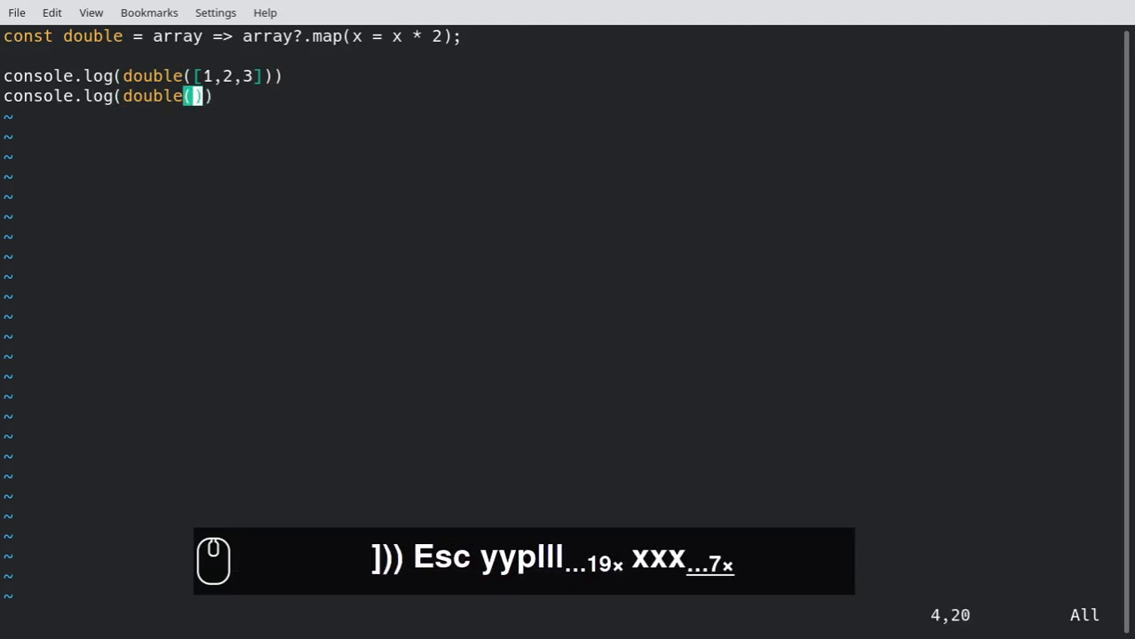
{"action": "type", "text": "undefined"}
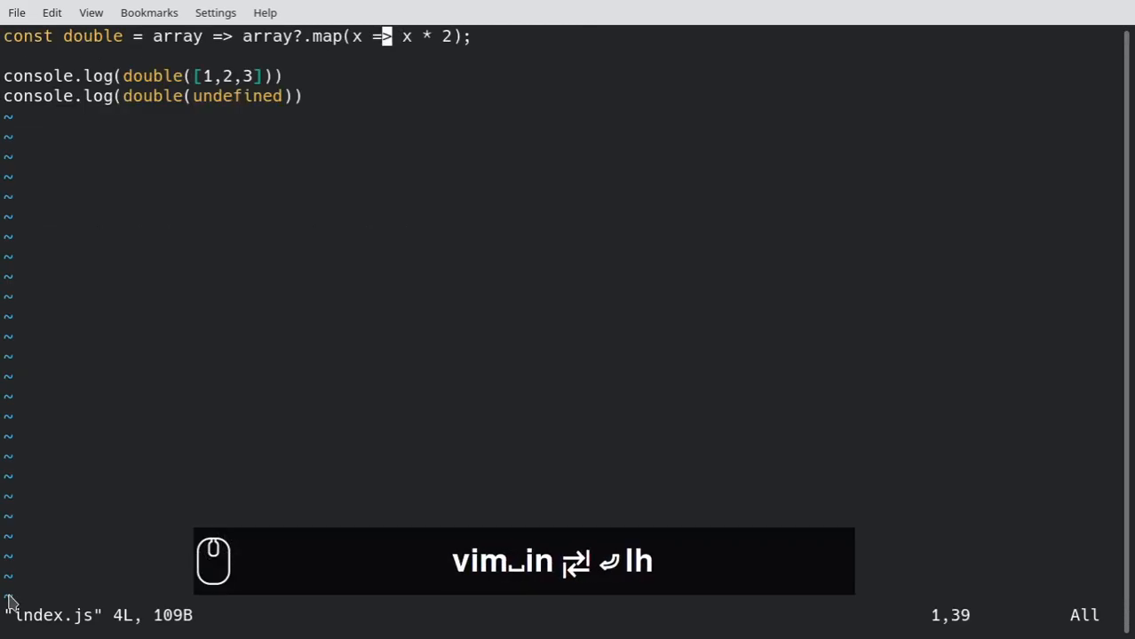
Step: Pass undefined, change x = to x =>, then drop ?. so Node throws TypeError
{"action": "key", "text": "h"}
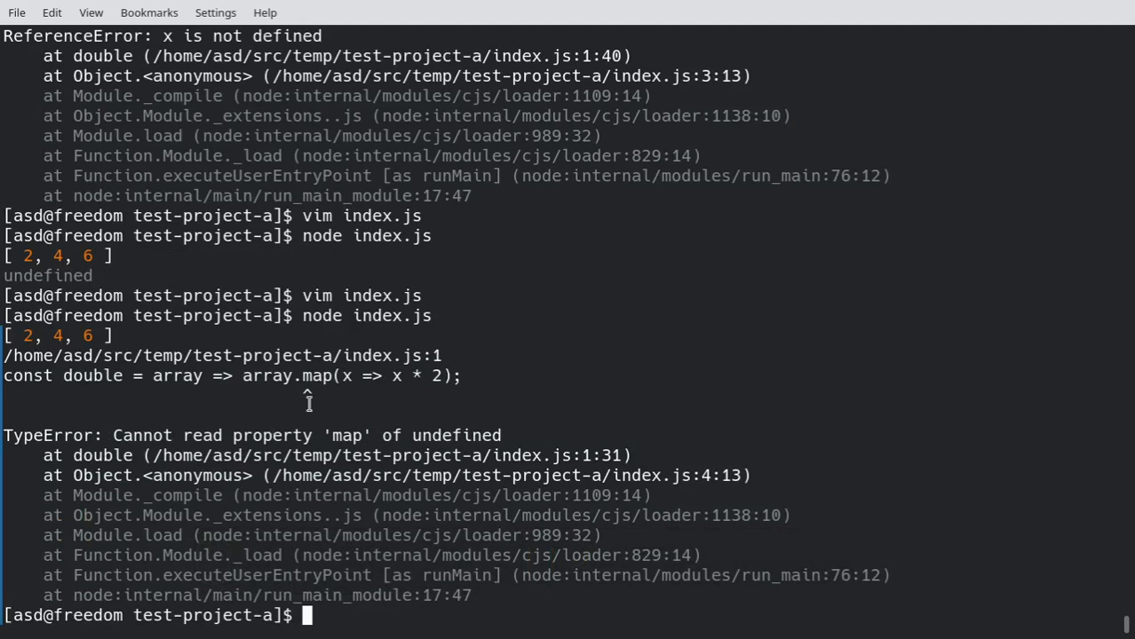
{"action": "mouse_move", "coordinate": [87, 290]}
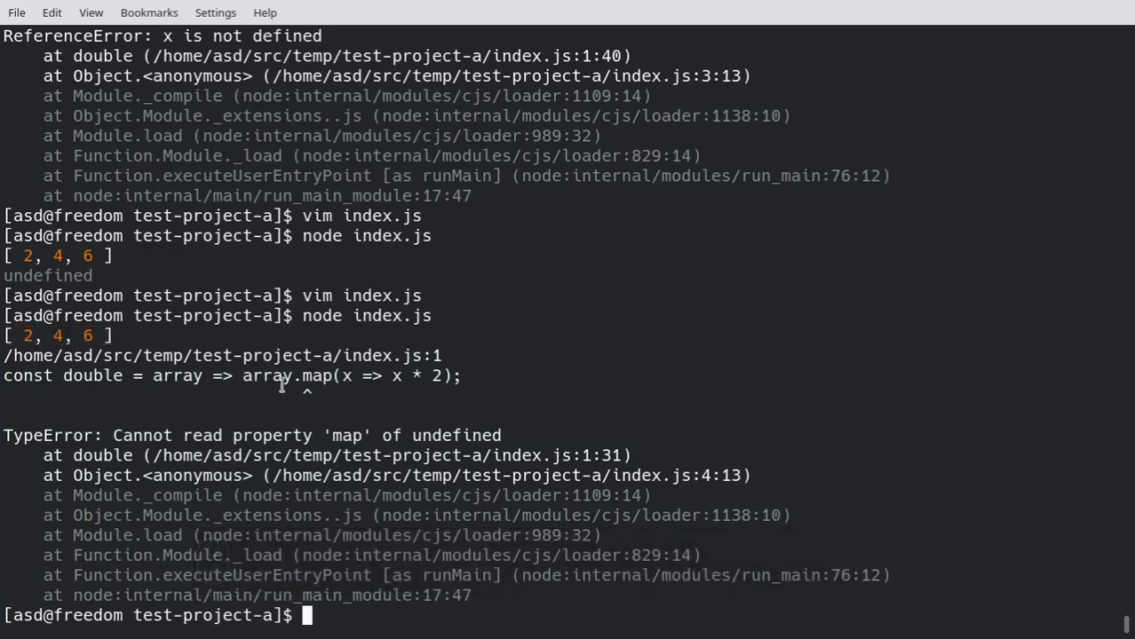
{"action": "mouse_move", "coordinate": [318, 375]}
{"action": "type", "text": "vim index.j"}
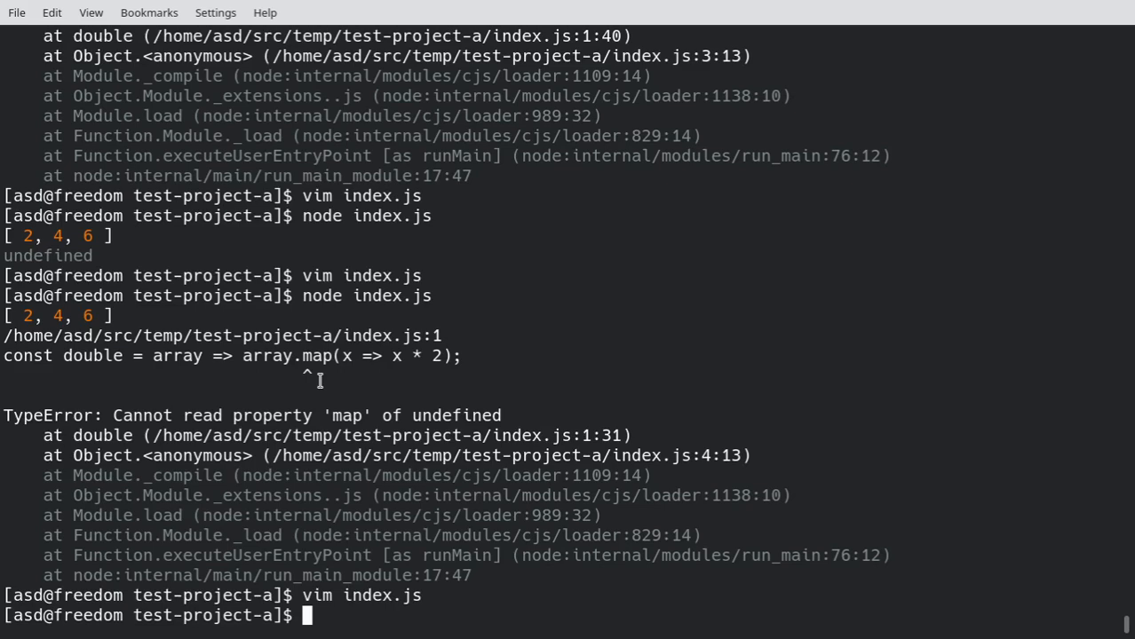
Step: Re-insert ?. before map in index.js, save, and enter the debian-sid chroot
{"action": "type", "text": "schroot -c debian-sid"}
{"action": "type", "text": "node index.js"}
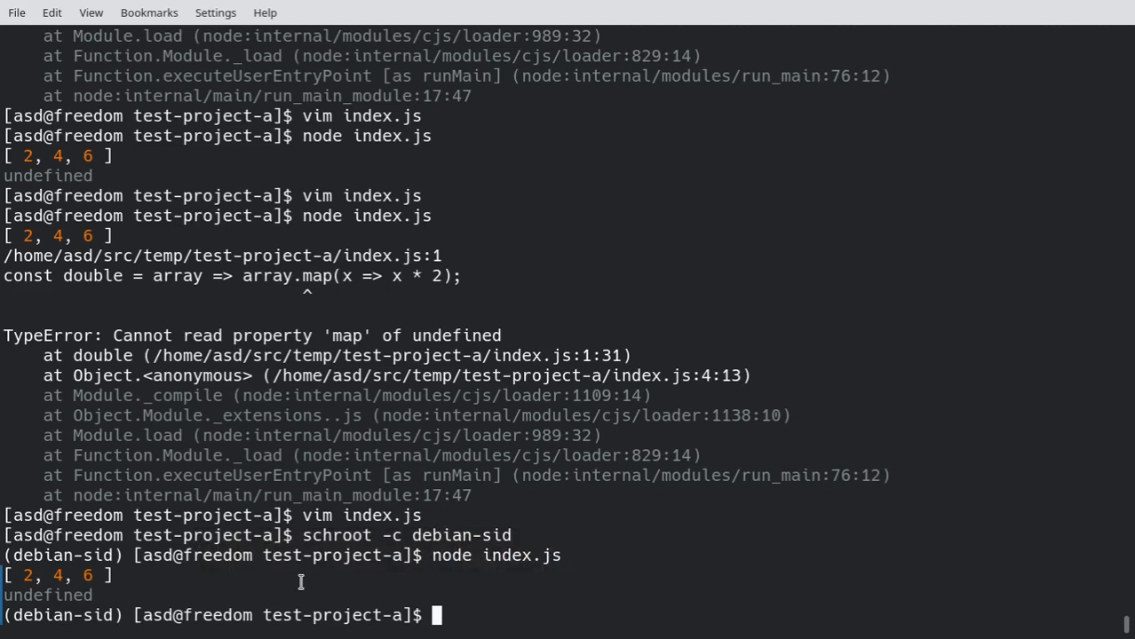
Step: Check which node inside the debian-sid chroot, exit, and install Node 10 (v10.24.1)
{"action": "type", "text": "which node"}
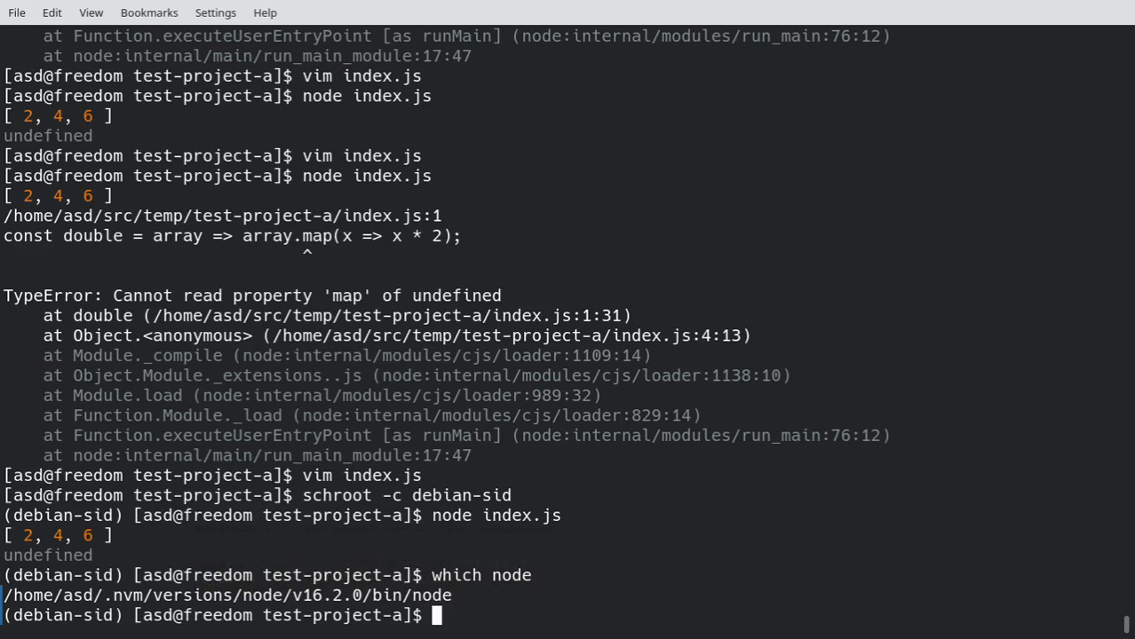
{"action": "type", "text": "exit"}
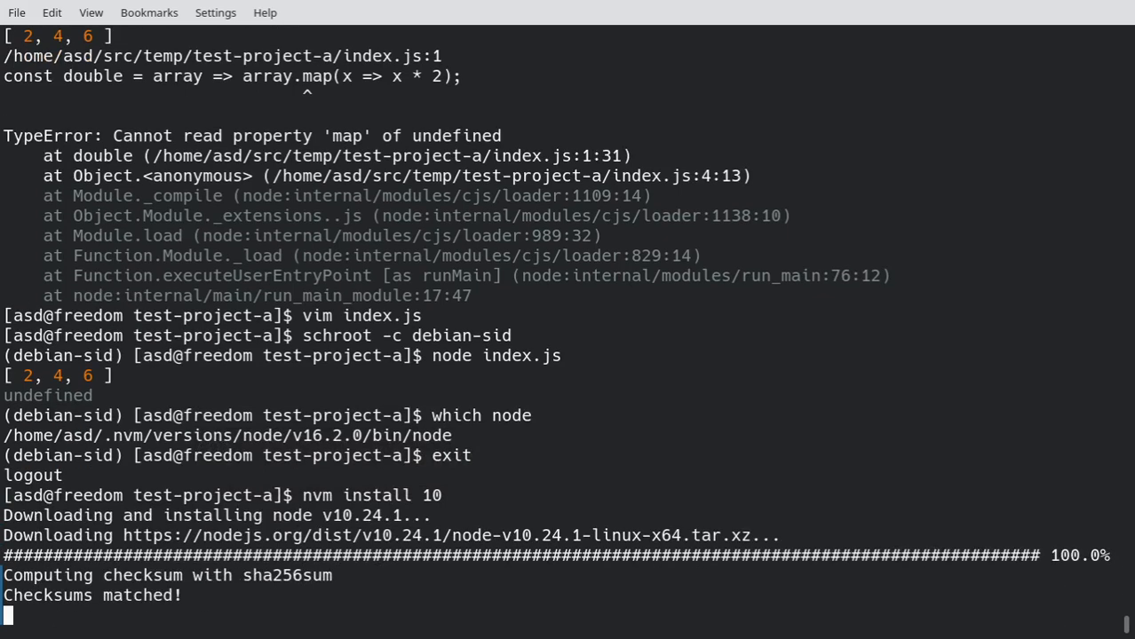
Step: Activate Node v10.24.1 and watch index.js fail with an Unexpected token SyntaxError
{"action": "type", "text": "nvm use 10"}
{"action": "type", "text": "node index.js"}
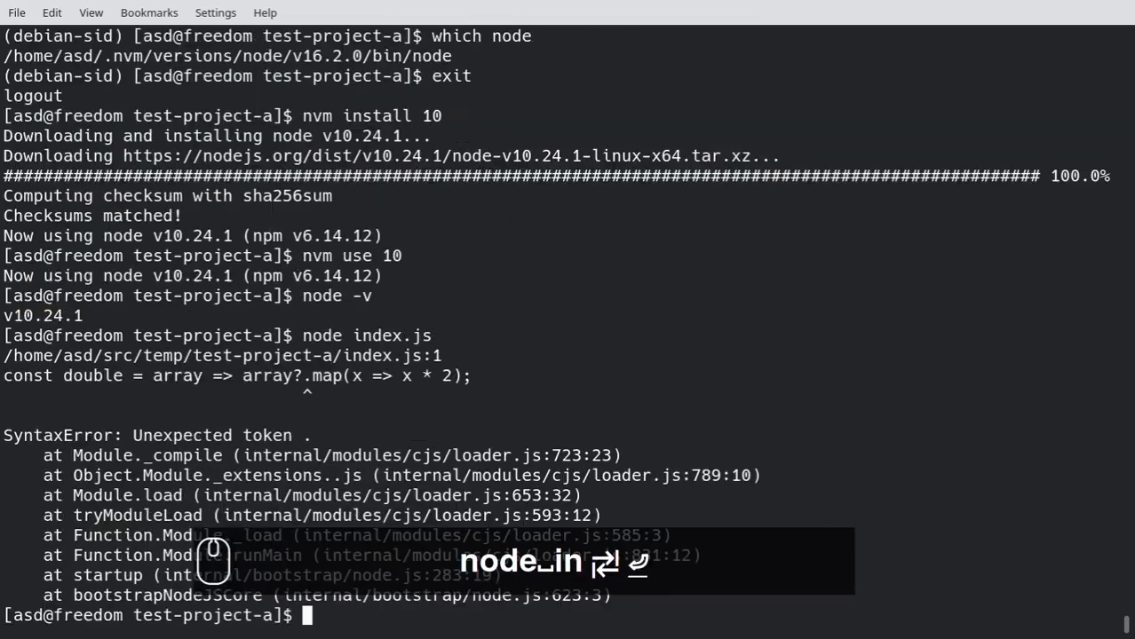
{"action": "mouse_move", "coordinate": [297, 407]}
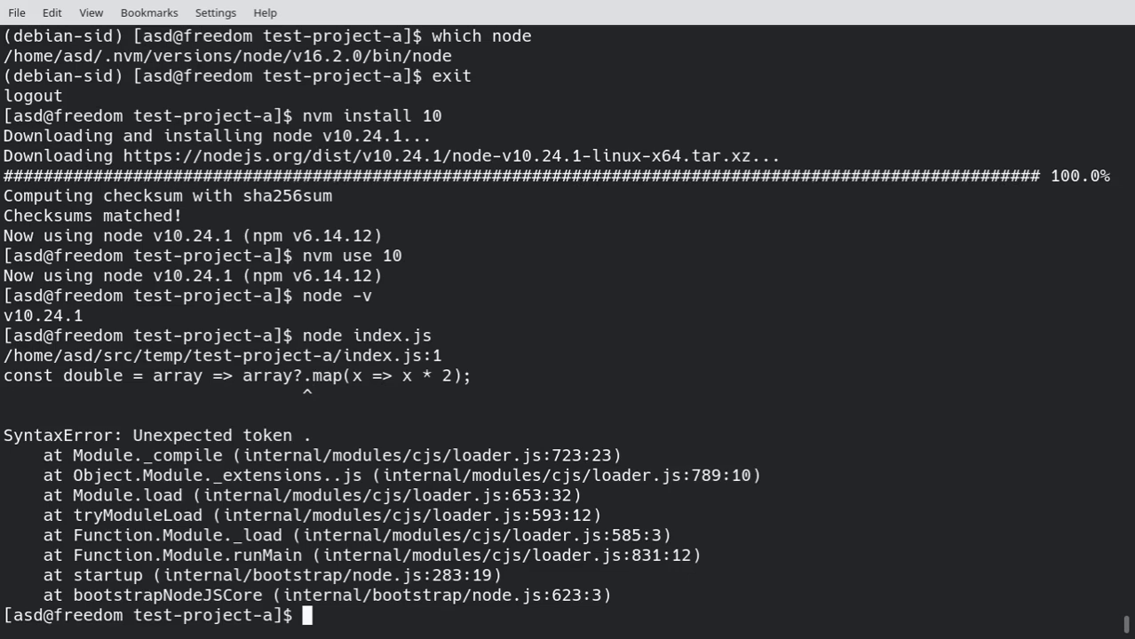
{"action": "type", "text": "nvm us"}
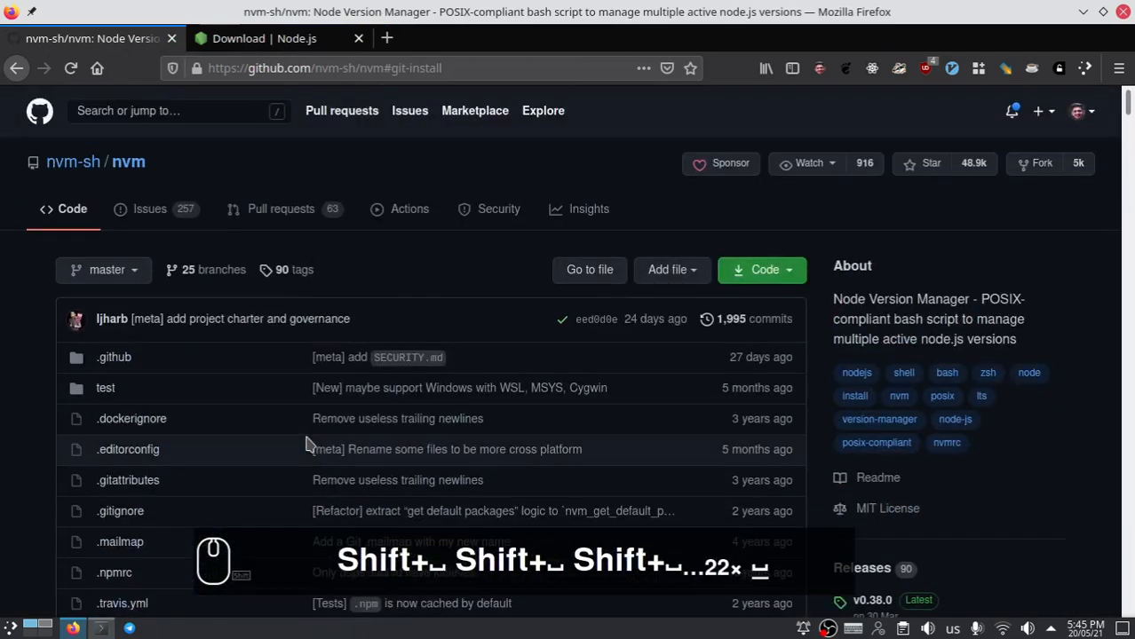
Step: Scroll the nvm README to the bash 'Automatically call nvm use' cdnvm script
{"action": "scroll", "scroll_direction": "down", "scroll_amount": 3}
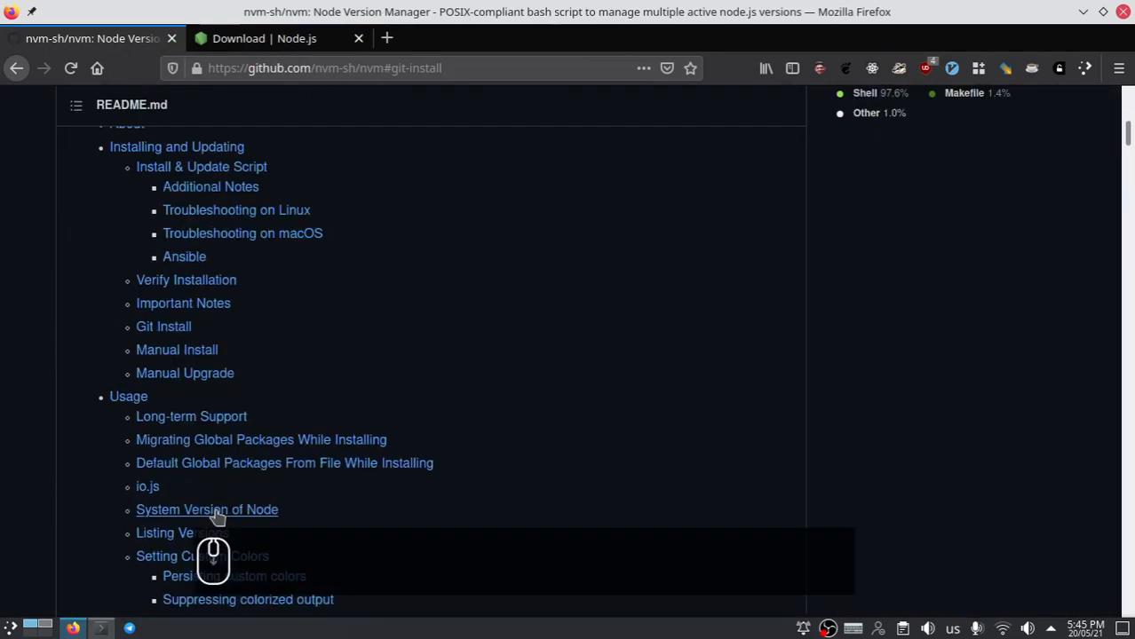
{"action": "scroll", "scroll_direction": "down", "scroll_amount": 3}
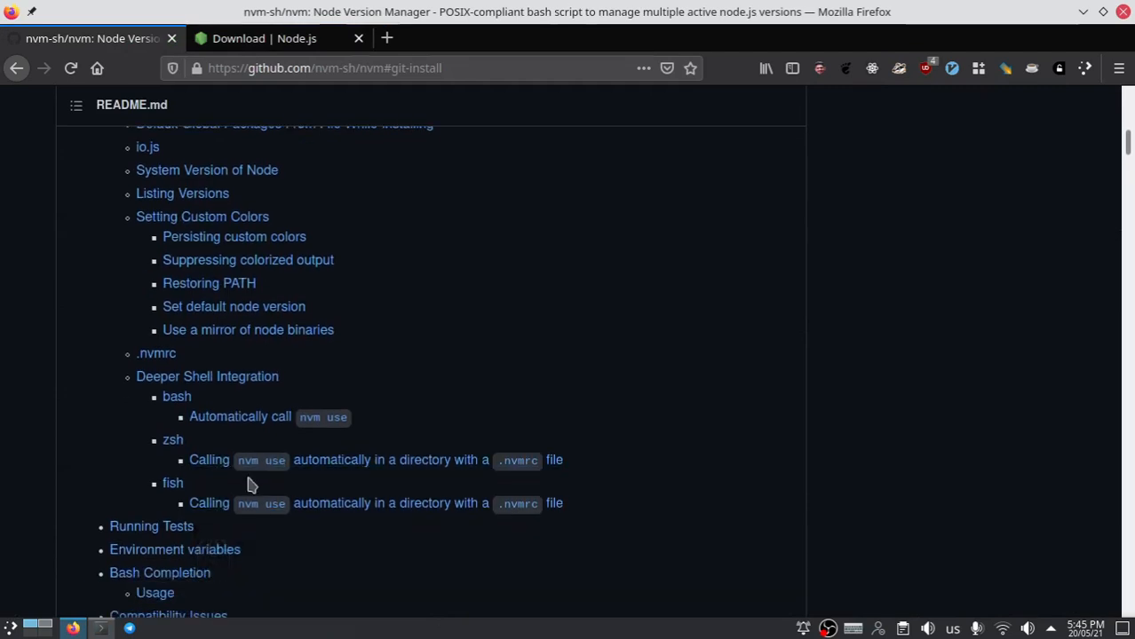
{"action": "scroll", "scroll_direction": "down", "scroll_amount": 3}
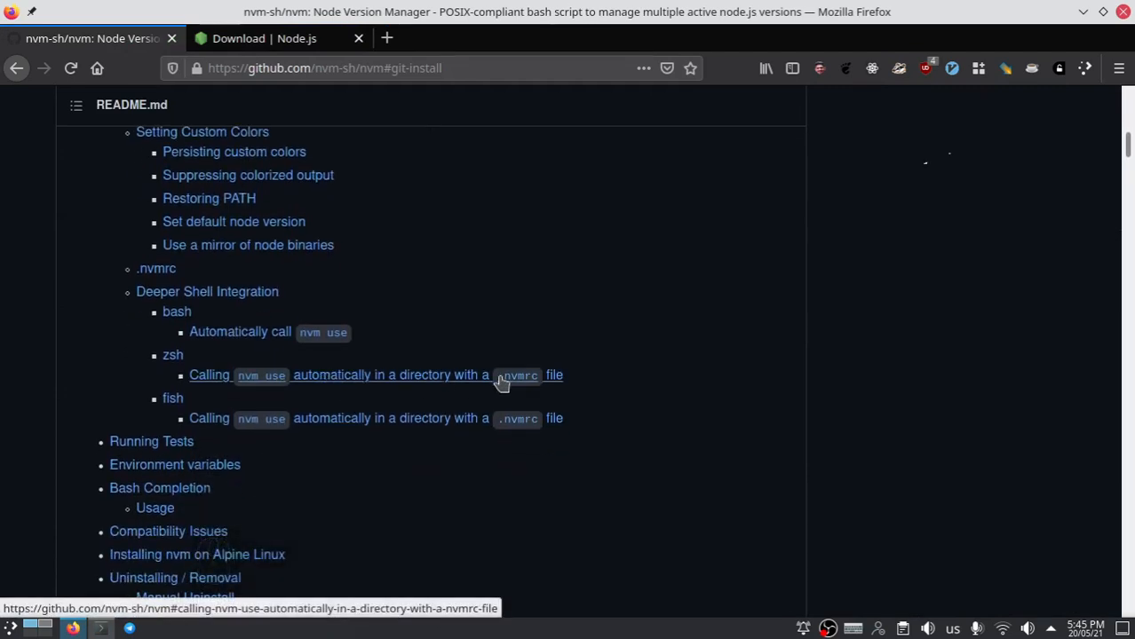
{"action": "mouse_move", "coordinate": [533, 382]}
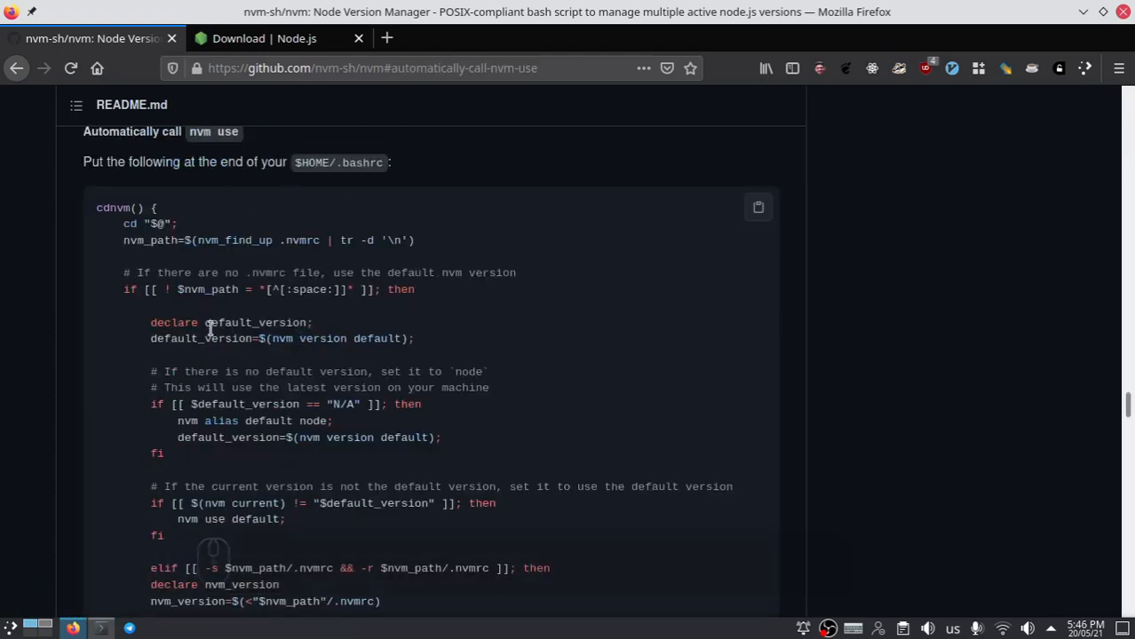
{"action": "scroll", "scroll_direction": "down", "scroll_amount": 3}
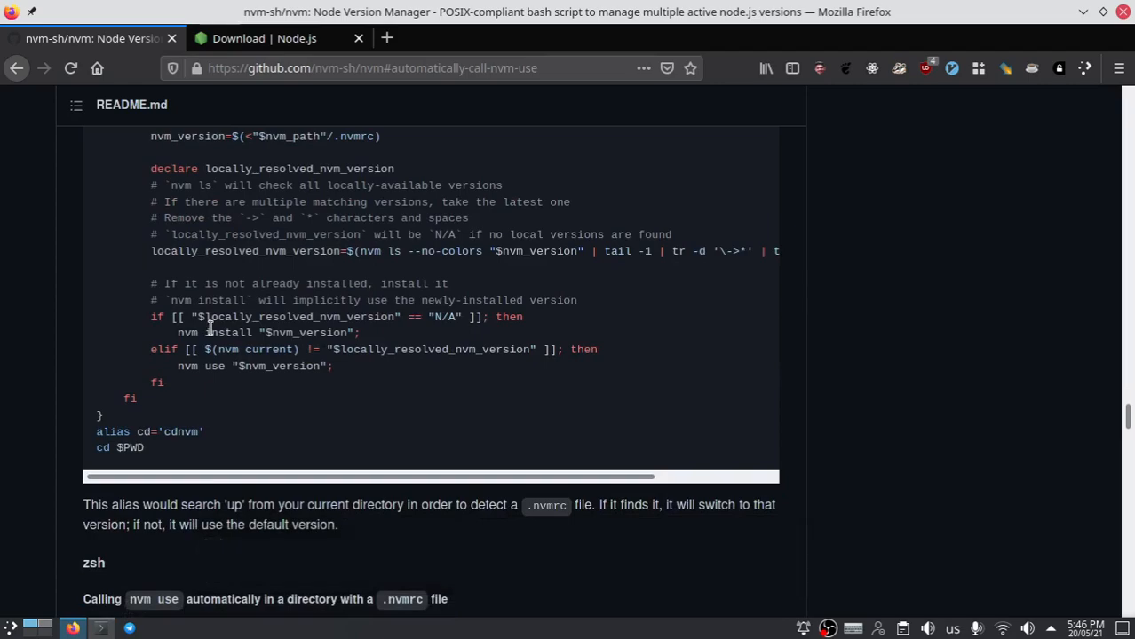
{"action": "scroll", "scroll_direction": "down", "scroll_amount": 3}
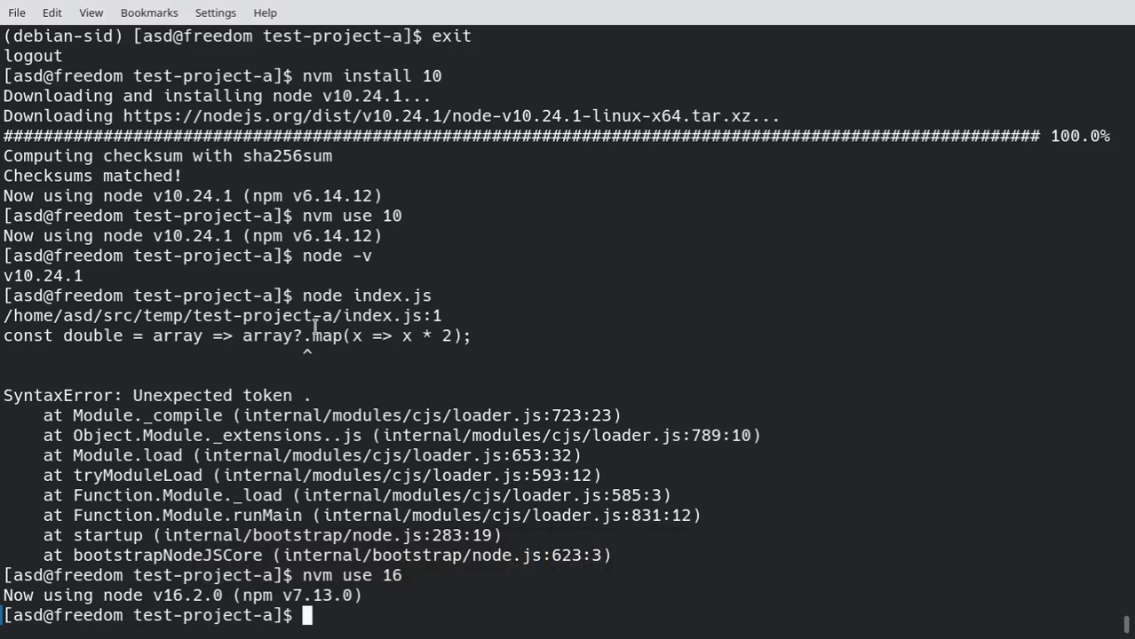
Step: Create and enter ../test-project-b, switch to Node 10, and run npm init -y
{"action": "type", "text": "cd"}
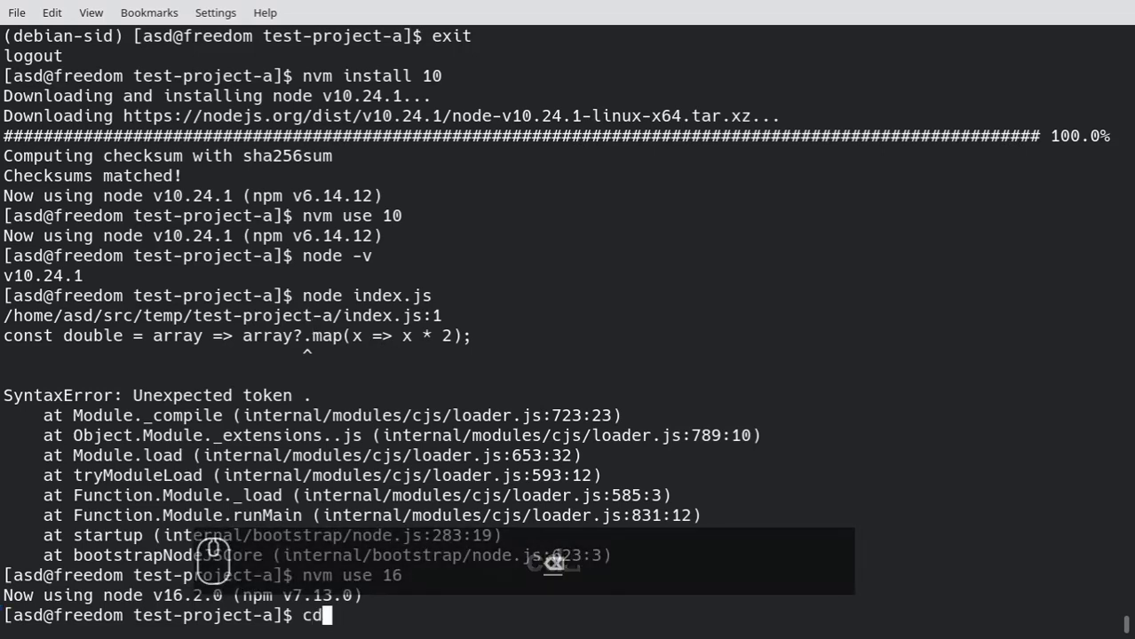
{"action": "type", "text": "mkdir"}
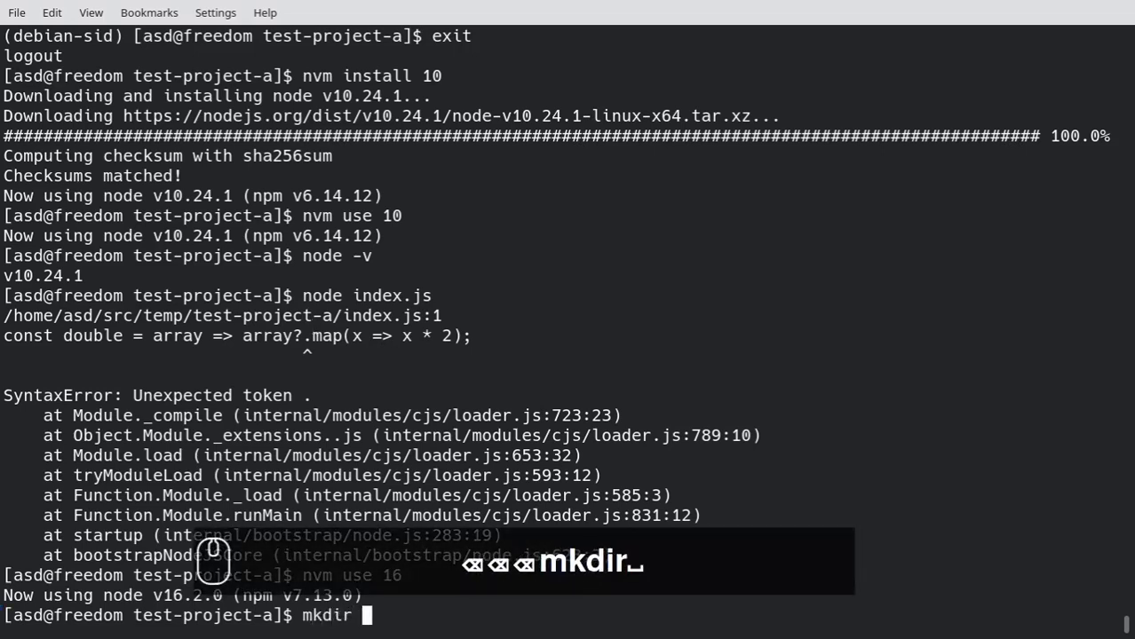
{"action": "type", "text": "../test-project-b"}
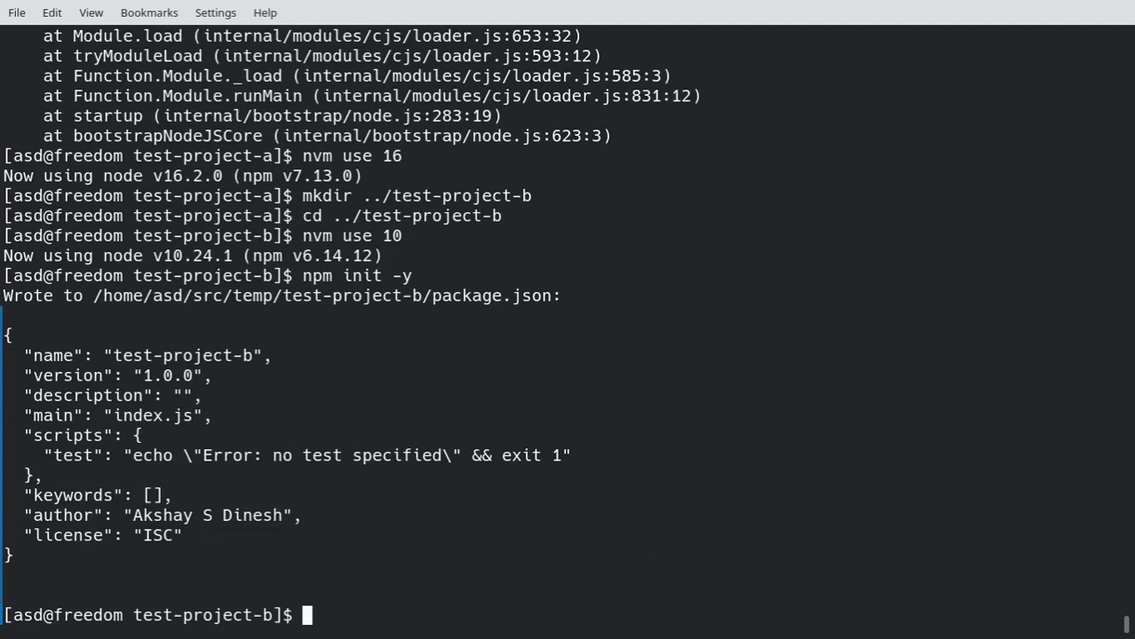
{"action": "type", "text": "node"}
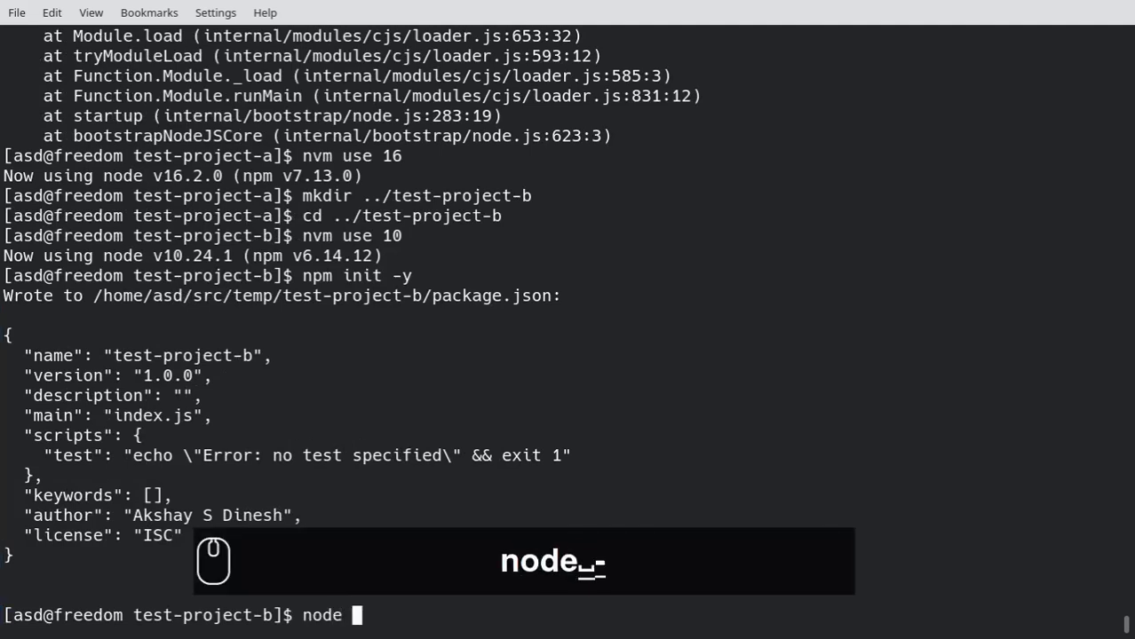